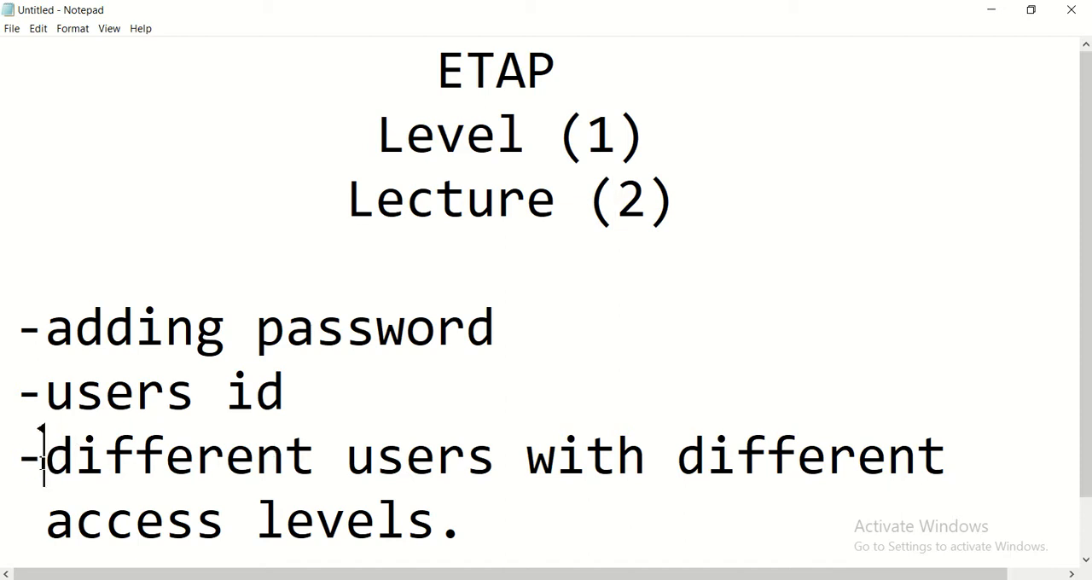
- Put the Notepad lecture outline aside so the empty ETAP workspace shows
left_click_drag(45, 521, 436, 521)
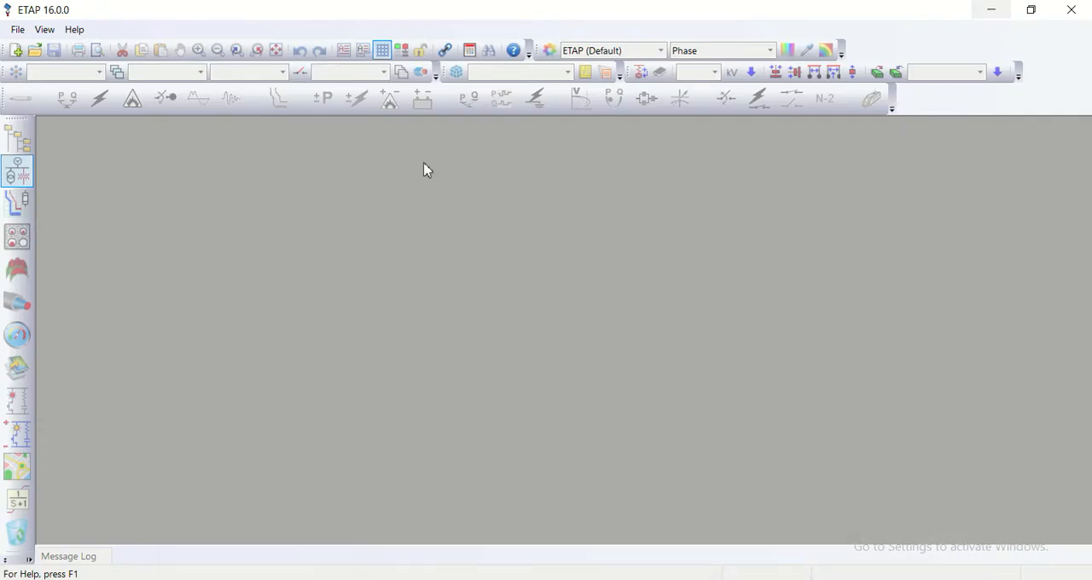
mouse_move(17, 31)
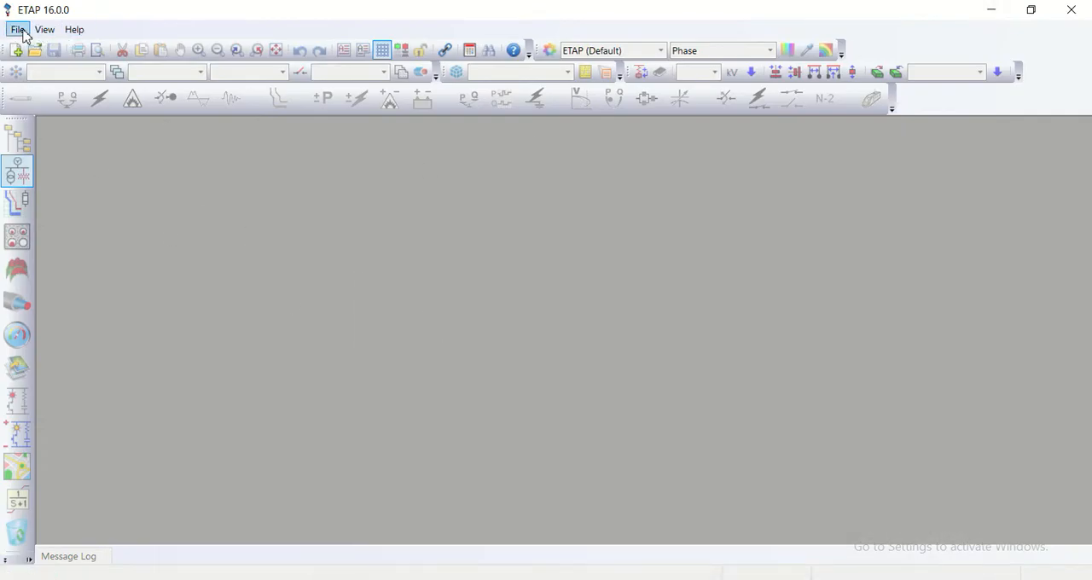
- Start a new ETAP project and enter the name 'kabul 1'
left_click(17, 29)
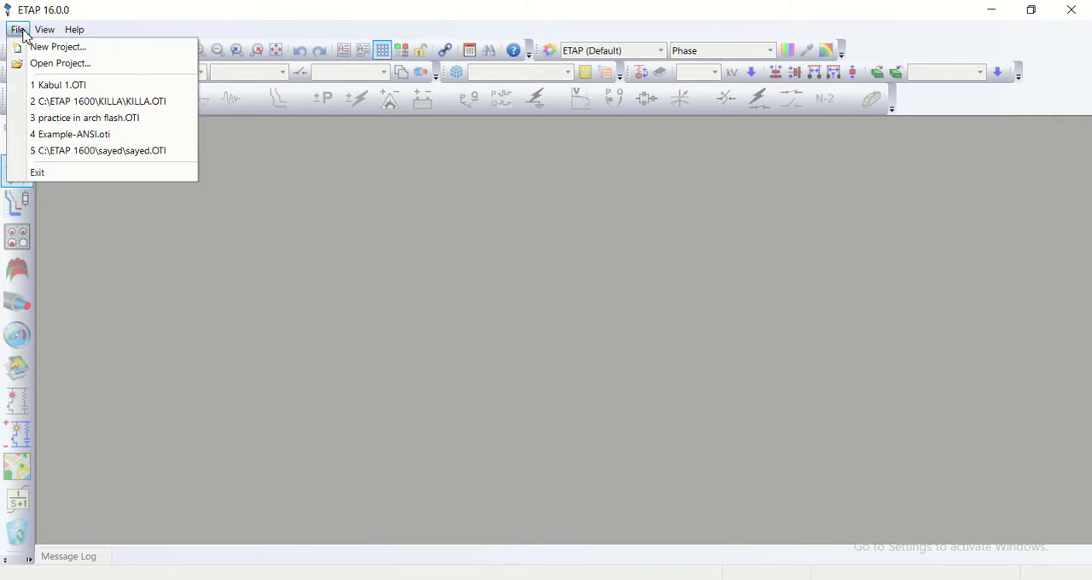
left_click(58, 46)
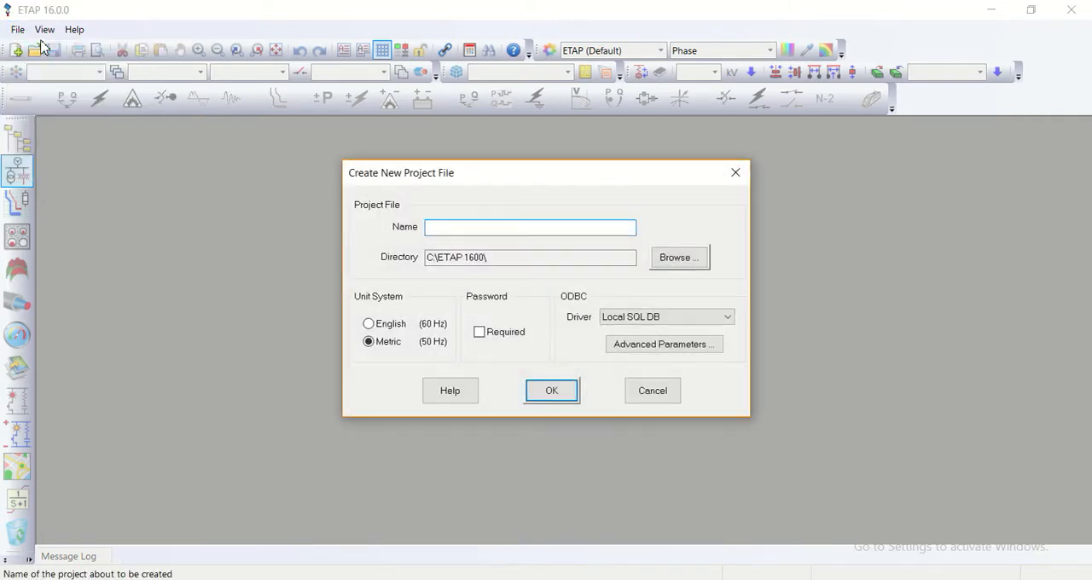
mouse_move(635, 133)
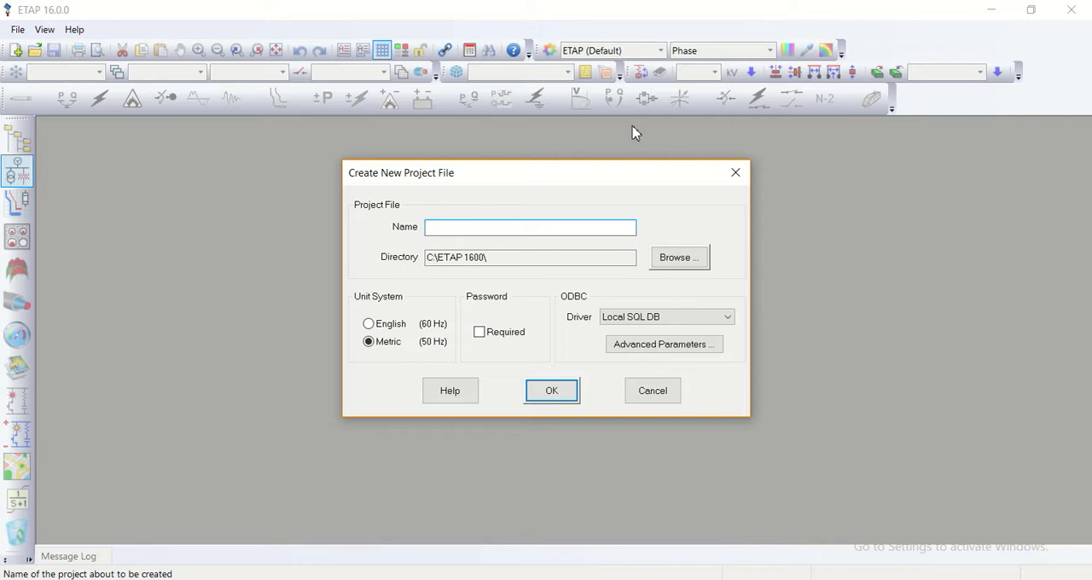
mouse_move(723, 165)
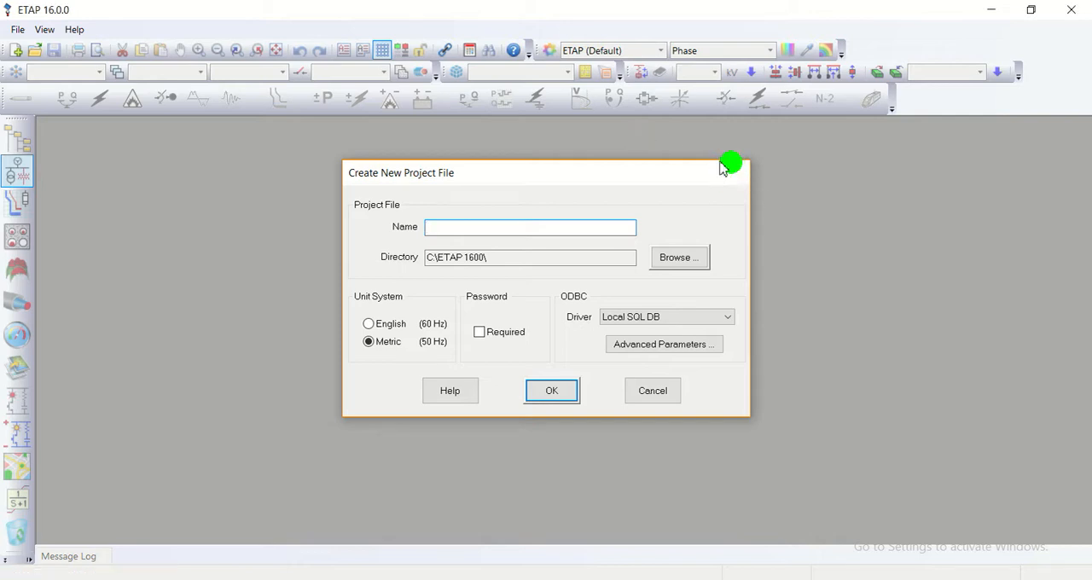
left_click(44, 29)
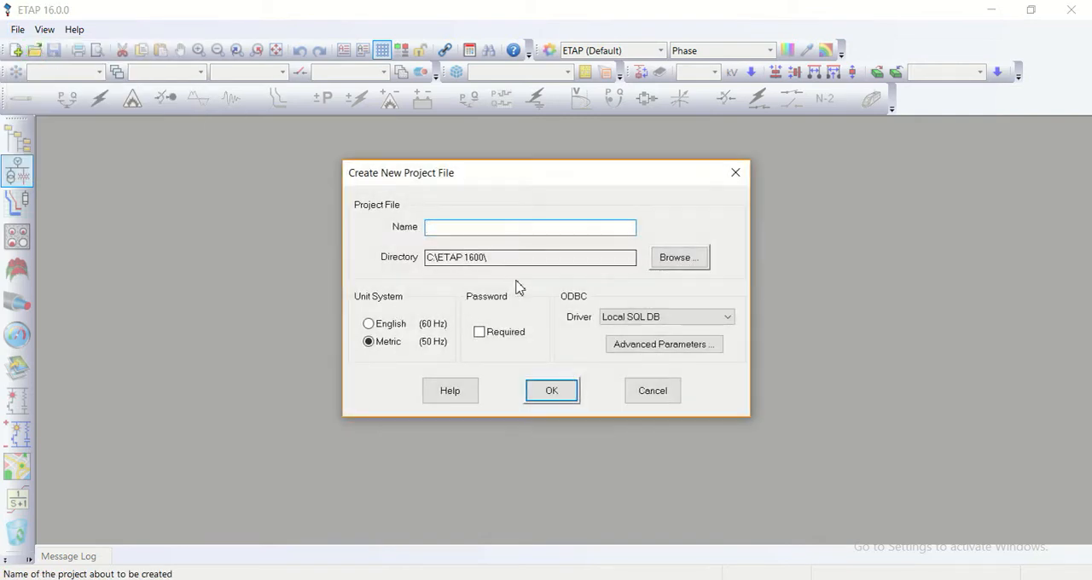
left_click(529, 227)
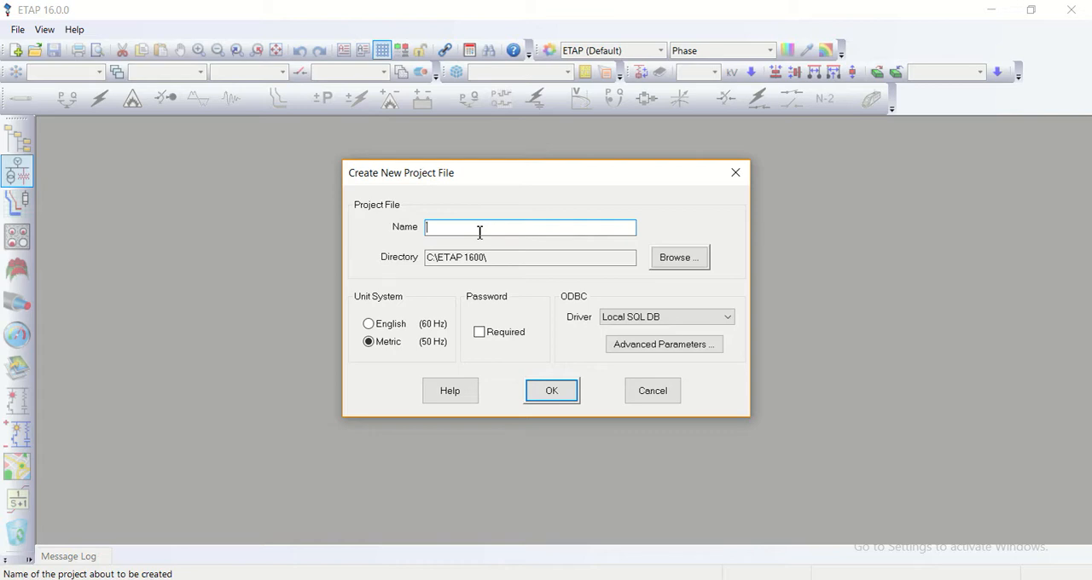
type("ka")
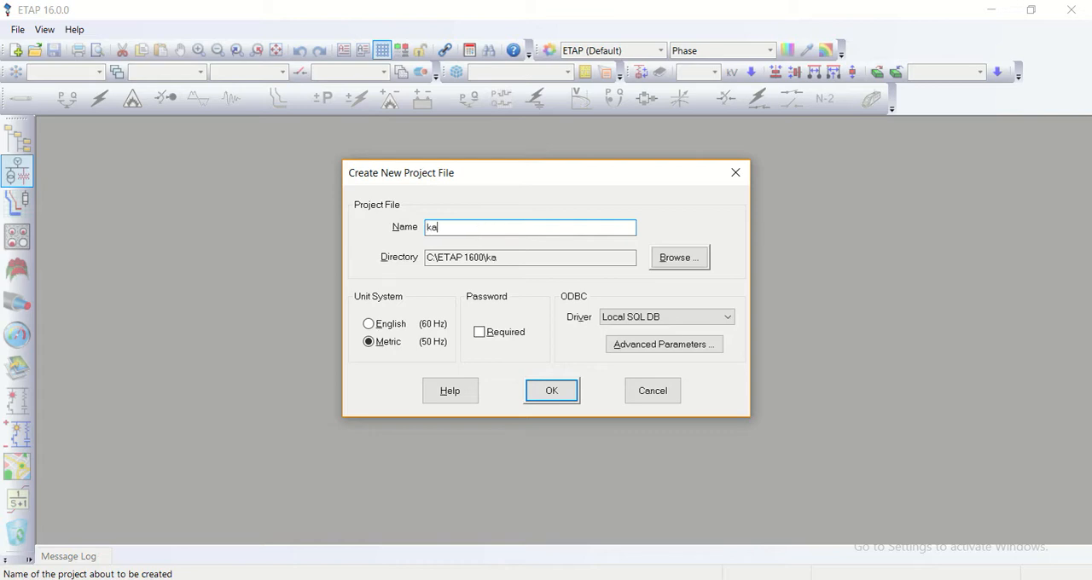
type("bul")
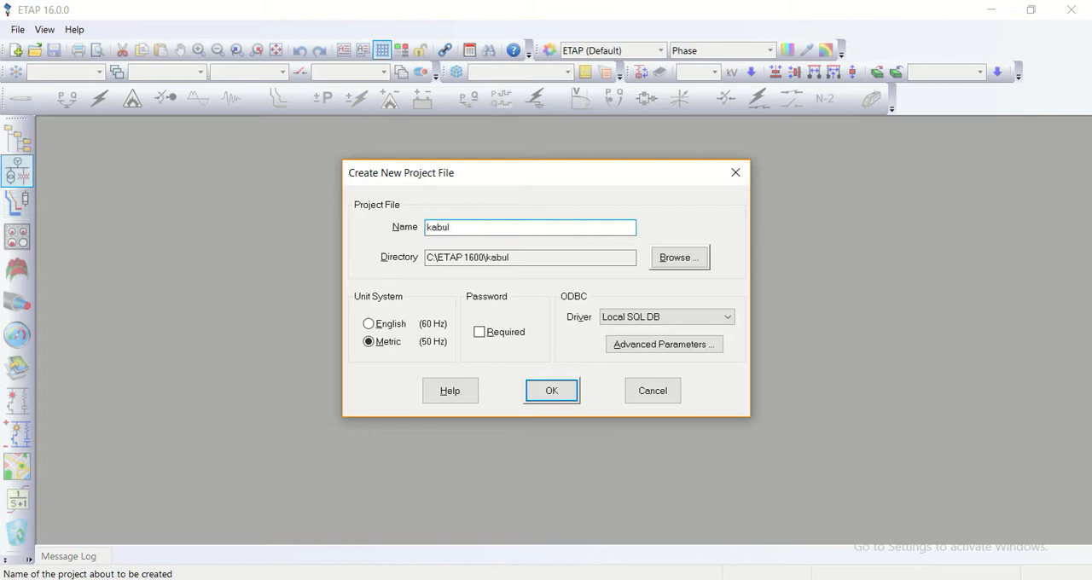
type("1")
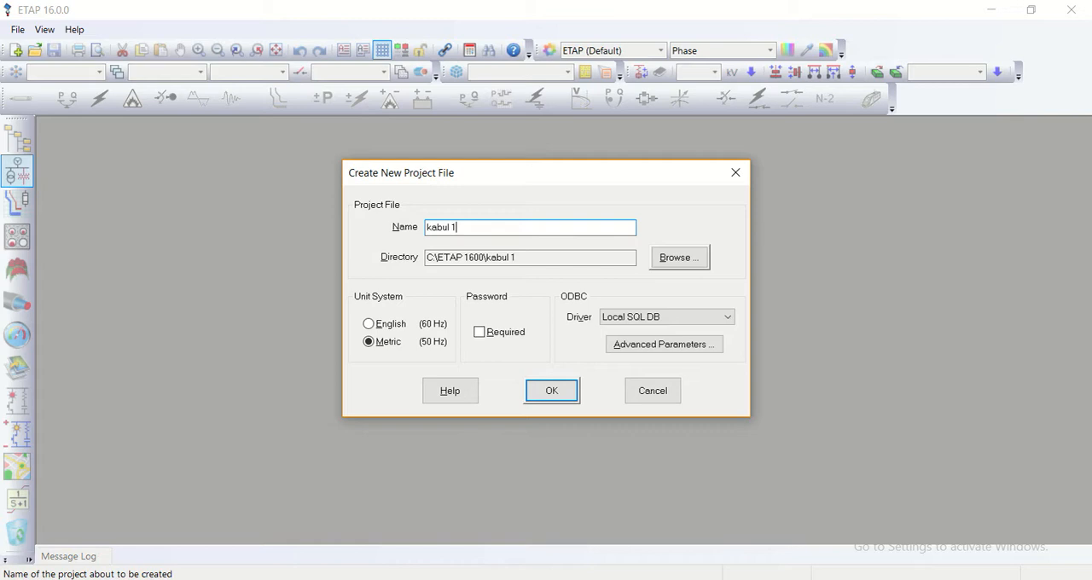
mouse_move(680, 258)
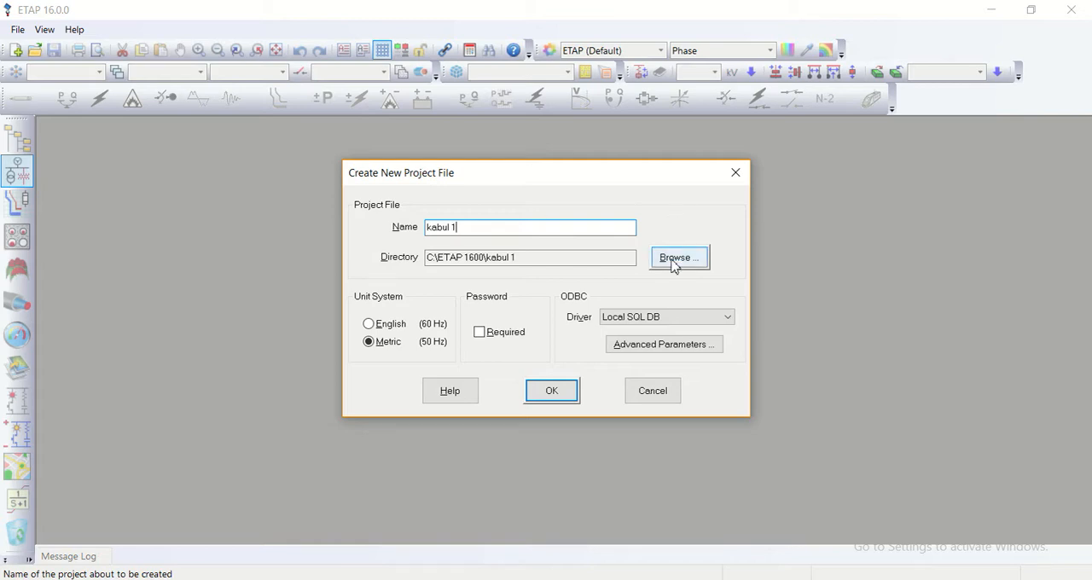
- Save the project file as 'Kabul 1', agreeing to replace the existing Kabul 1.OTI
left_click(679, 258)
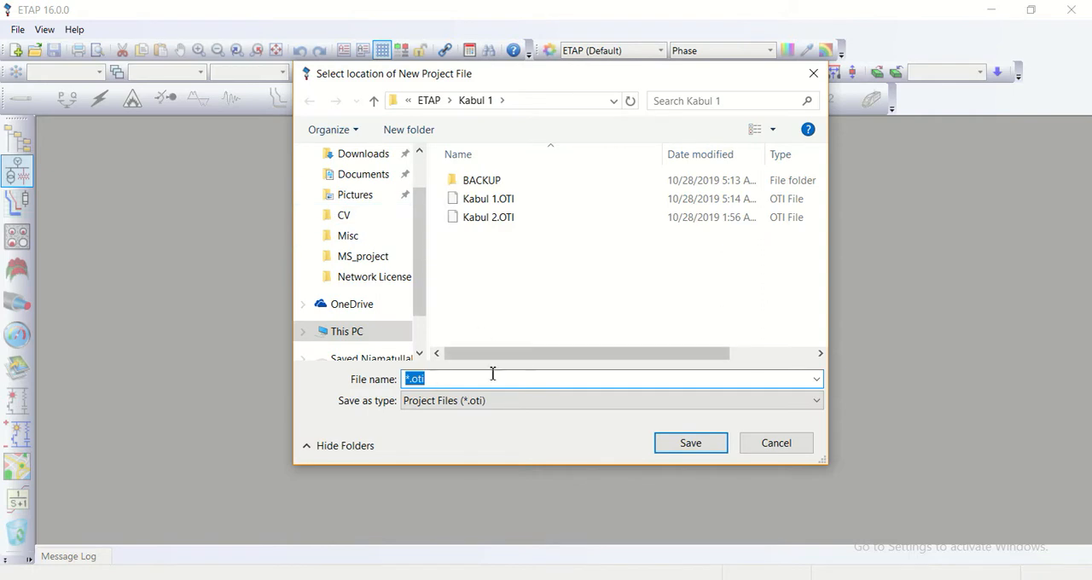
mouse_move(504, 284)
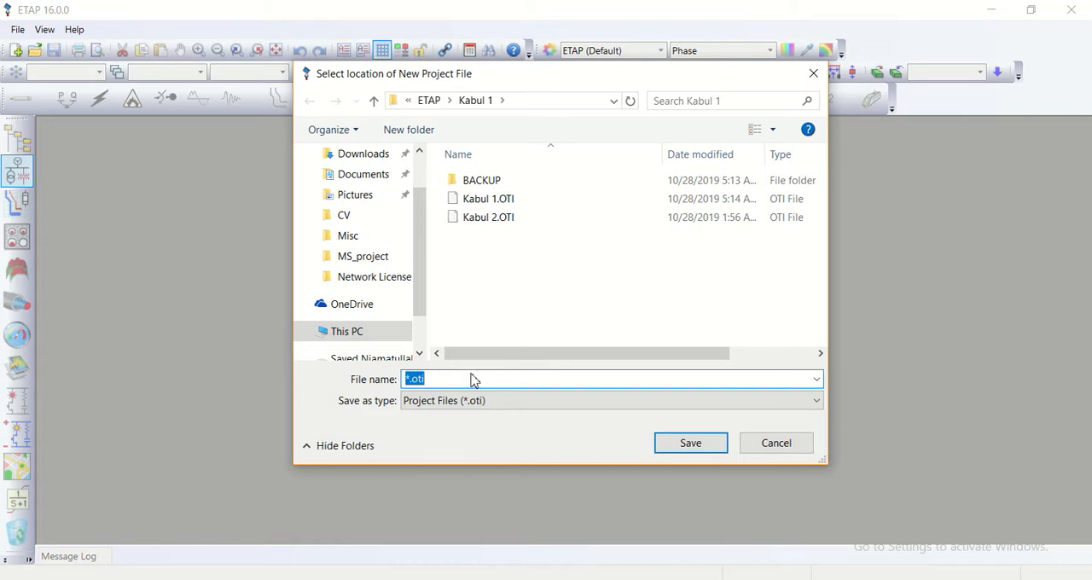
type("Kabul")
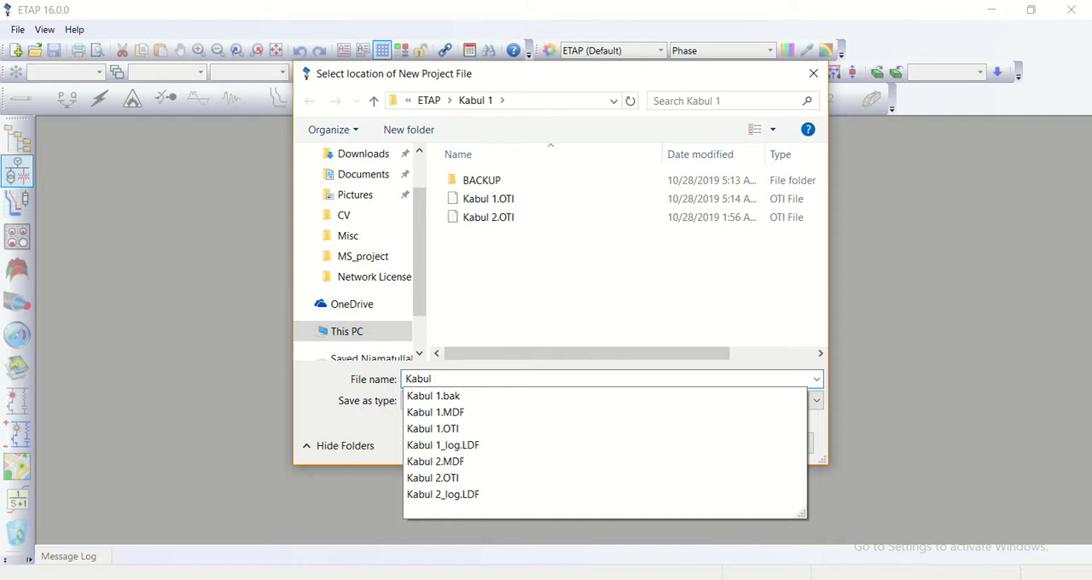
type("1")
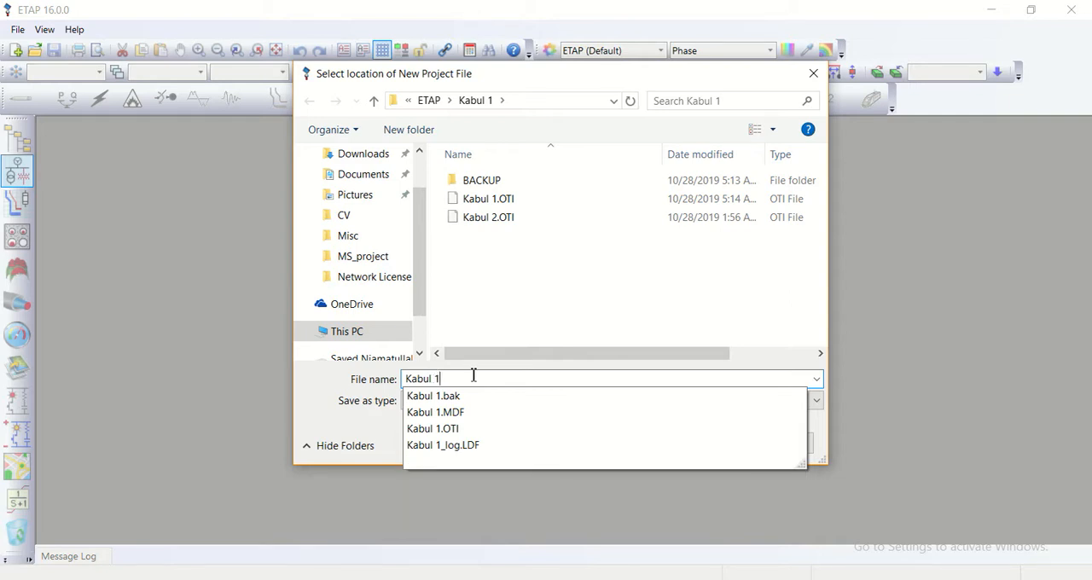
left_click(690, 443)
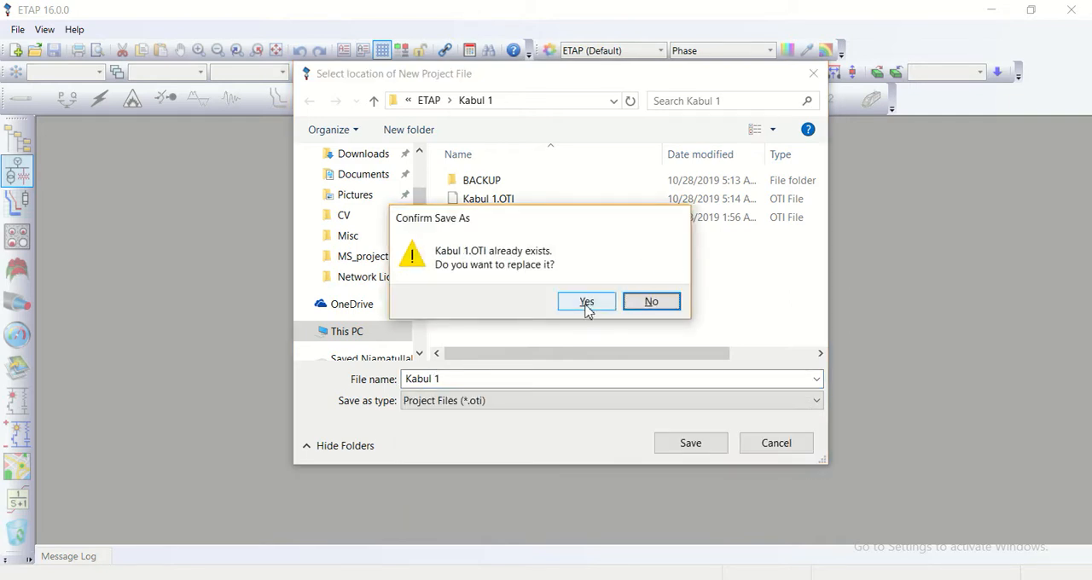
left_click(587, 302)
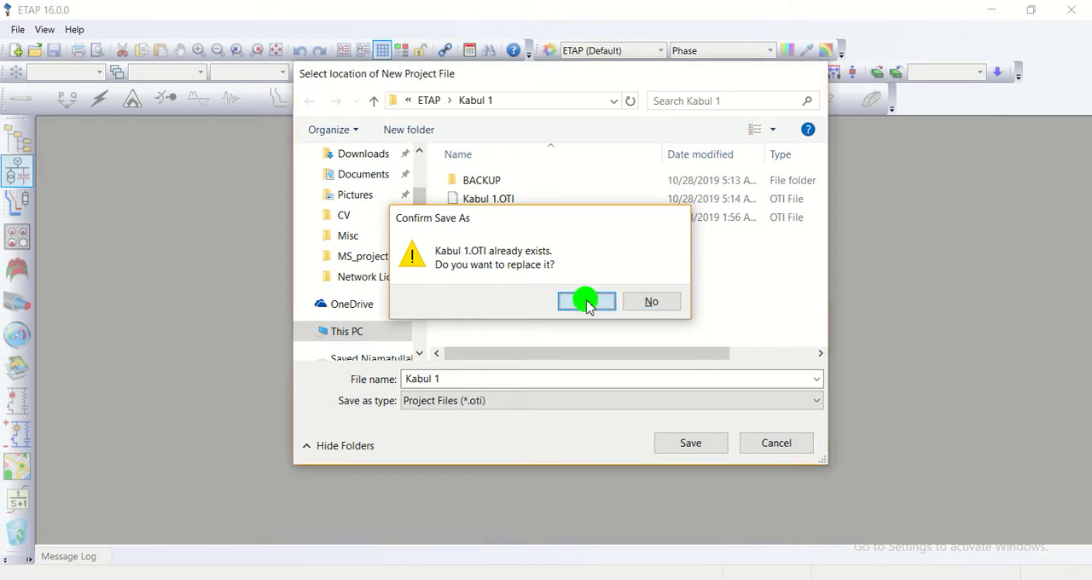
- Finish the replacement and mark a password as required for the Kabul 1 project
left_click(587, 302)
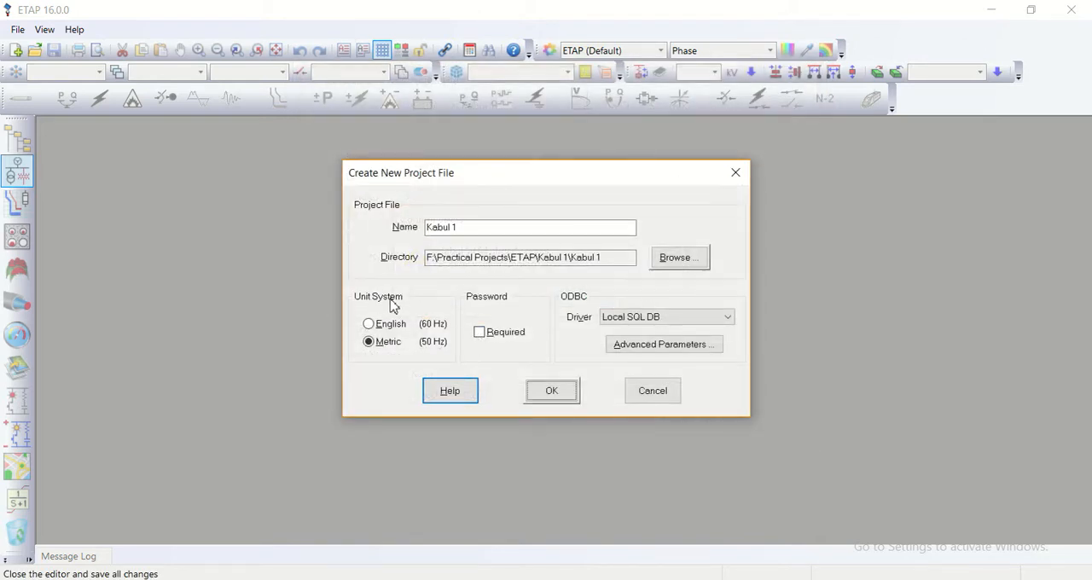
mouse_move(452, 350)
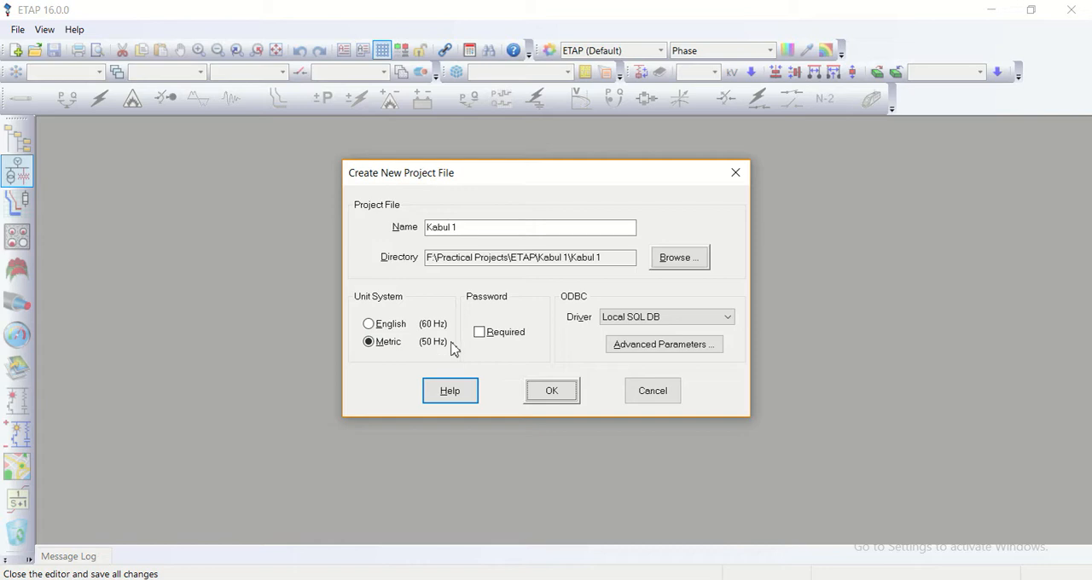
mouse_move(480, 331)
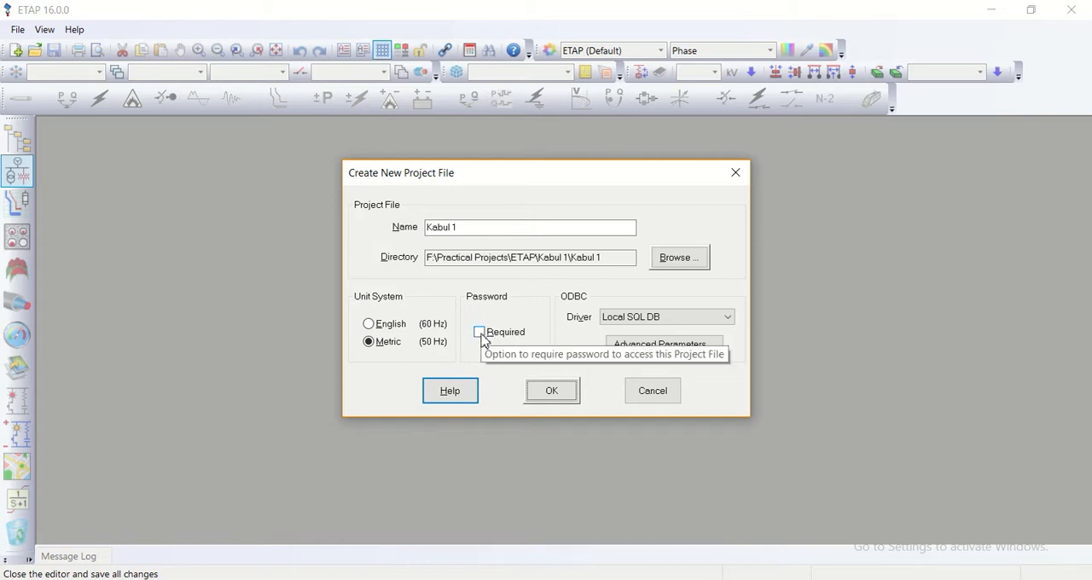
left_click(480, 331)
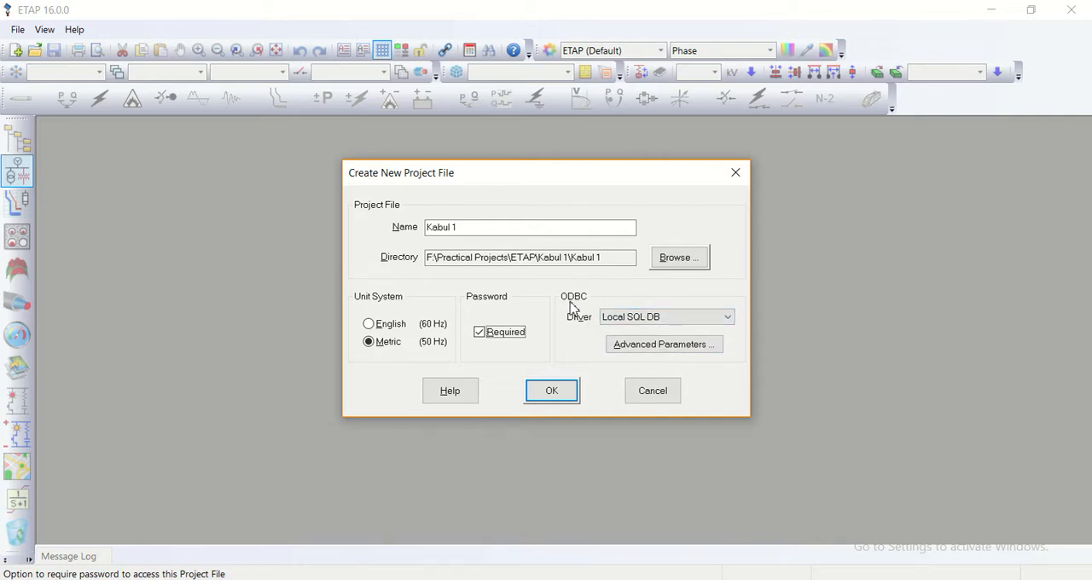
mouse_move(584, 304)
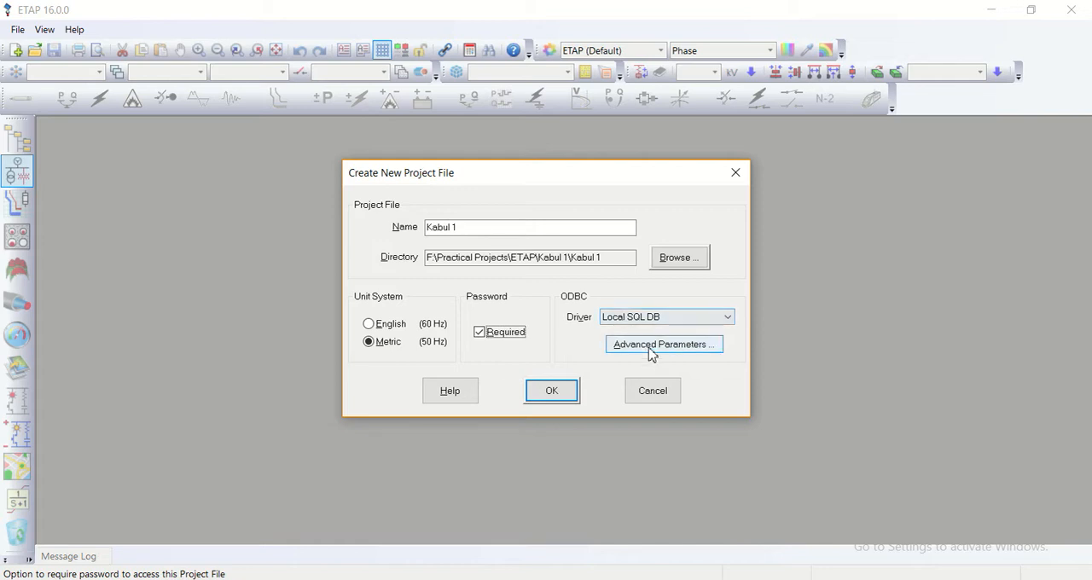
- Set the Advanced ODBC parameters with a database user ID and password, then confirm them
left_click(662, 345)
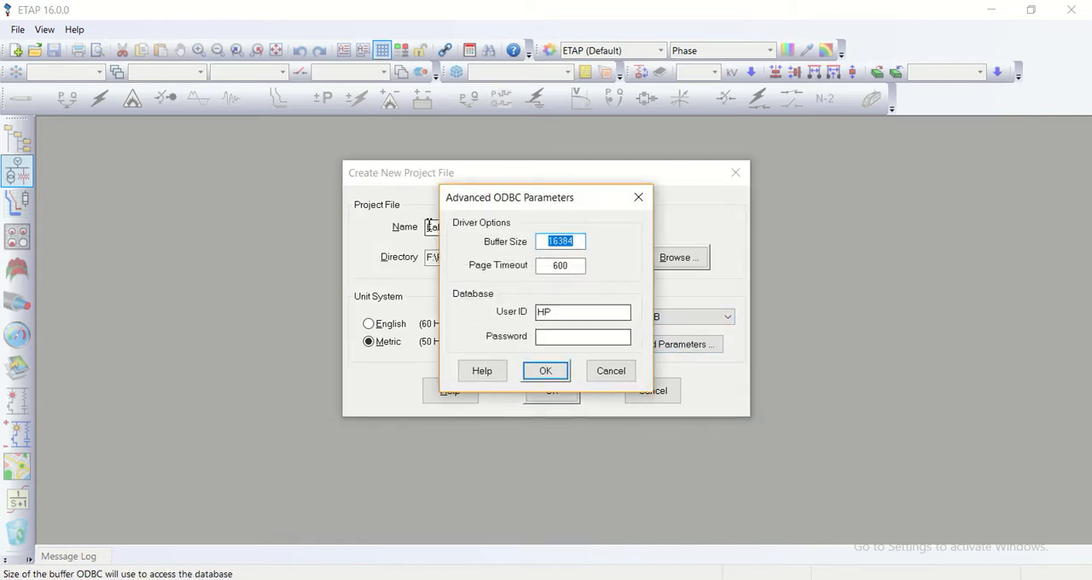
mouse_move(560, 243)
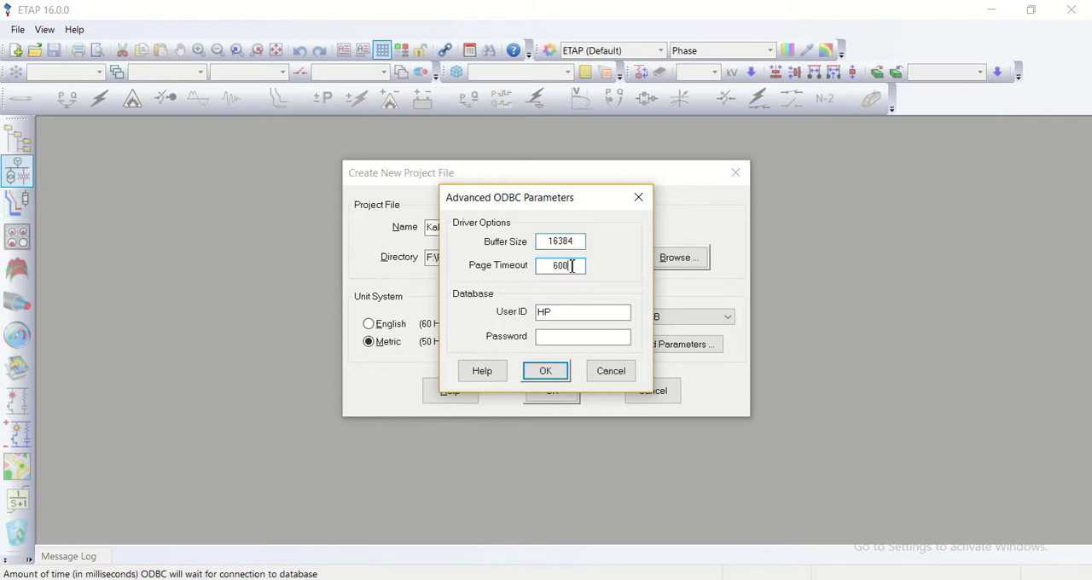
mouse_move(488, 302)
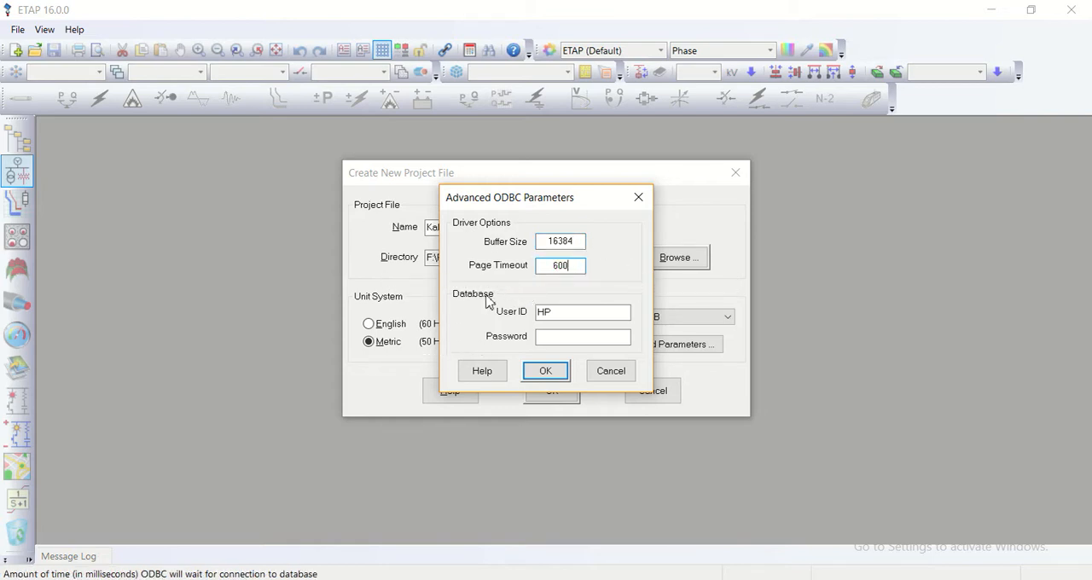
mouse_move(525, 328)
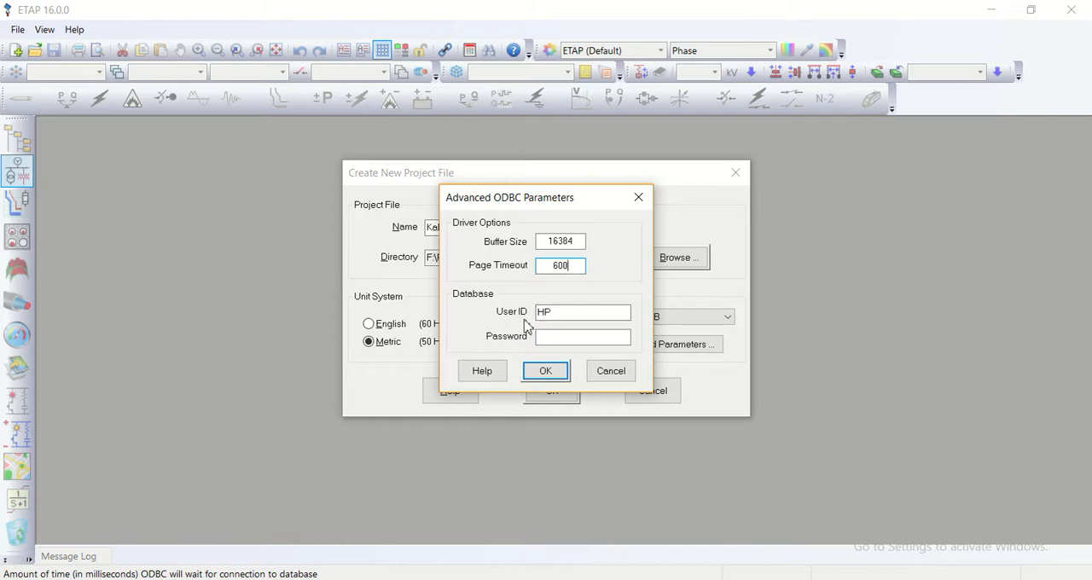
left_click(584, 311)
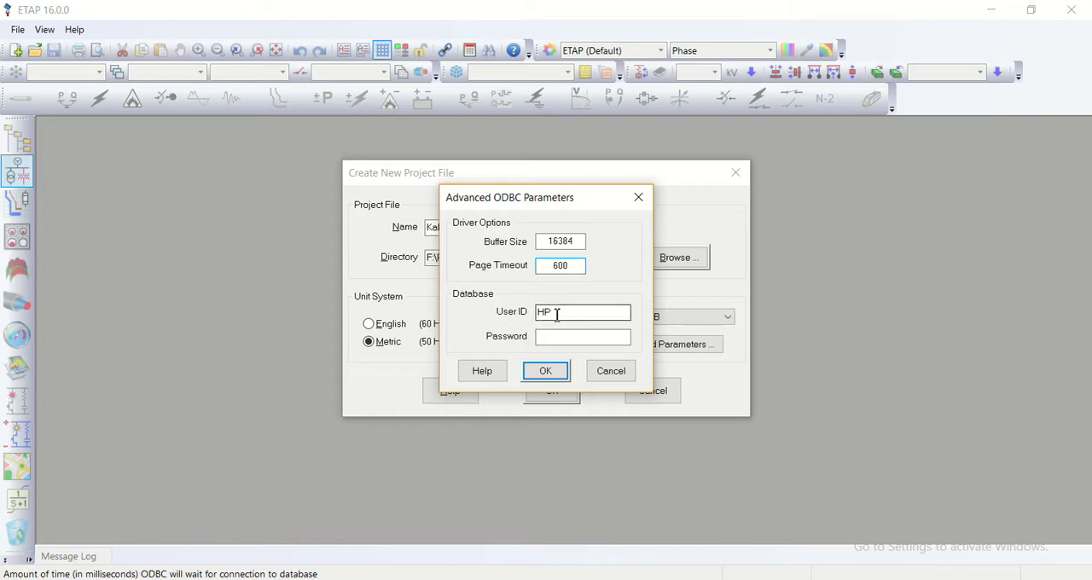
left_click(560, 266)
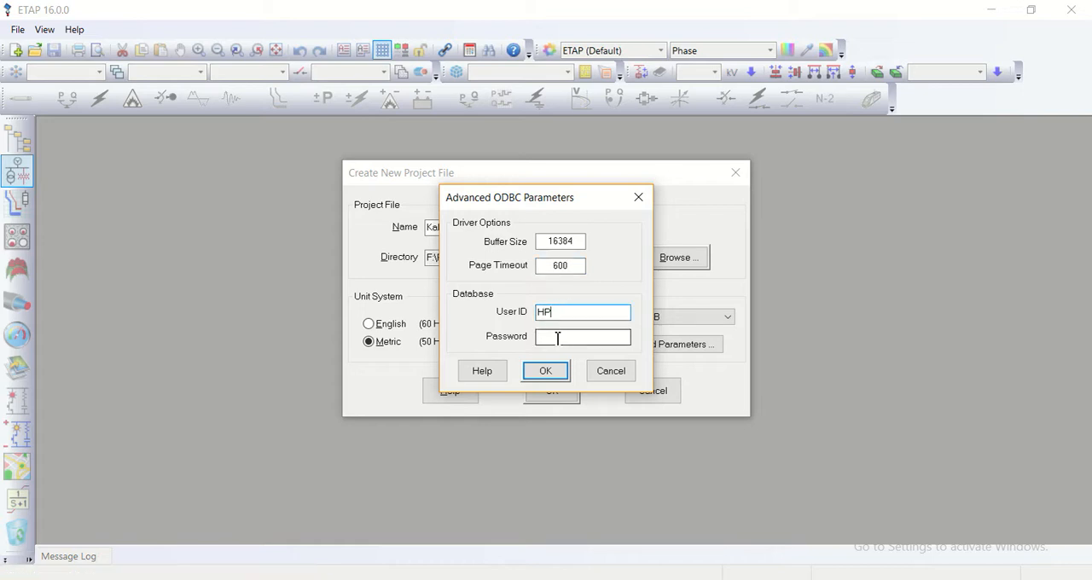
left_click(584, 336)
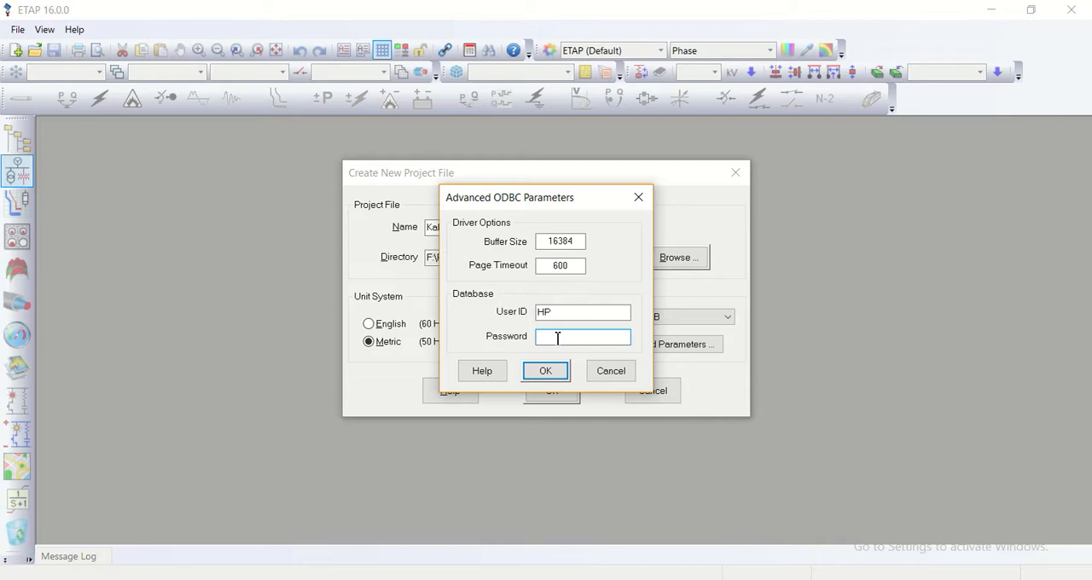
type("••")
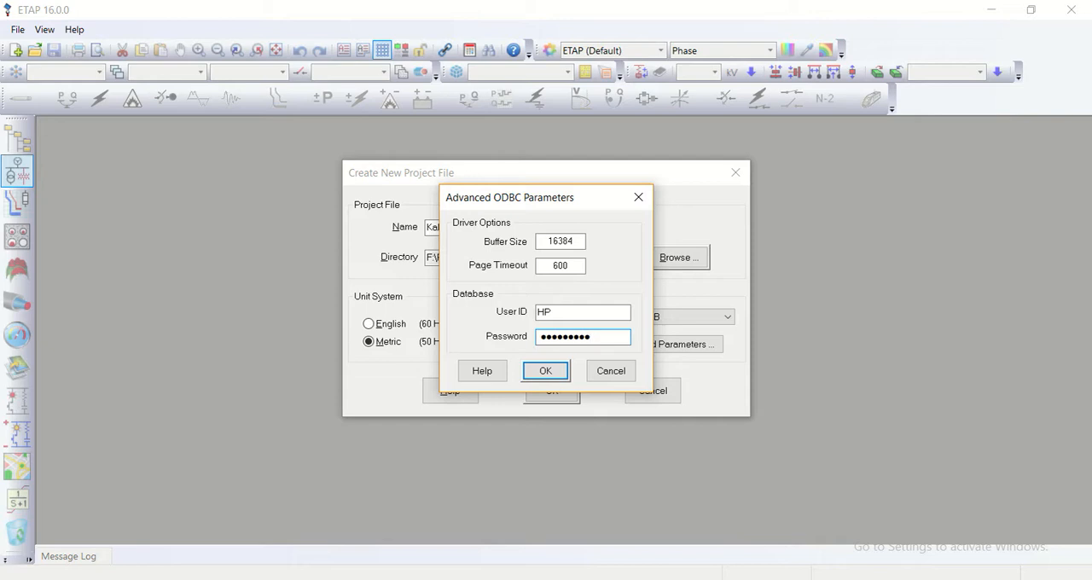
left_click(546, 371)
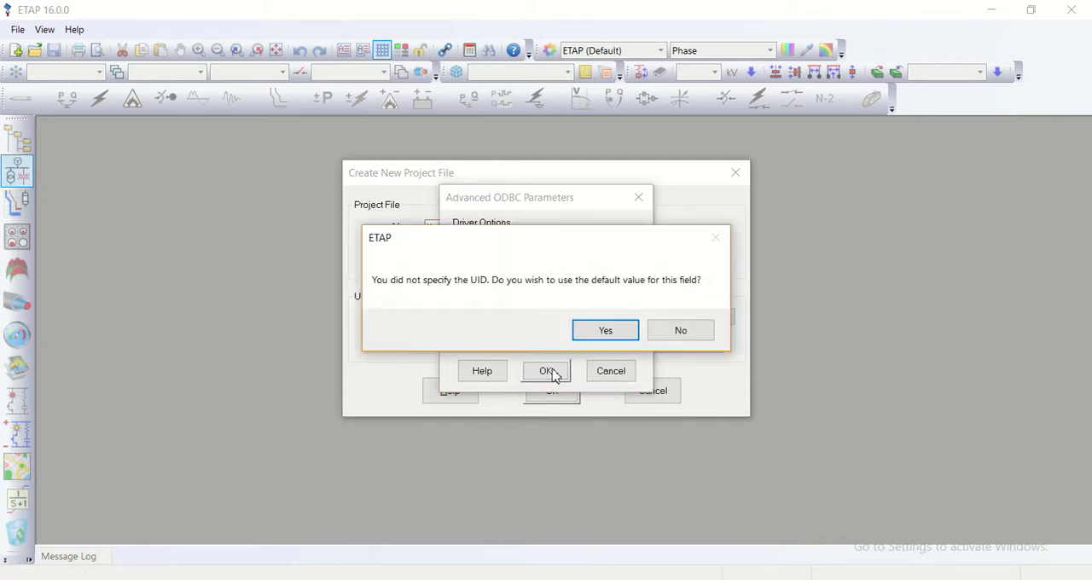
mouse_move(452, 290)
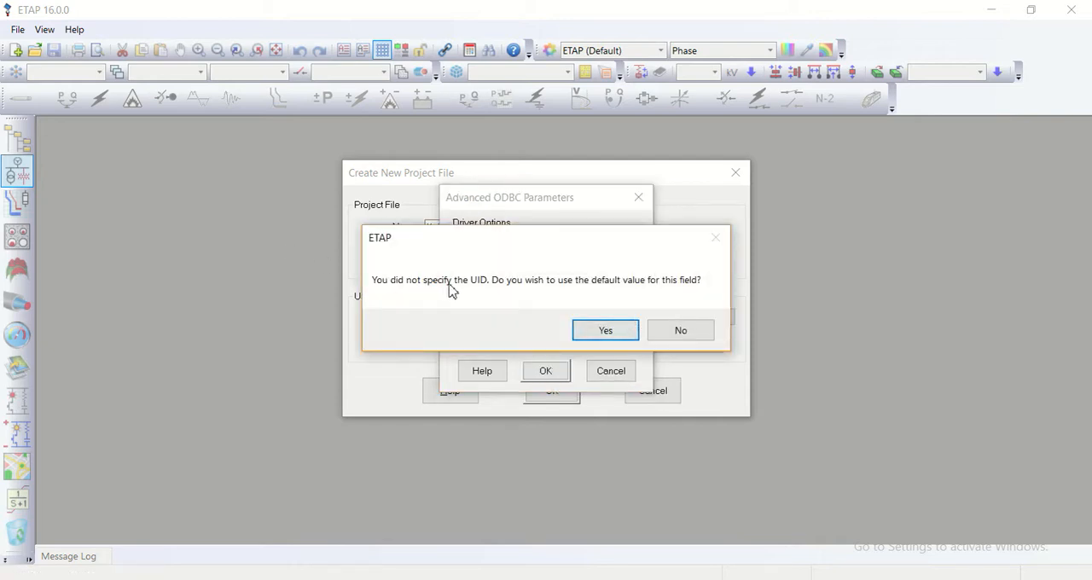
mouse_move(564, 279)
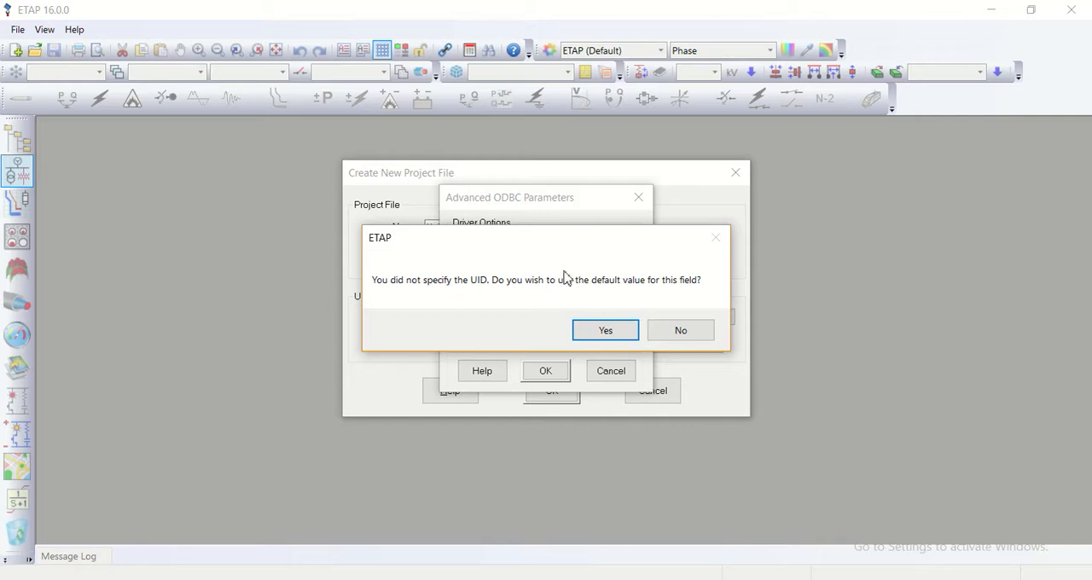
mouse_move(468, 287)
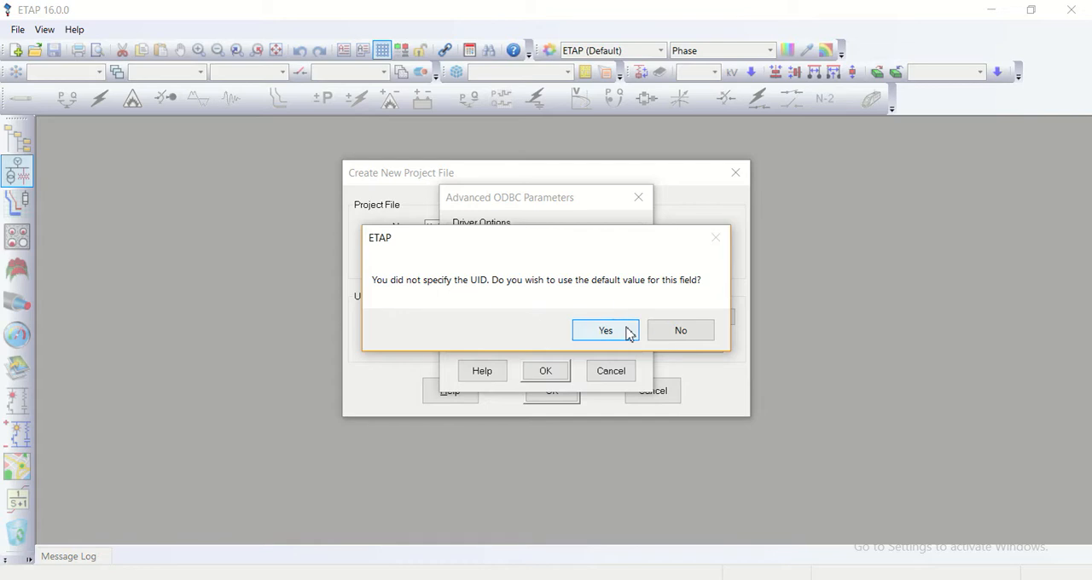
- Accept the default UID and confirm creating the Kabul 1 project
left_click(606, 331)
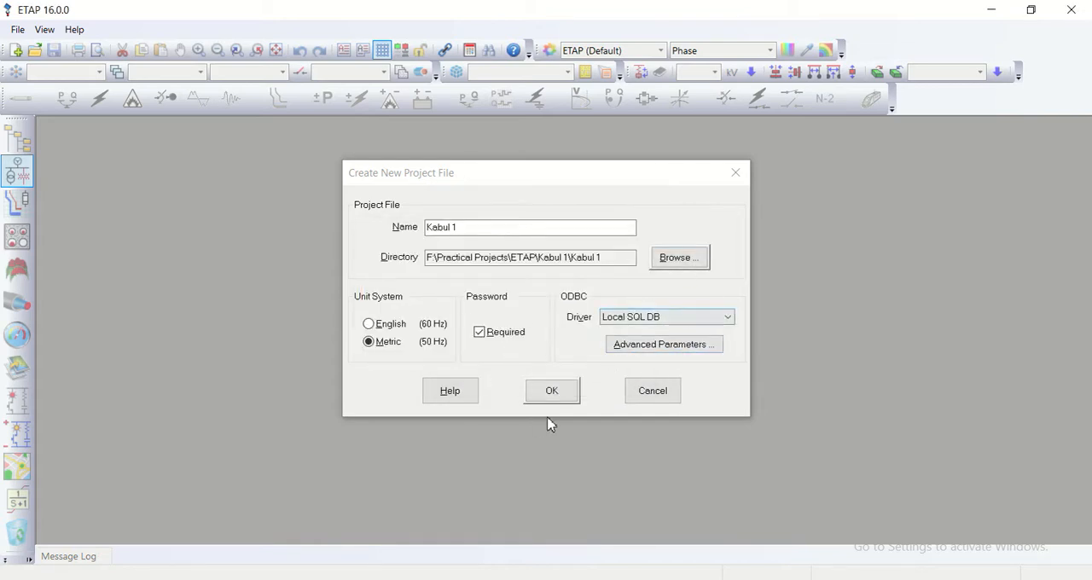
mouse_move(551, 390)
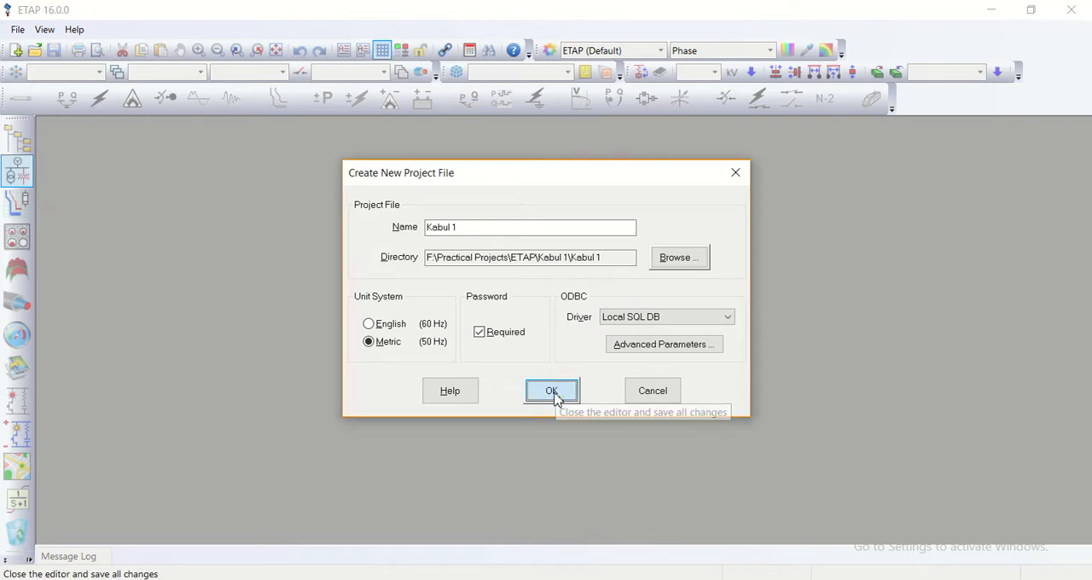
mouse_move(577, 407)
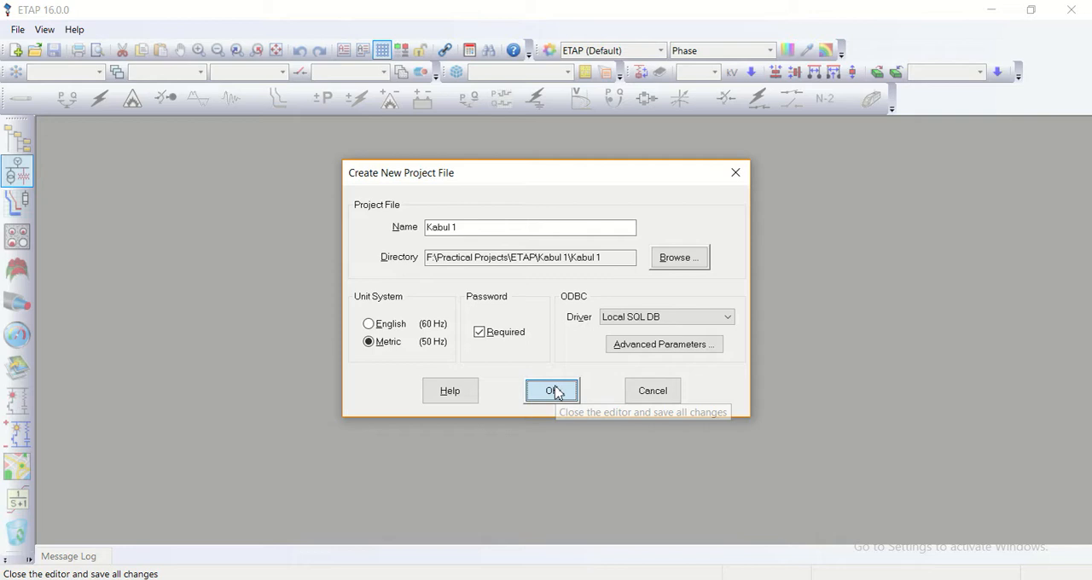
left_click(549, 391)
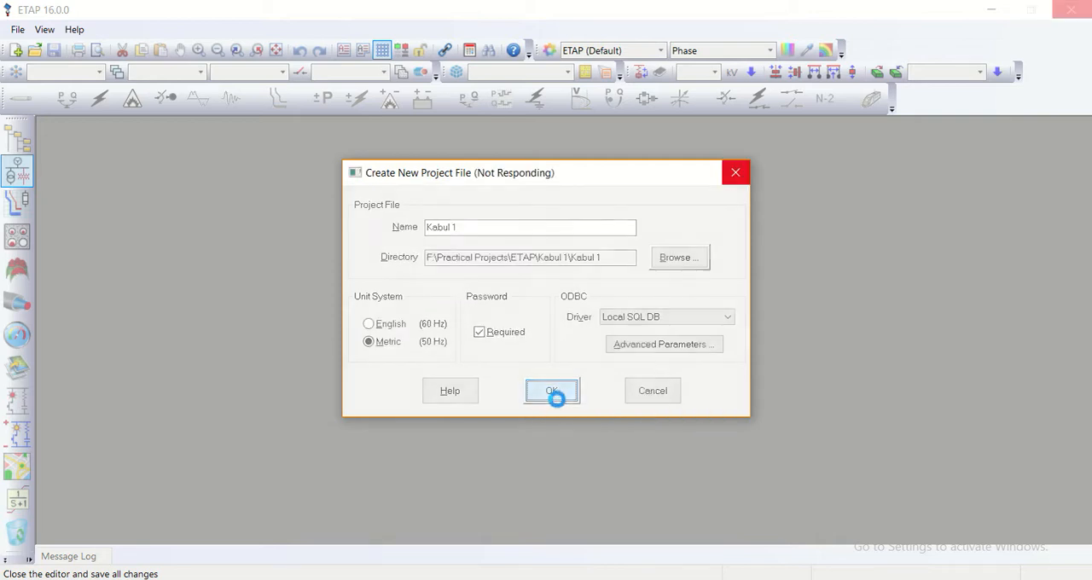
left_click(551, 391)
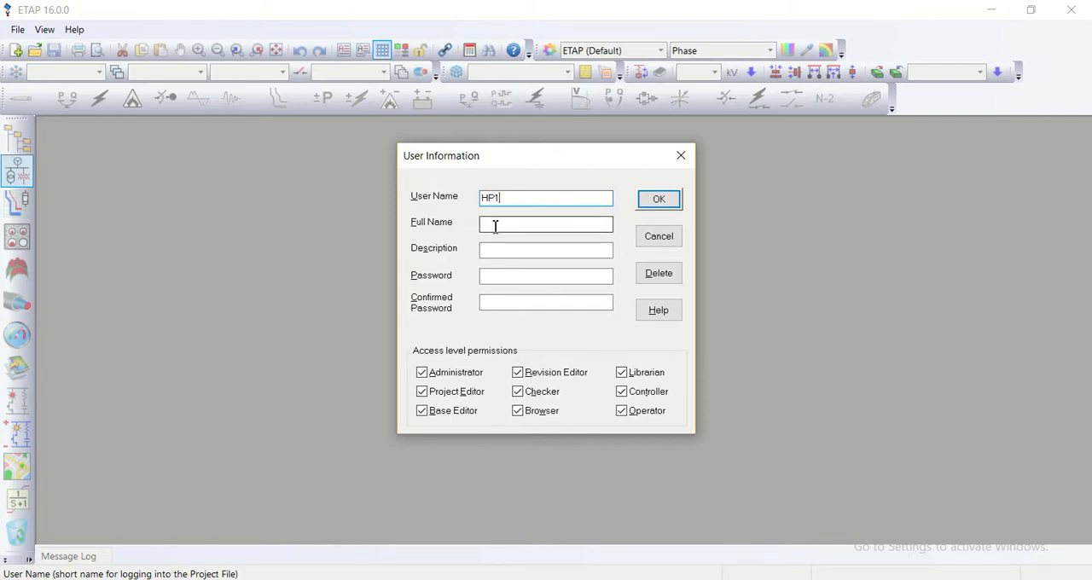
- Give user HP1 the full name HPUSER1 and description Practical
left_click(546, 226)
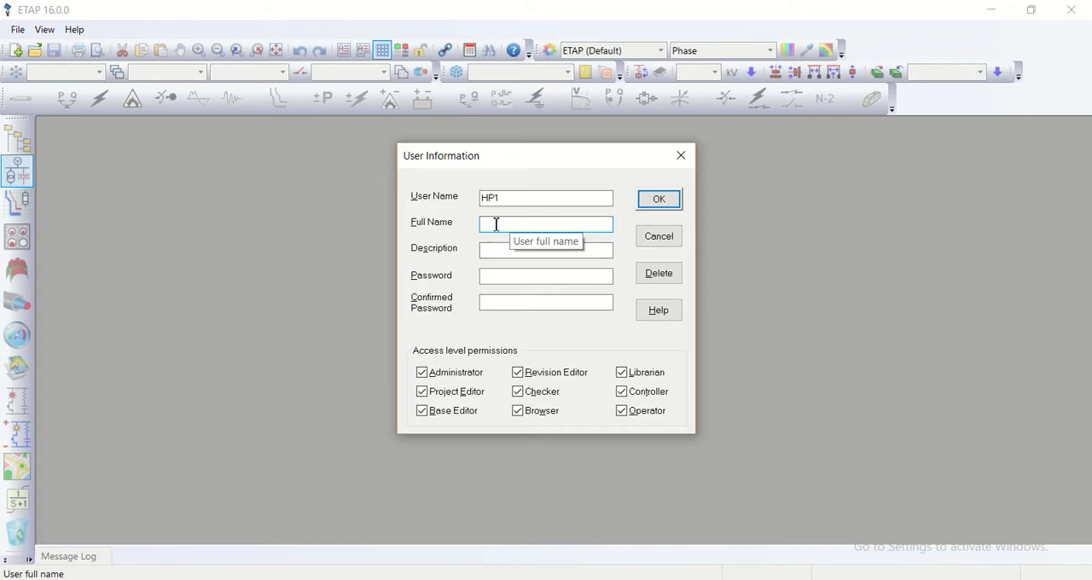
type("H")
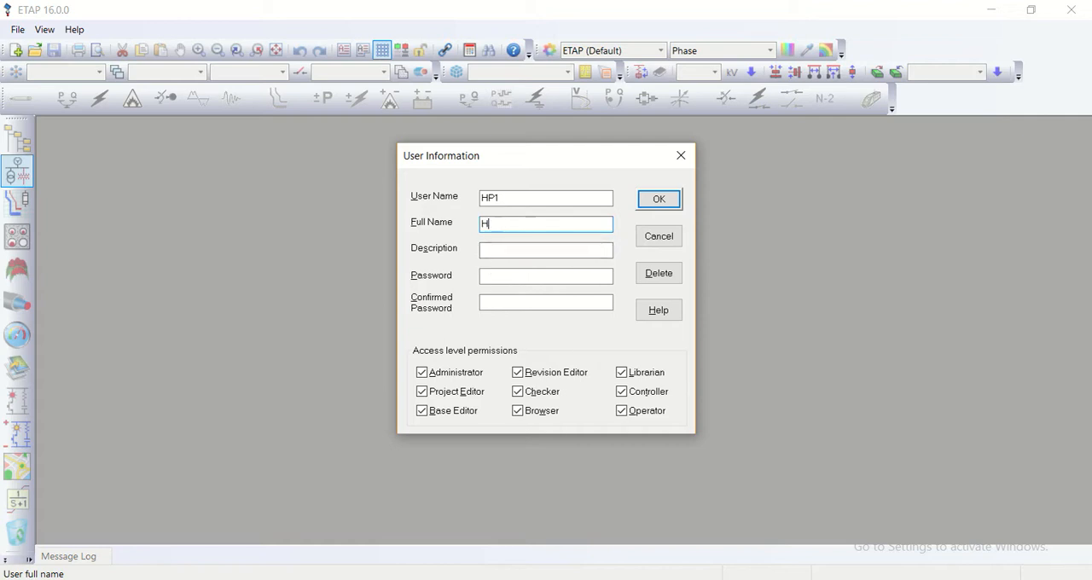
type("P")
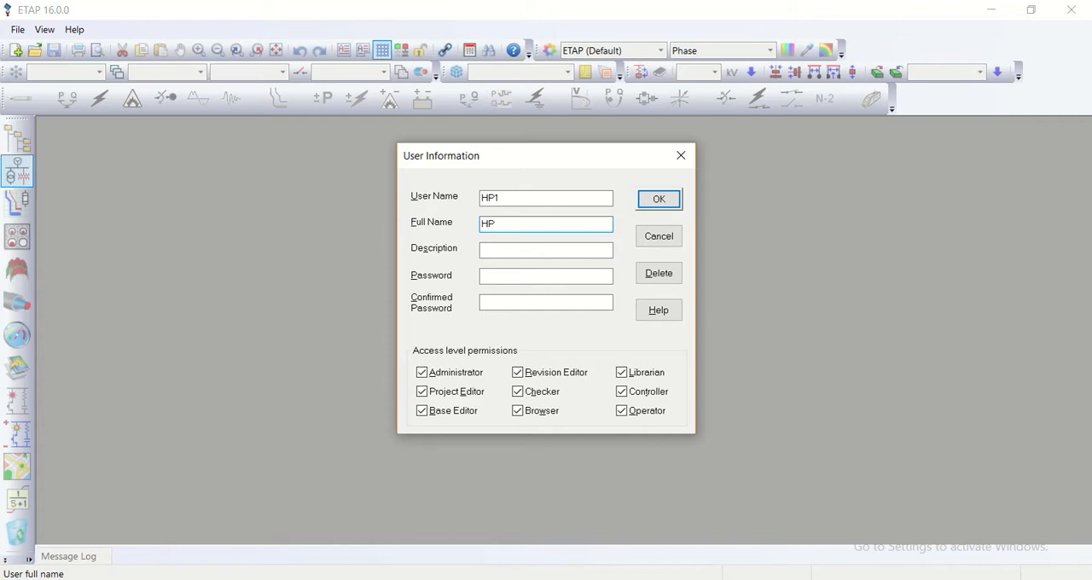
type("USER")
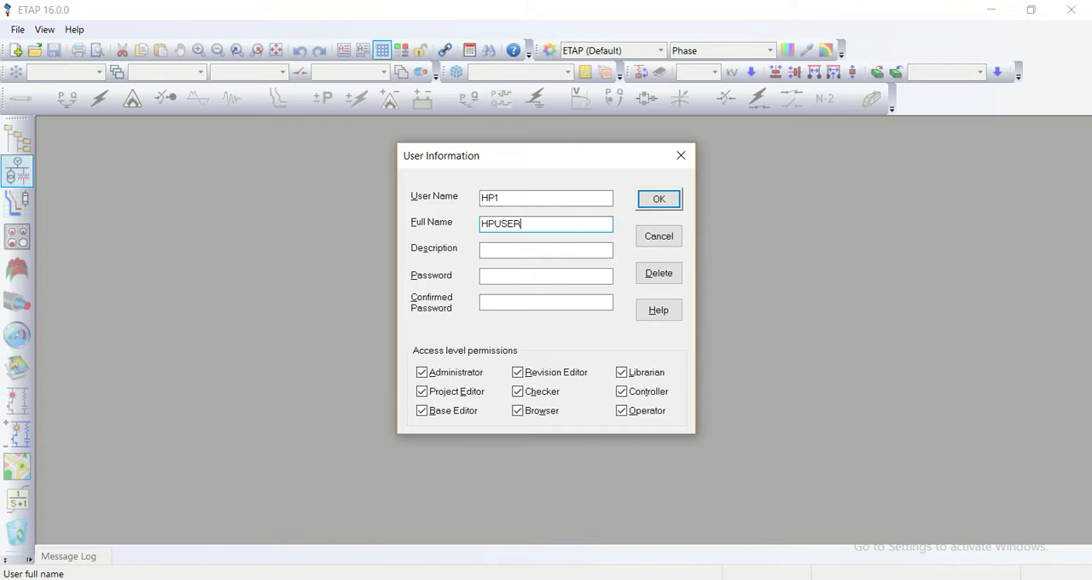
type("1")
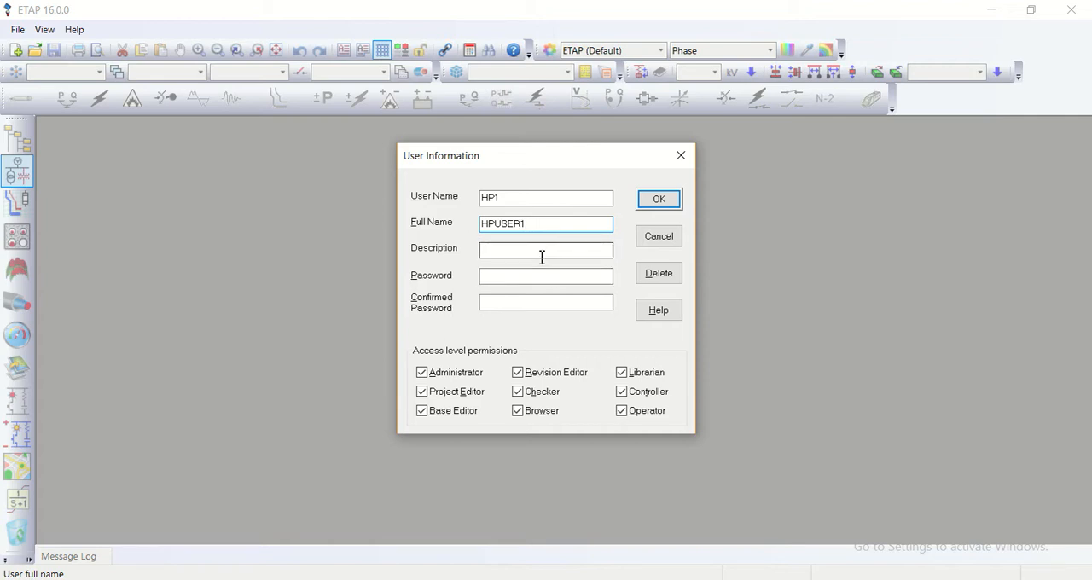
left_click(546, 249)
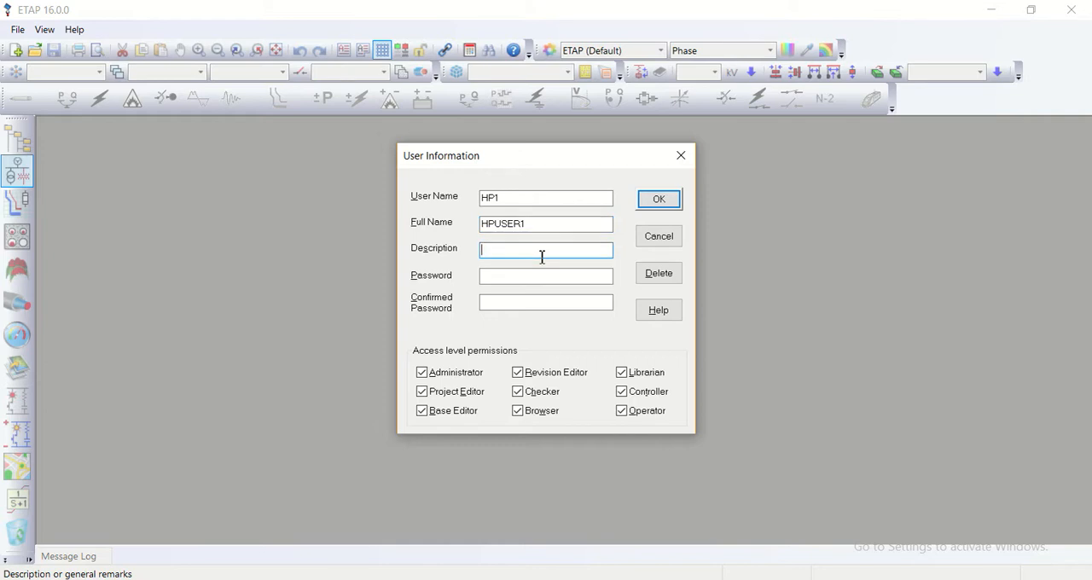
type("Practical")
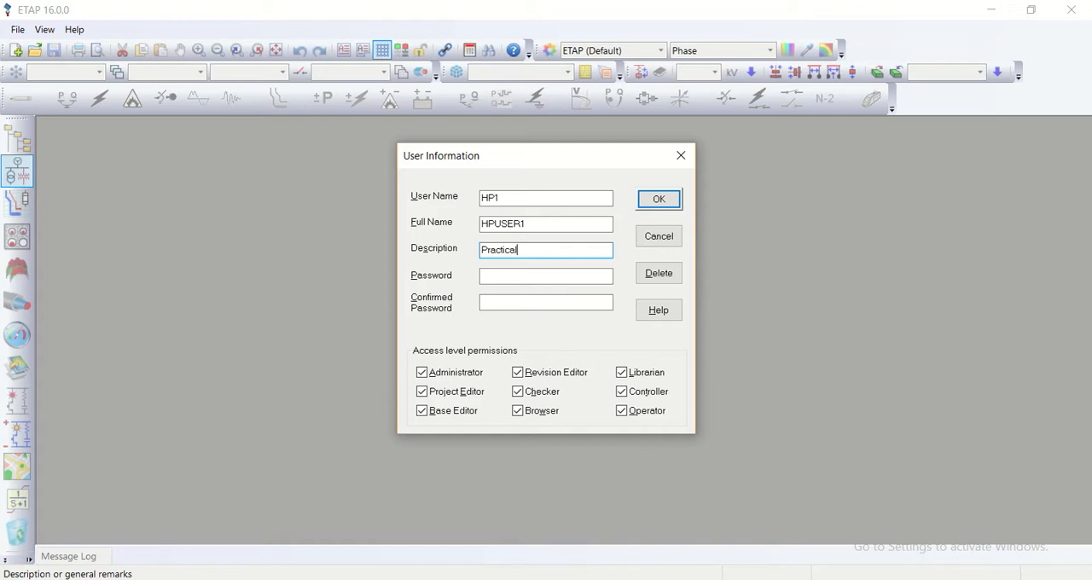
- Enter HP1's password and its matching confirmation
left_click(547, 276)
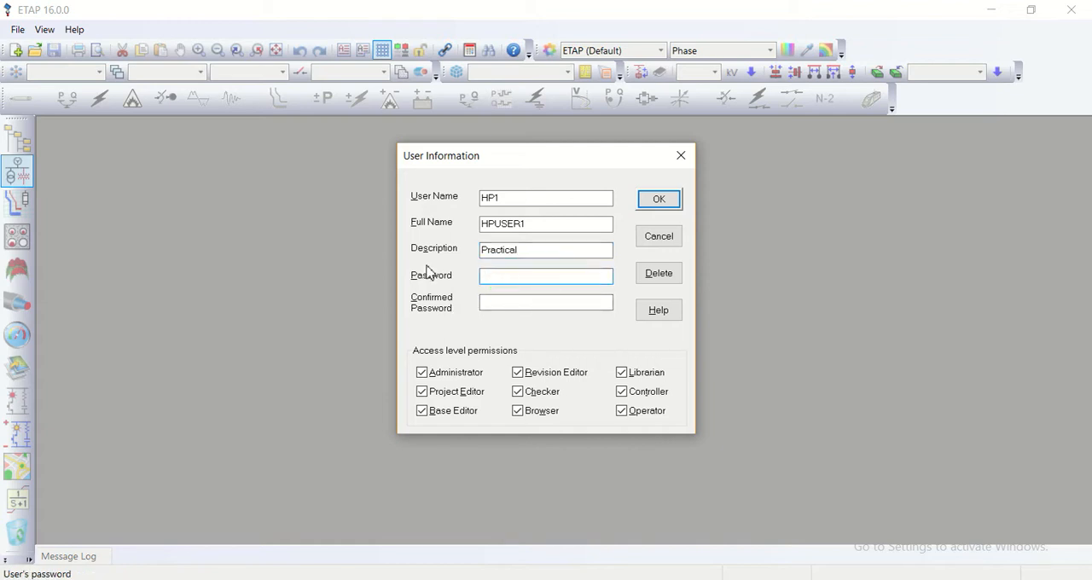
left_click(546, 276)
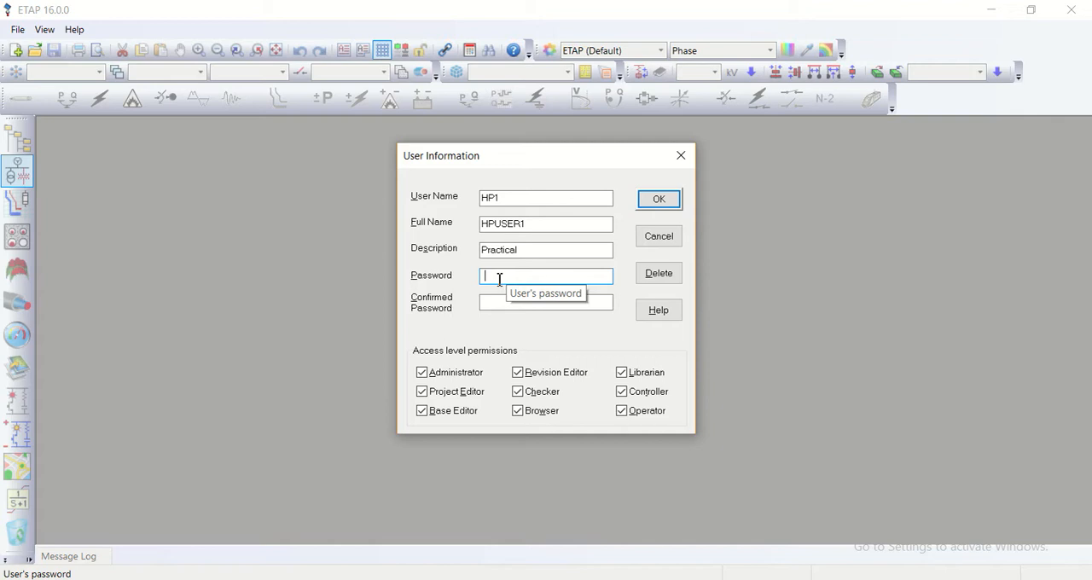
type("•••")
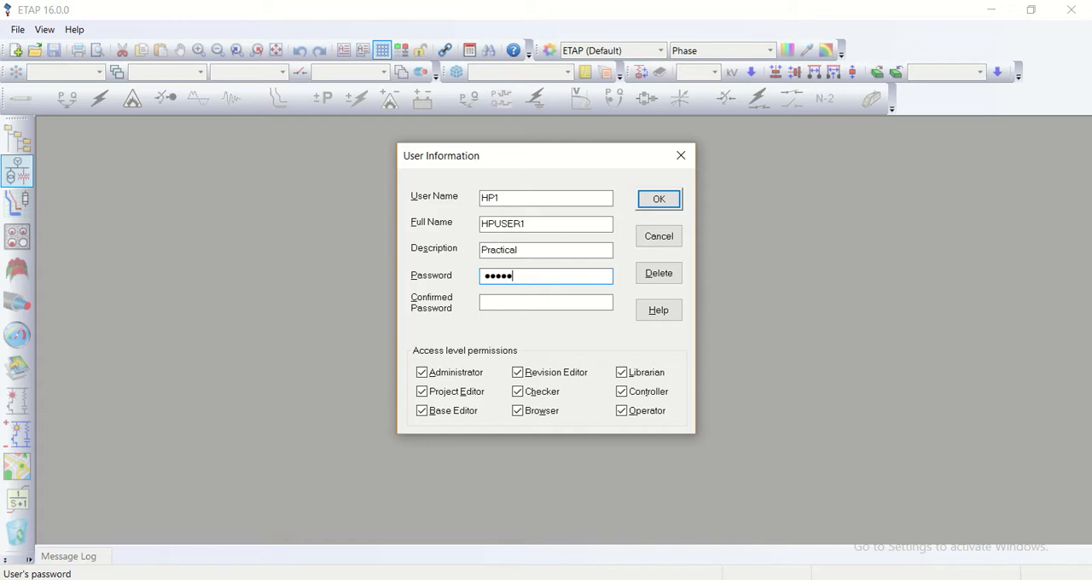
left_click(546, 302)
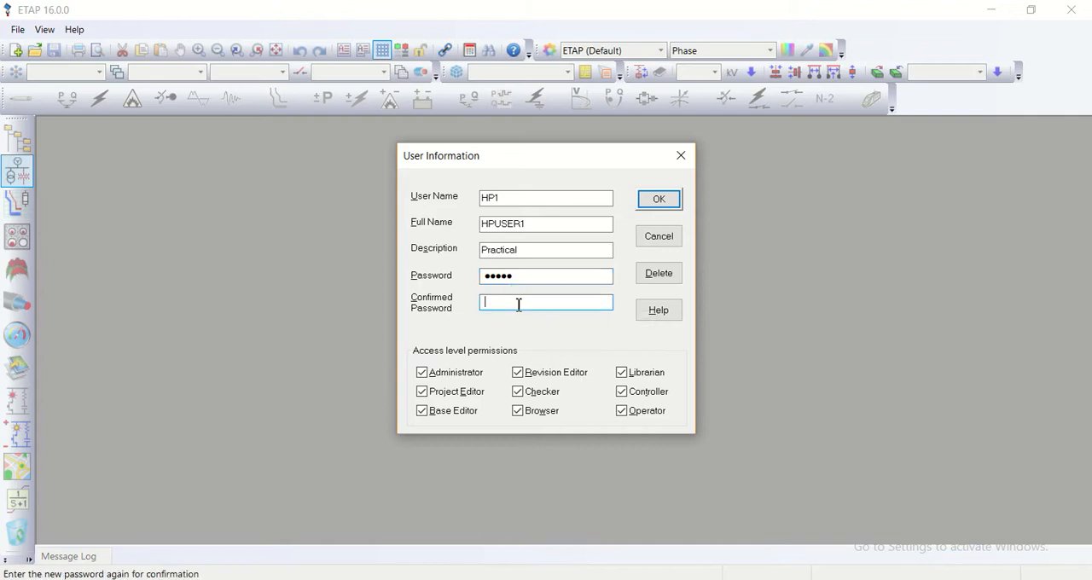
type("•")
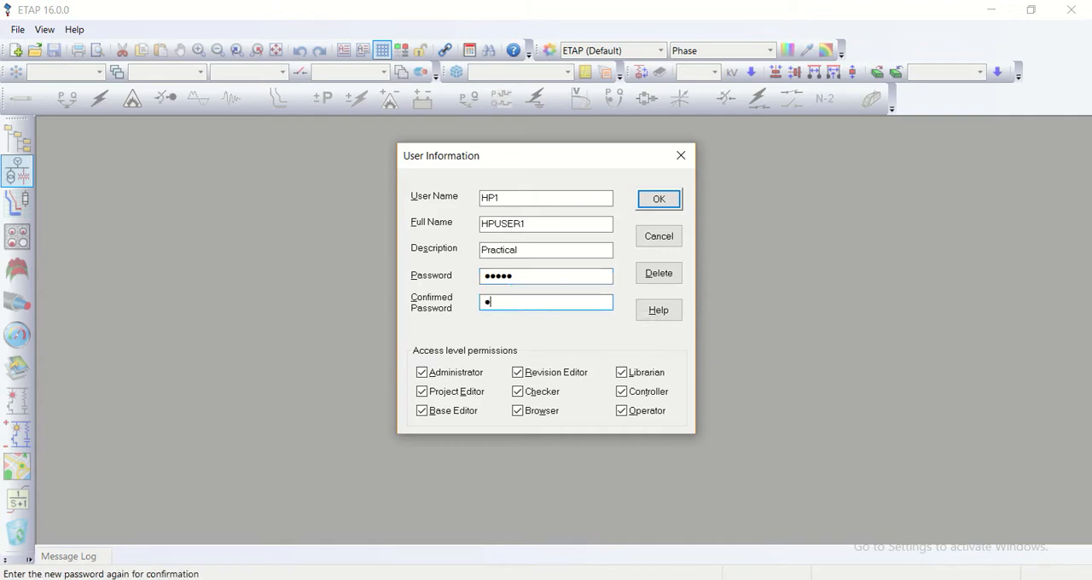
type("••••")
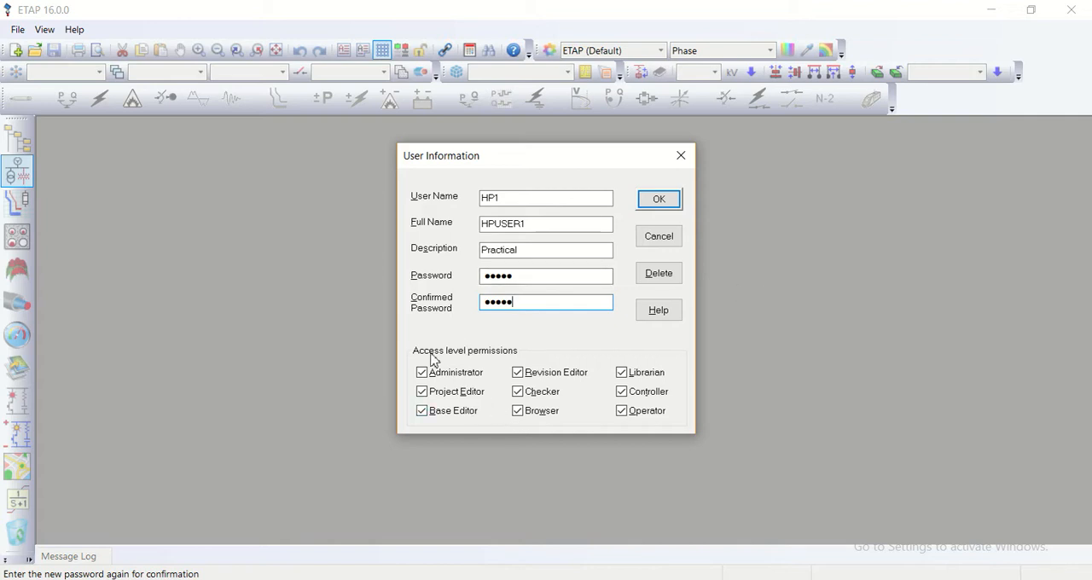
mouse_move(520, 266)
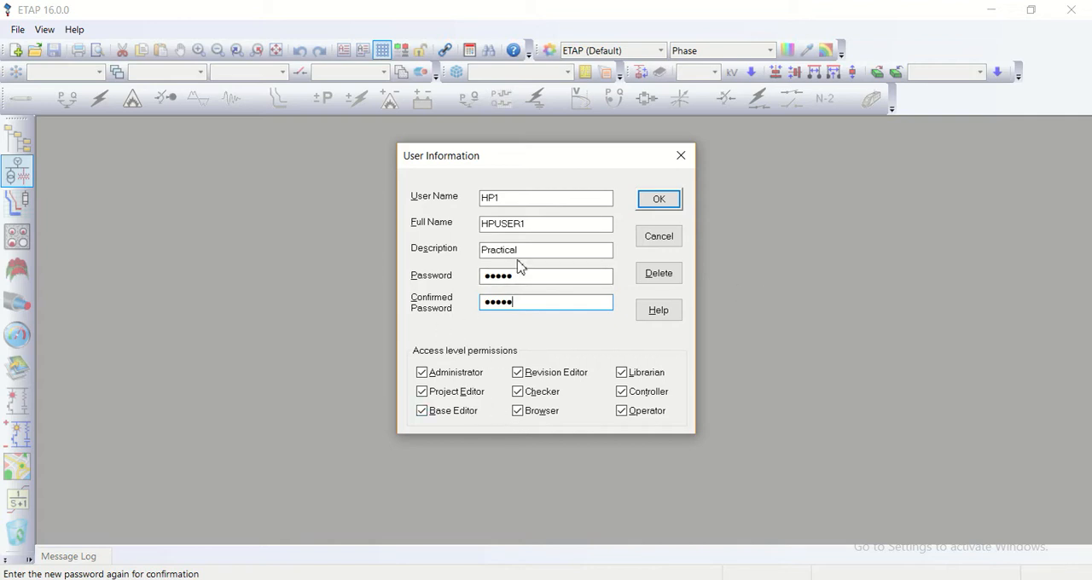
mouse_move(580, 108)
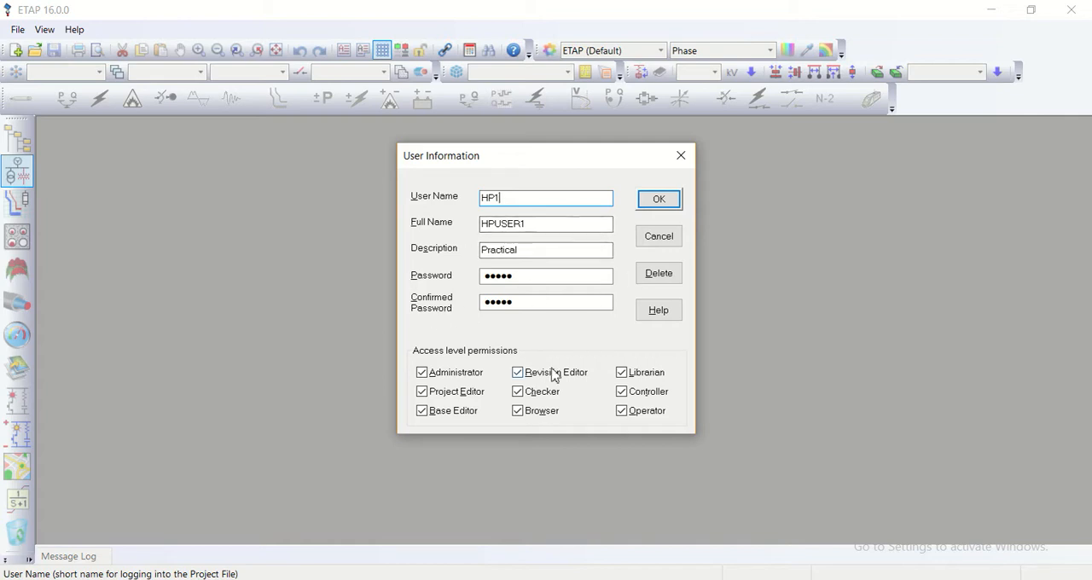
mouse_move(434, 358)
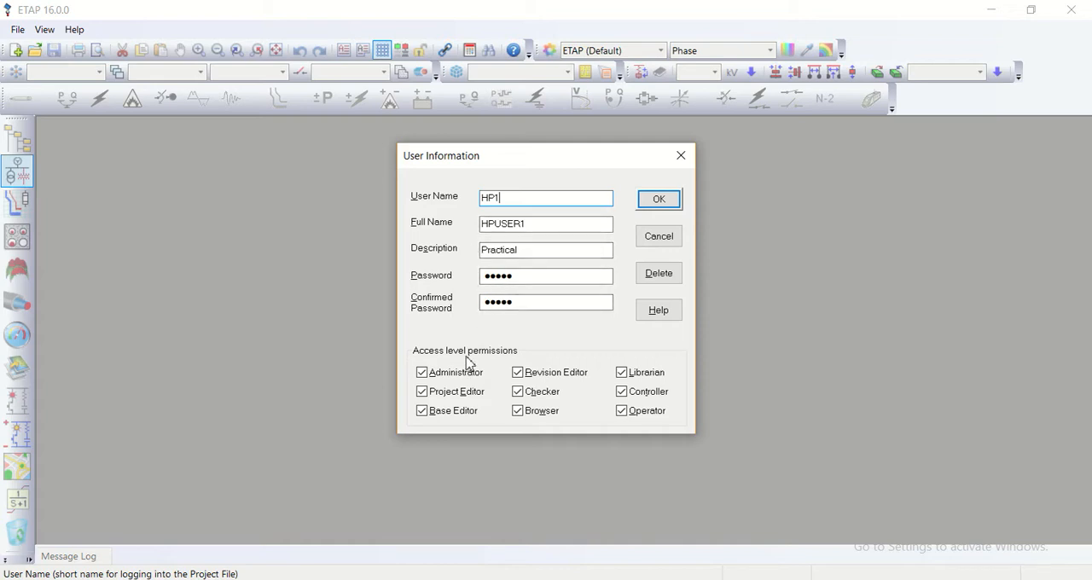
mouse_move(440, 377)
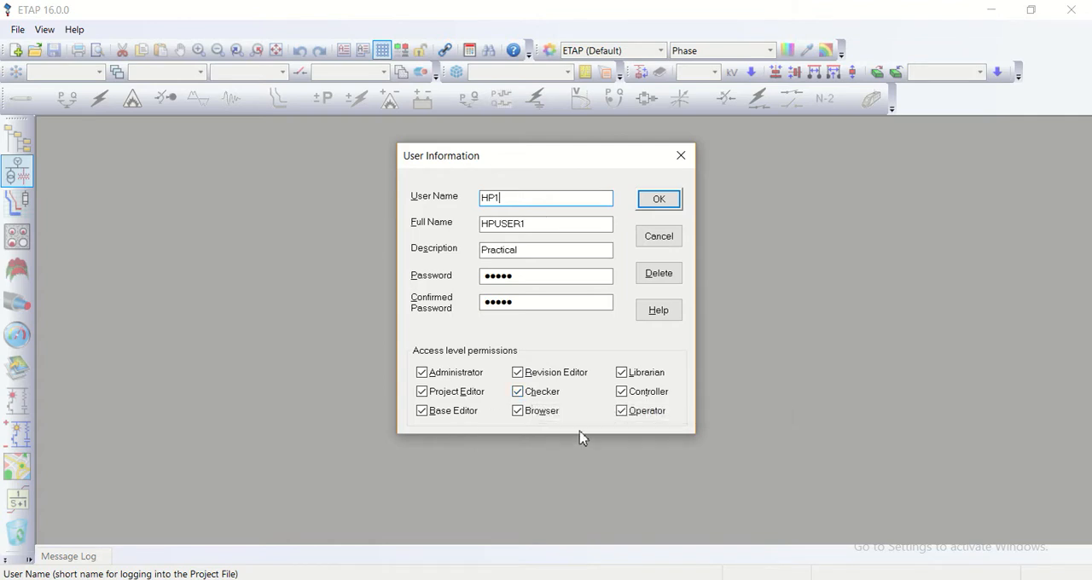
mouse_move(632, 386)
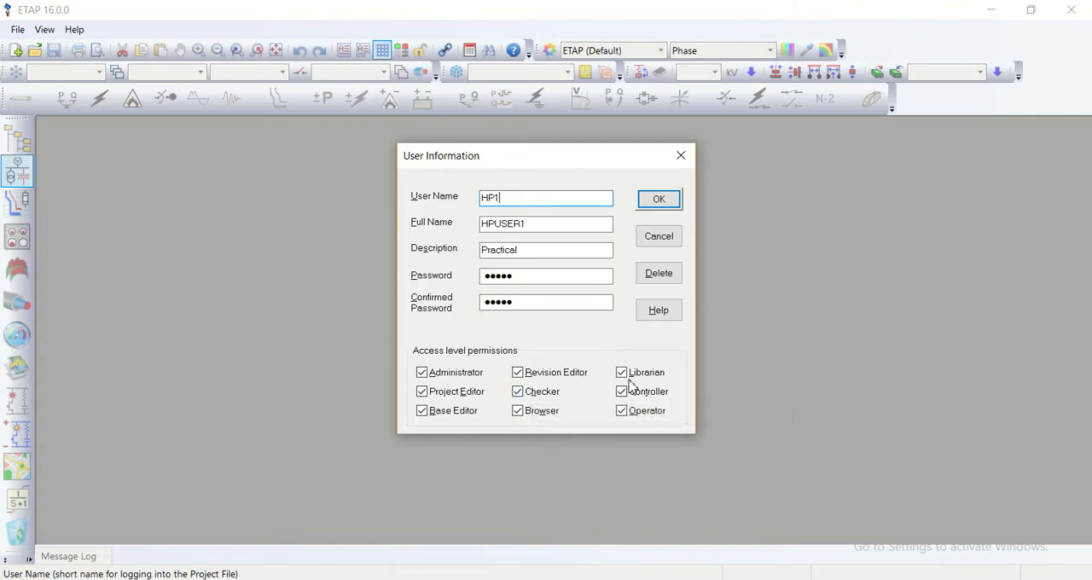
mouse_move(617, 450)
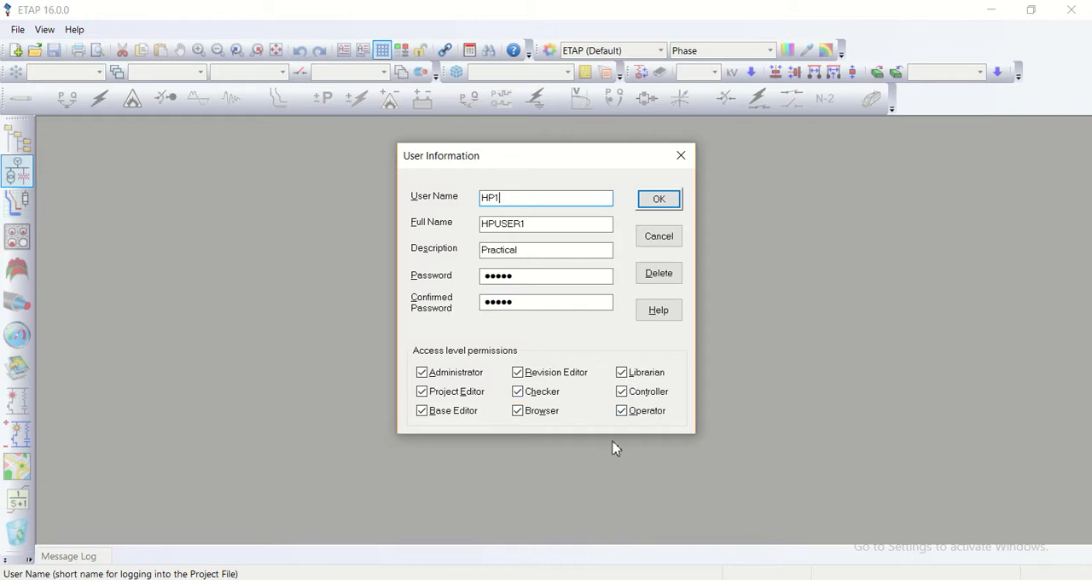
mouse_move(693, 362)
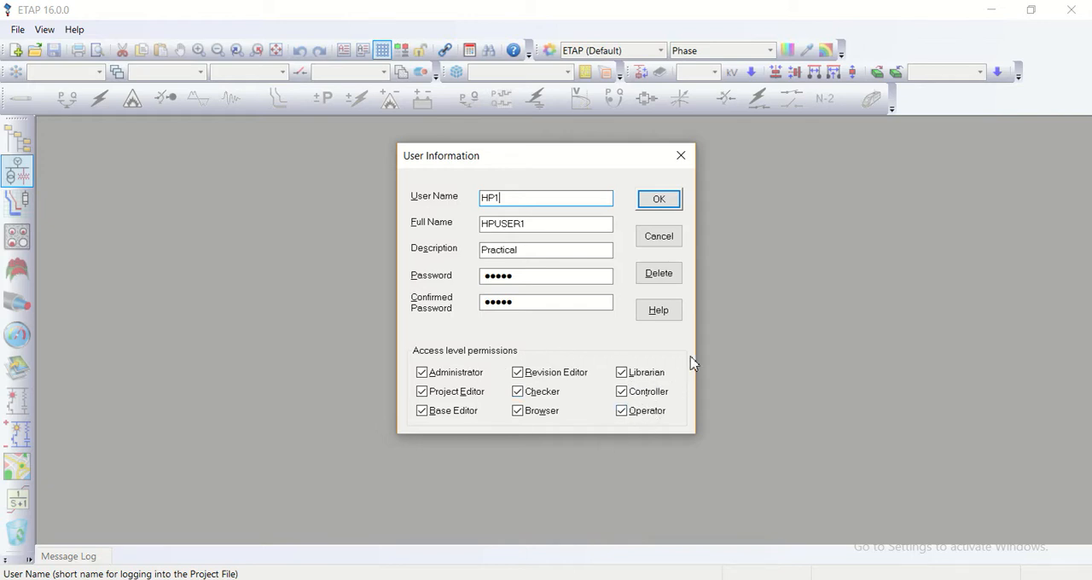
mouse_move(720, 356)
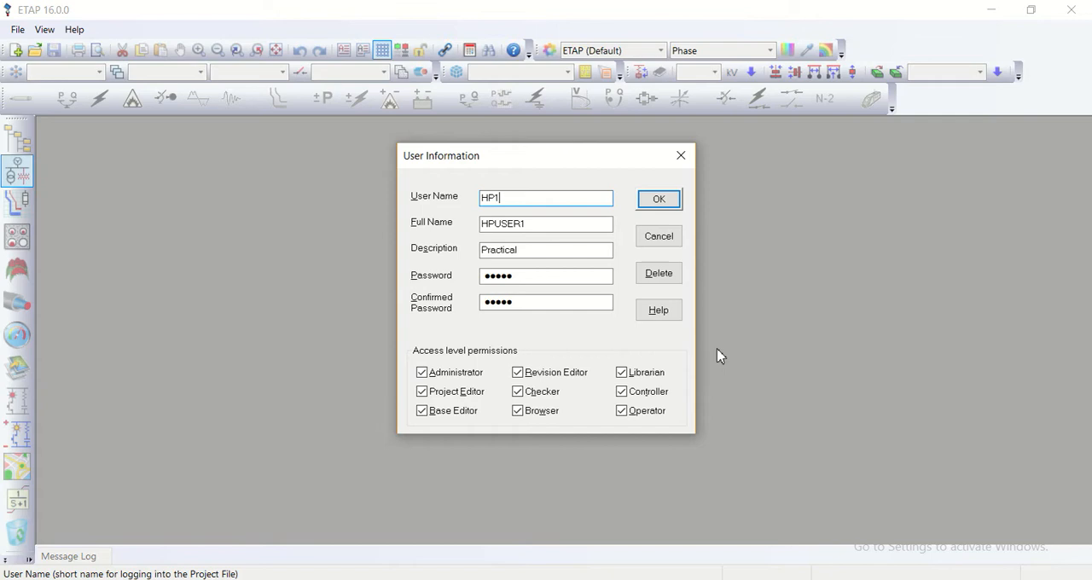
mouse_move(540, 345)
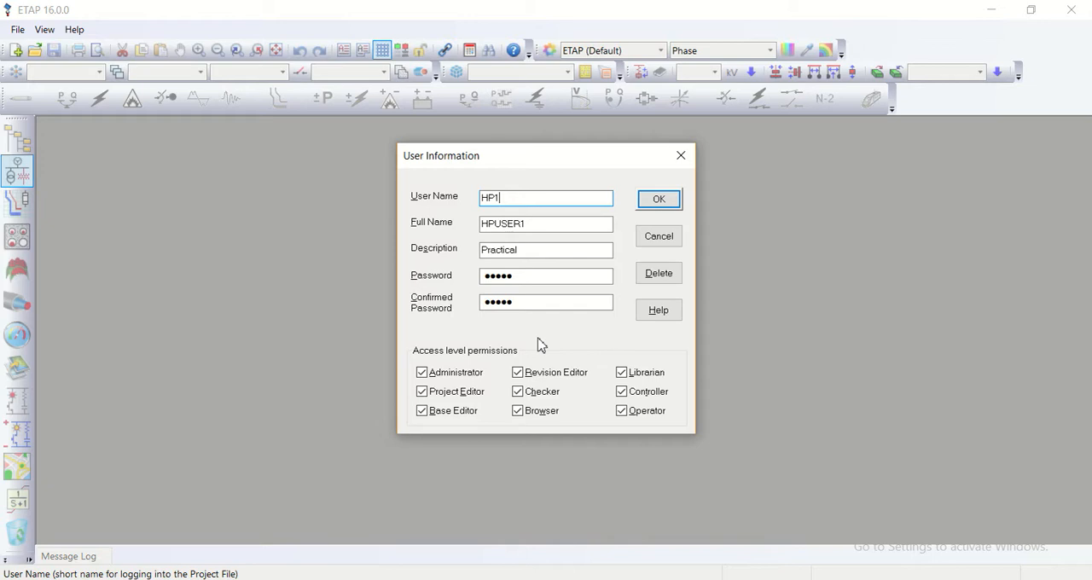
mouse_move(556, 340)
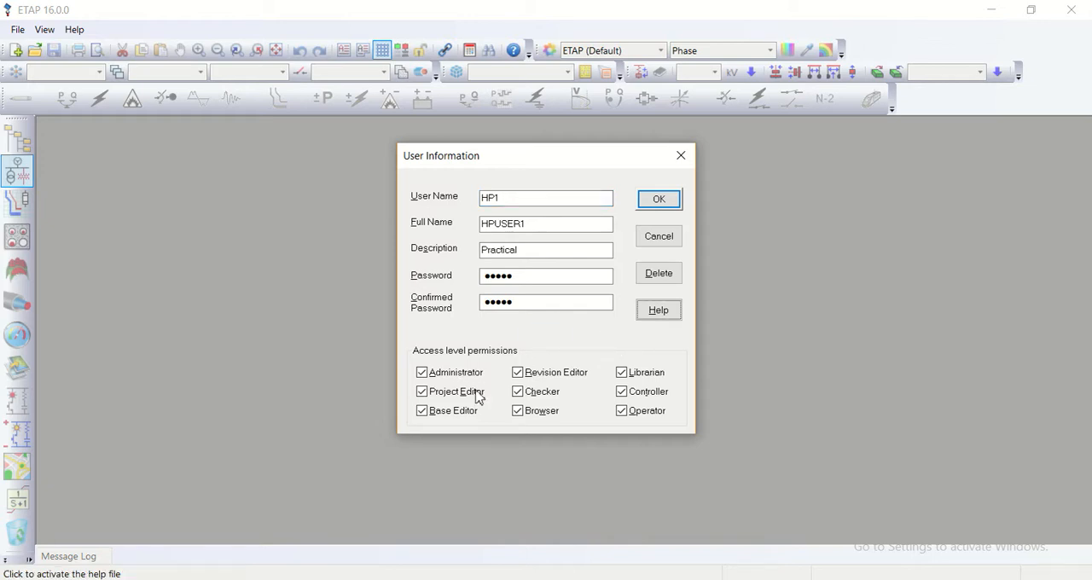
- Grant HP1 the Base Editor permission so all access levels are checked, and save the user
left_click(419, 410)
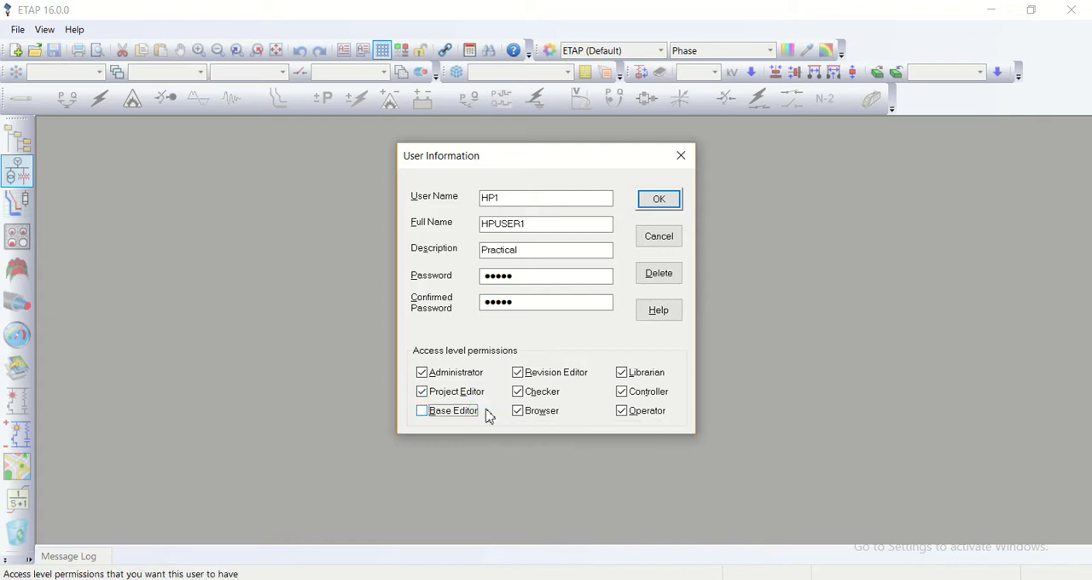
left_click(420, 410)
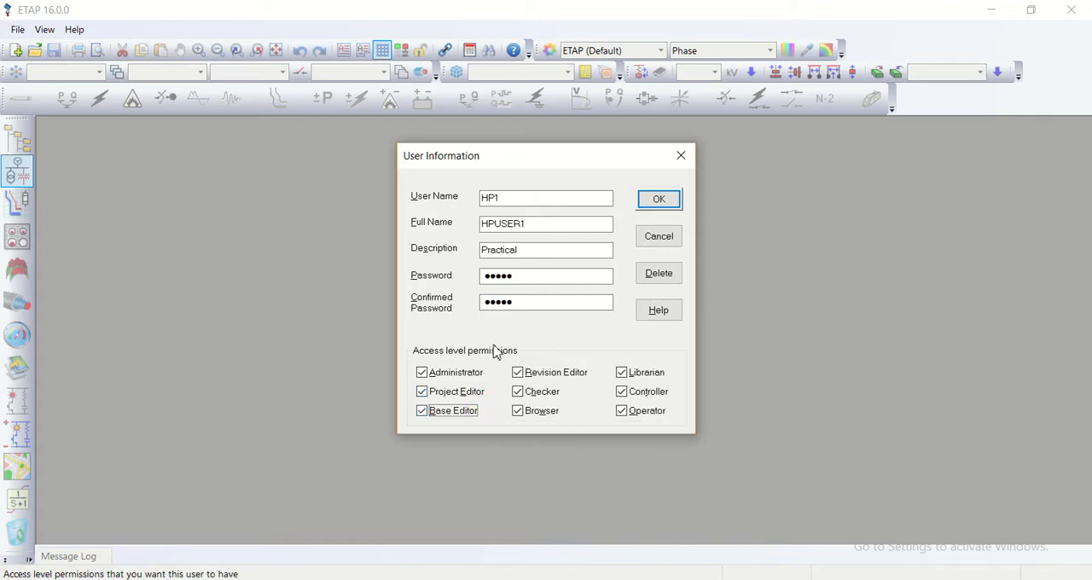
mouse_move(659, 198)
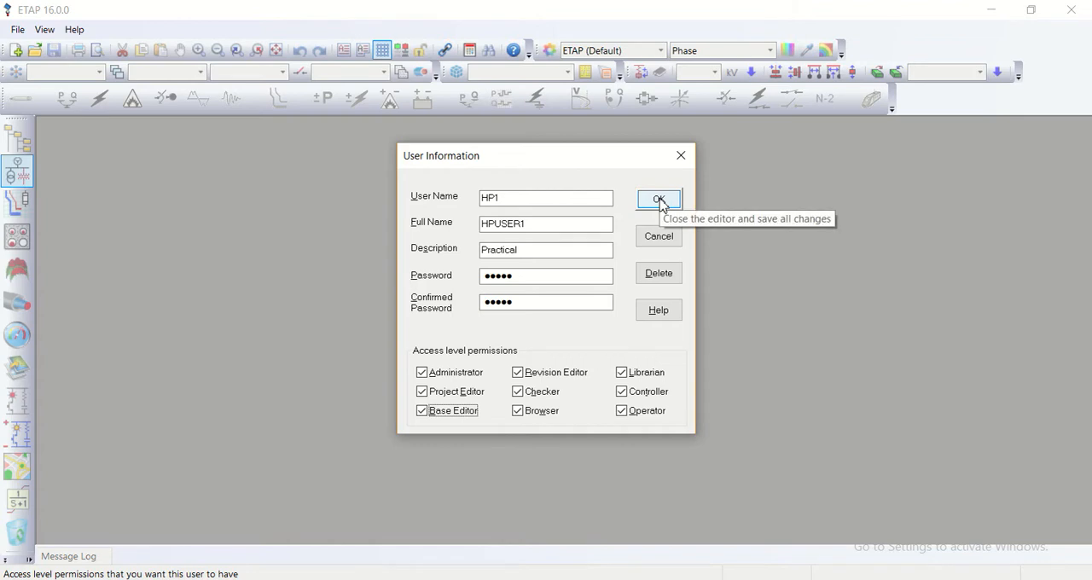
left_click(659, 198)
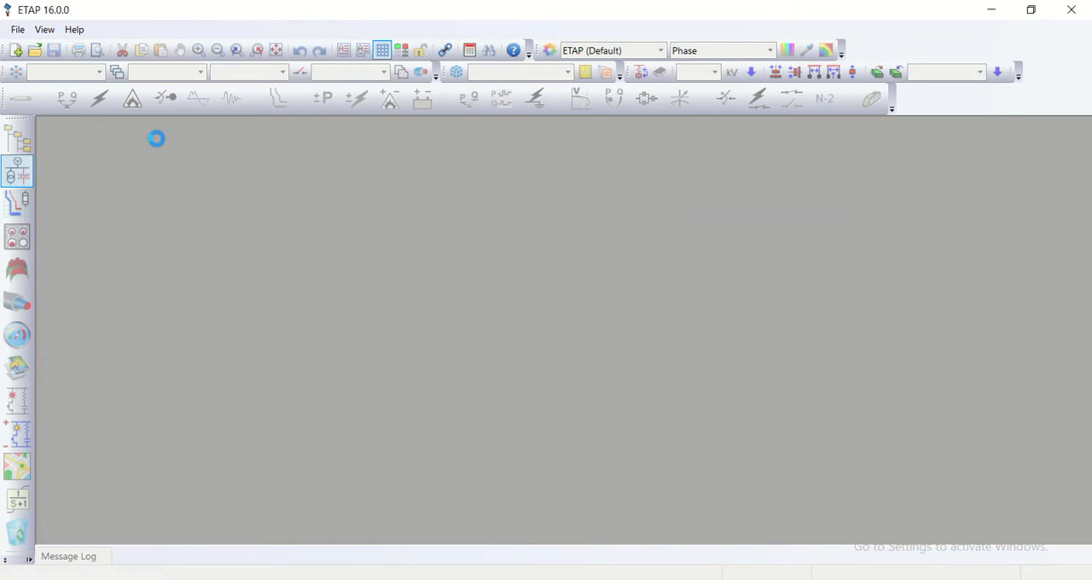
mouse_move(205, 153)
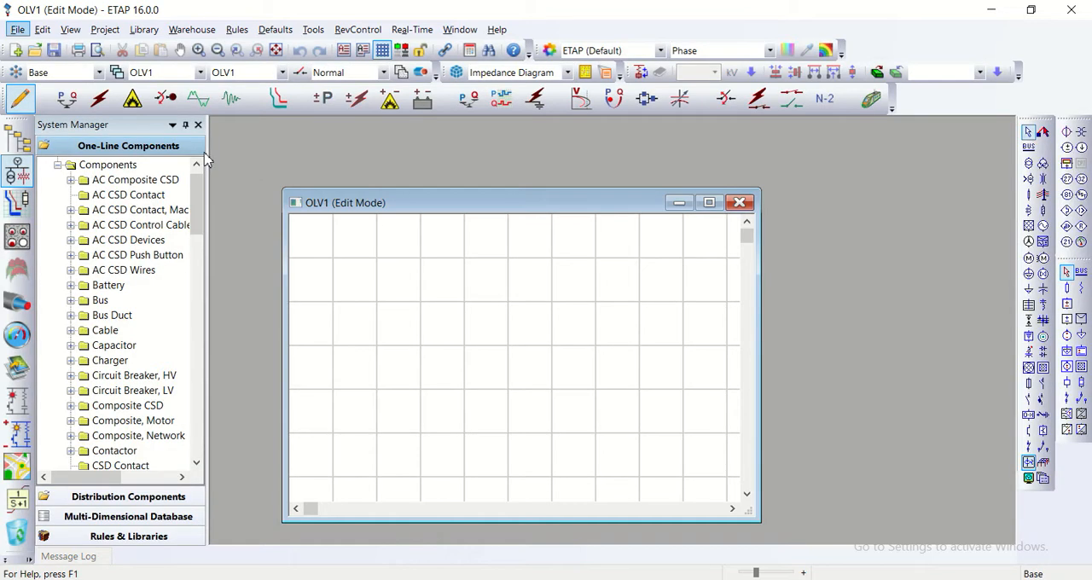
mouse_move(174, 240)
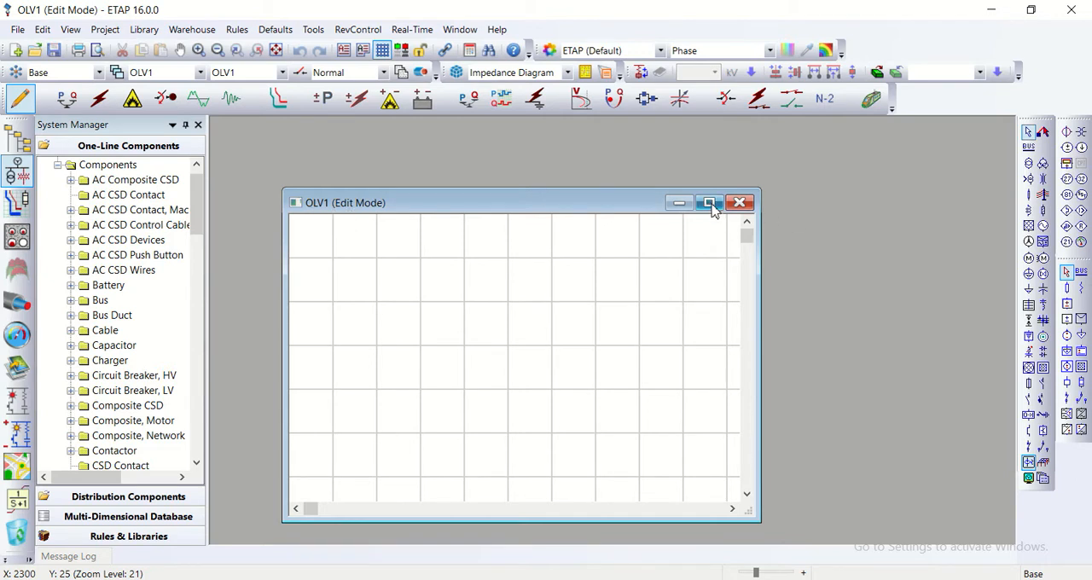
- Maximize the OLV1 one-line diagram once the Kabul 1 project loads
left_click(710, 201)
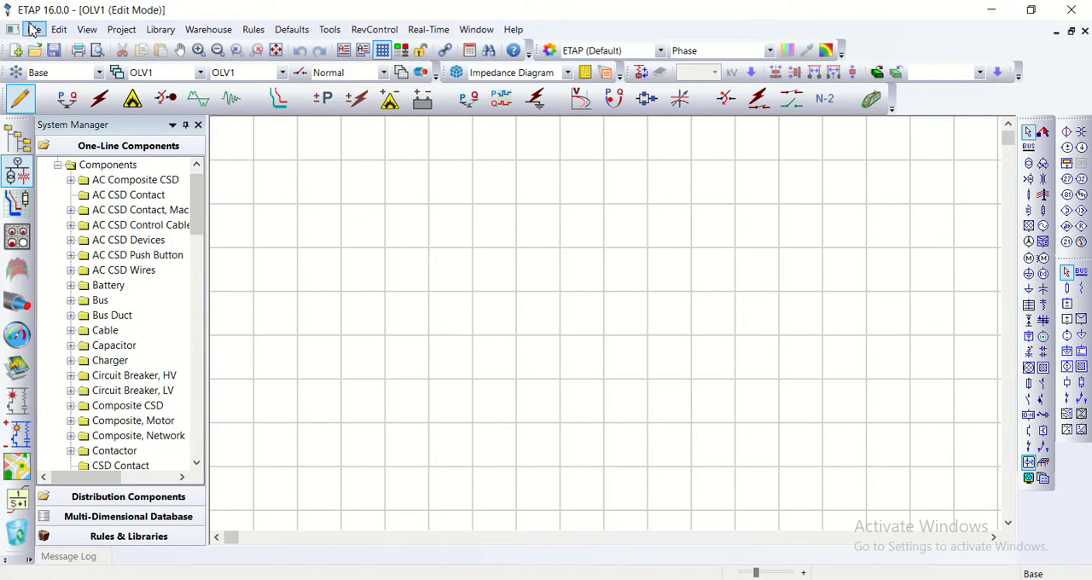
- Browse the Kabul 1 folder in Open Project, cancel without opening, and return to the File commands
left_click(36, 29)
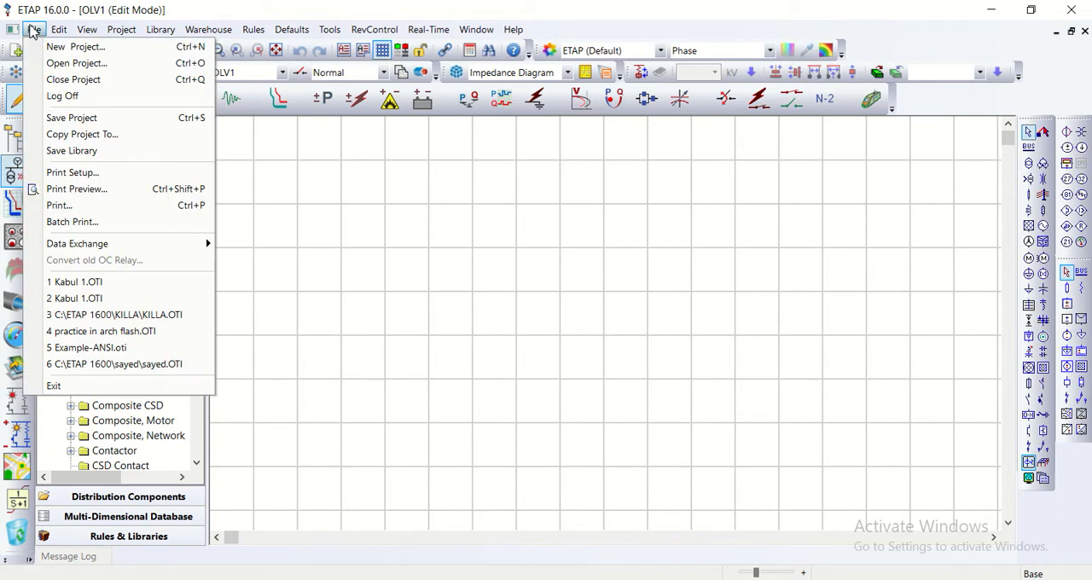
mouse_move(75, 48)
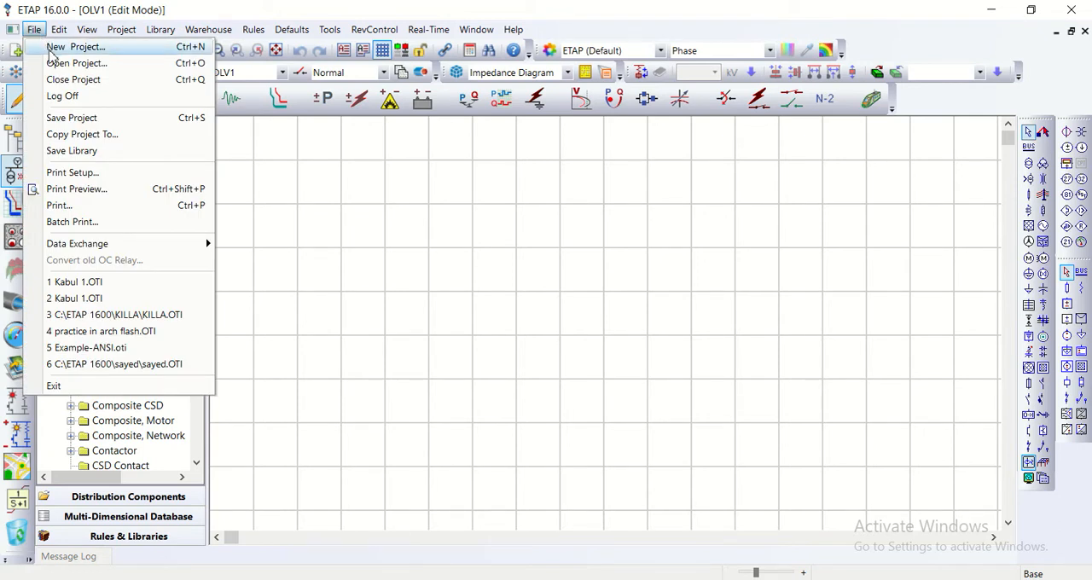
mouse_move(76, 63)
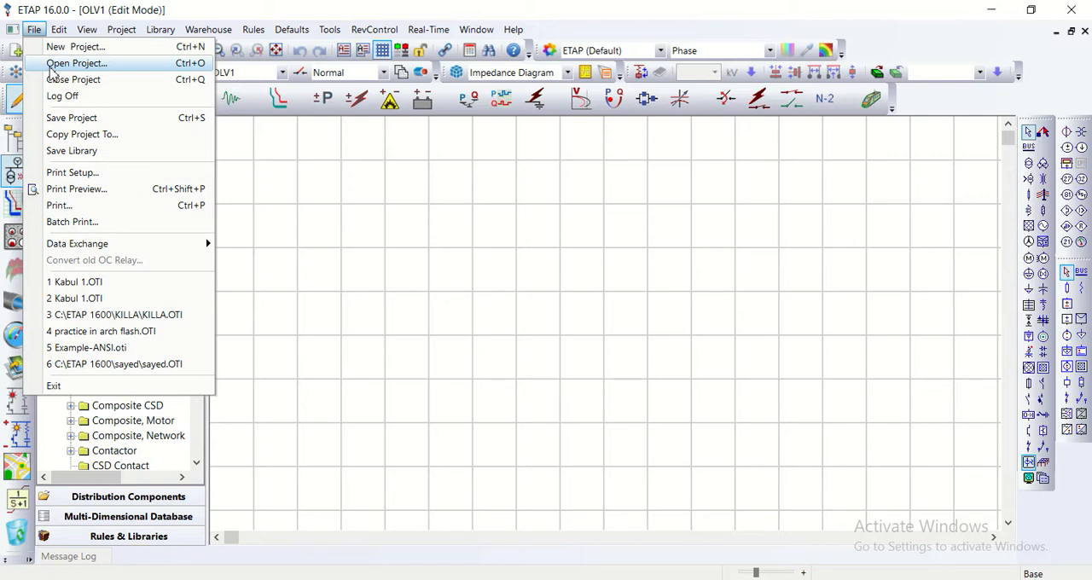
left_click(75, 63)
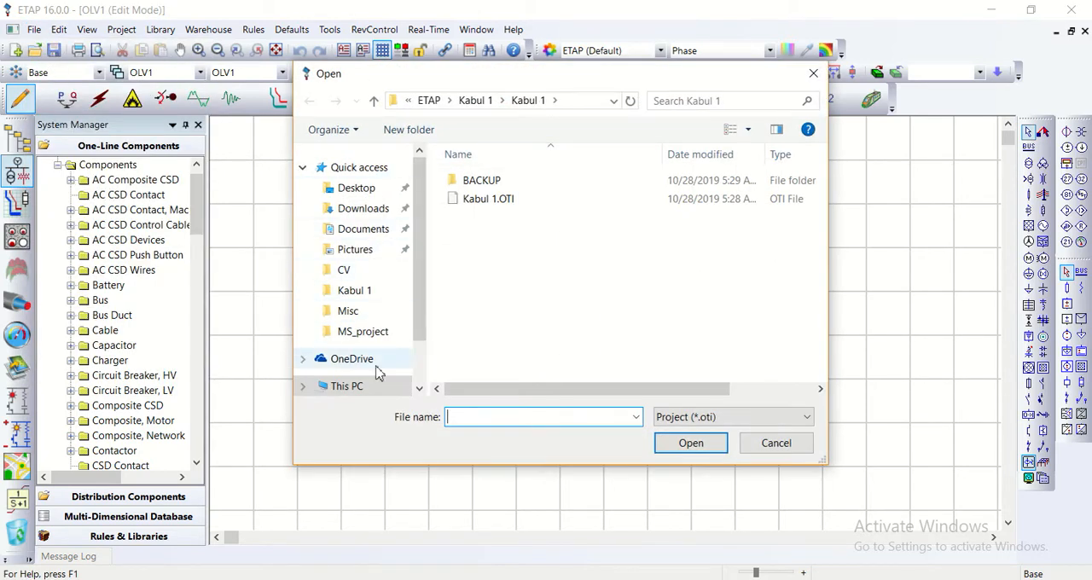
mouse_move(420, 343)
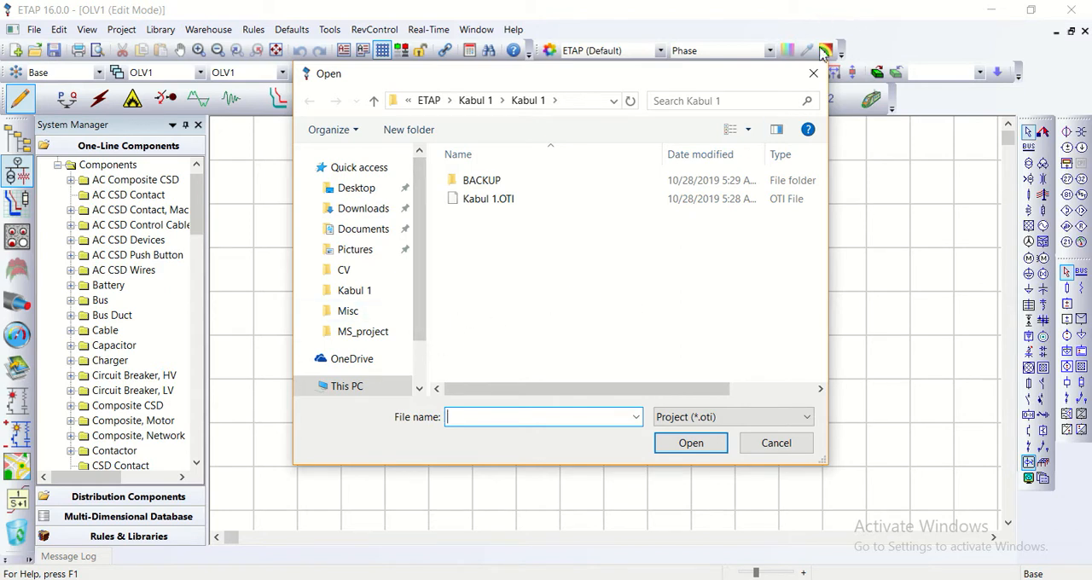
left_click(775, 444)
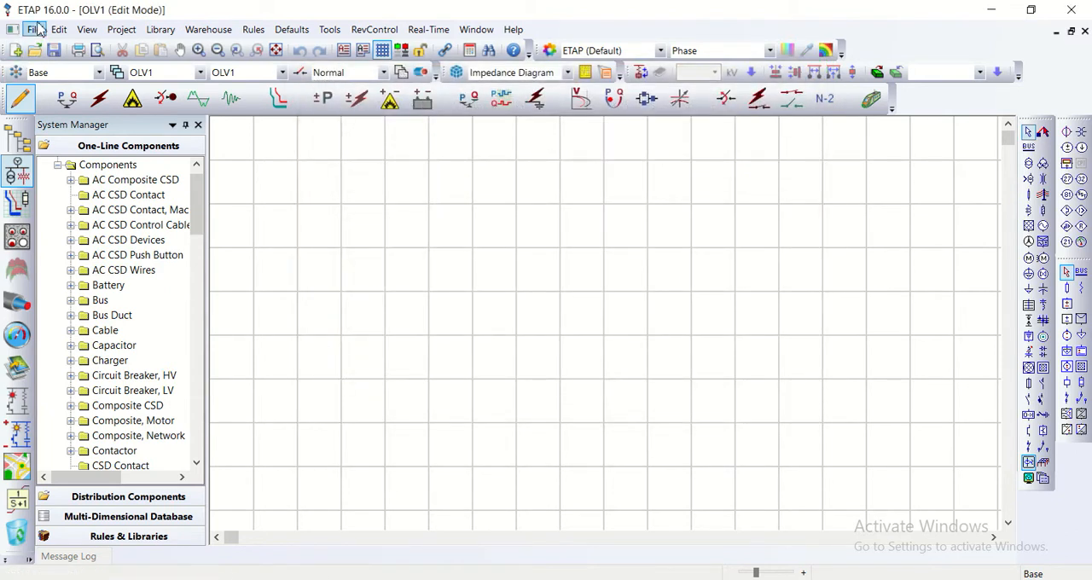
left_click(34, 29)
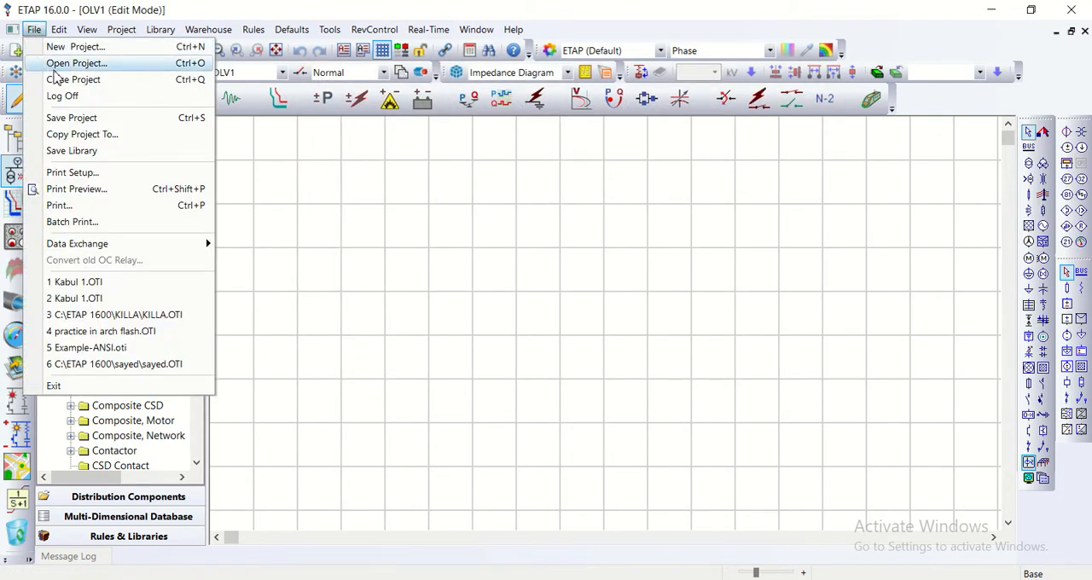
mouse_move(74, 80)
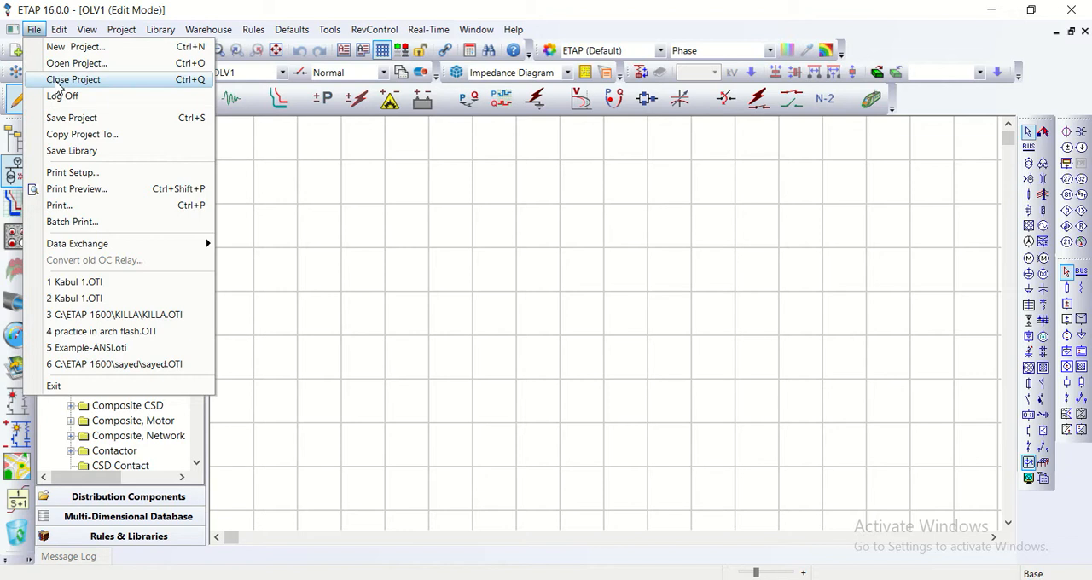
mouse_move(62, 95)
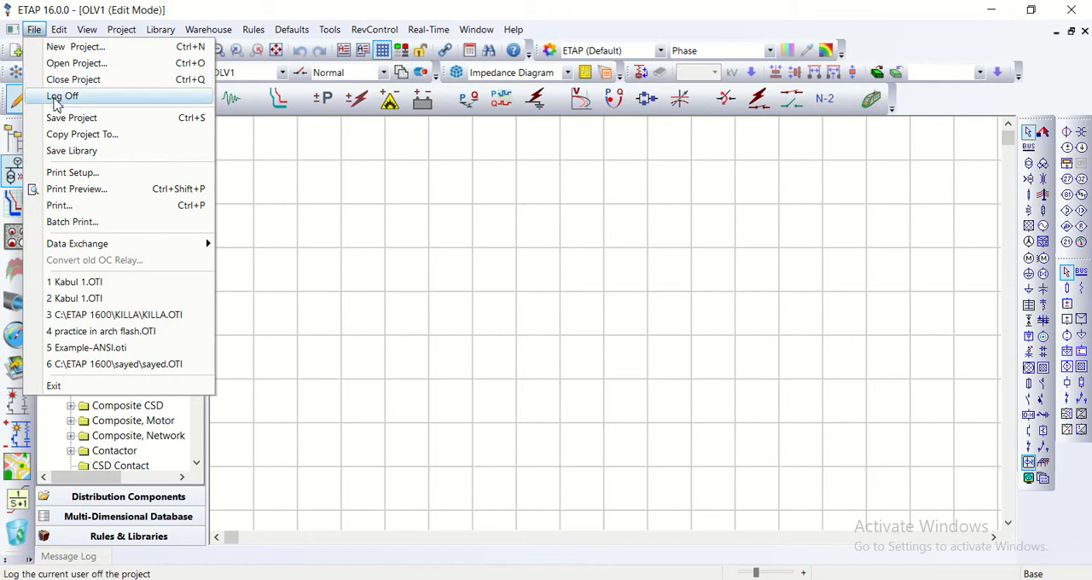
- Log the current user off and agree to close the Kabul 1 project
left_click(62, 95)
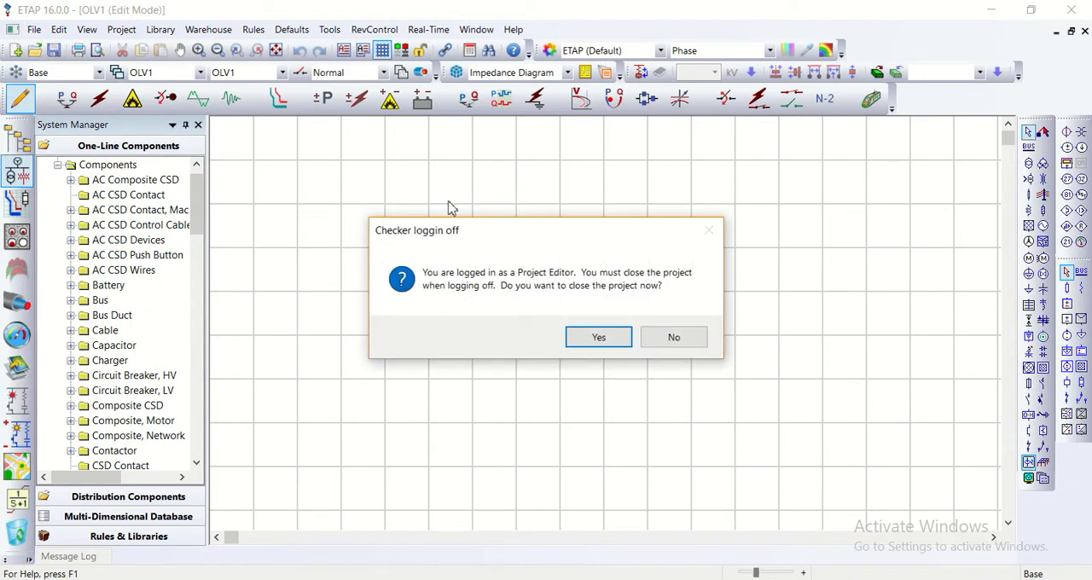
mouse_move(503, 297)
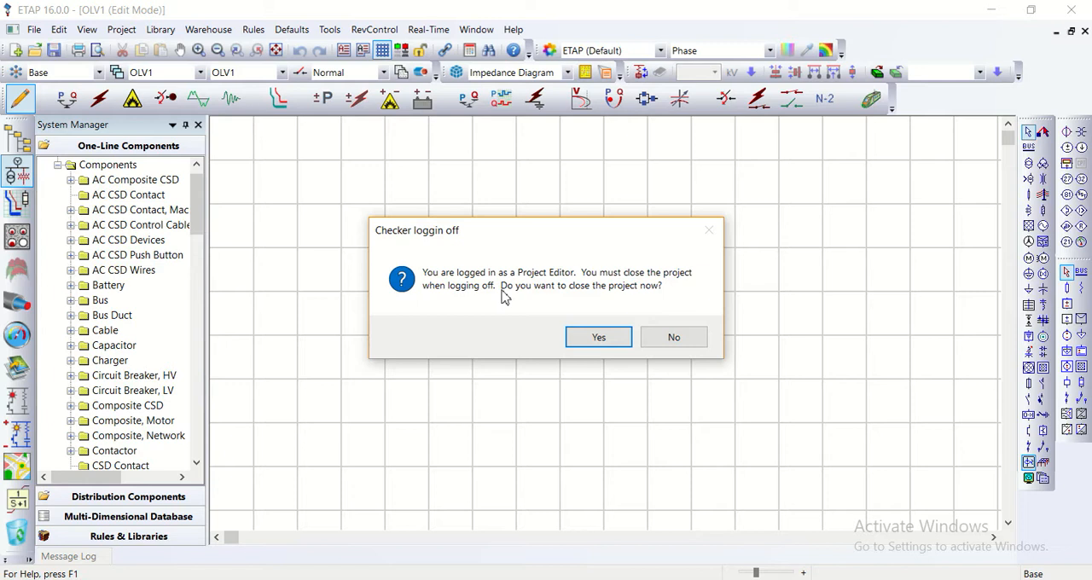
mouse_move(442, 271)
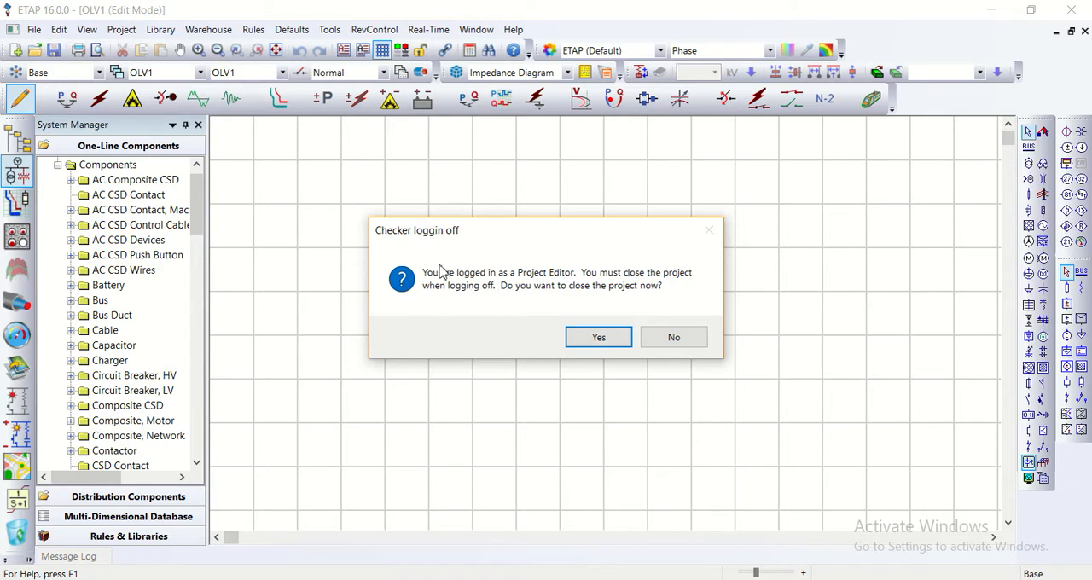
mouse_move(598, 338)
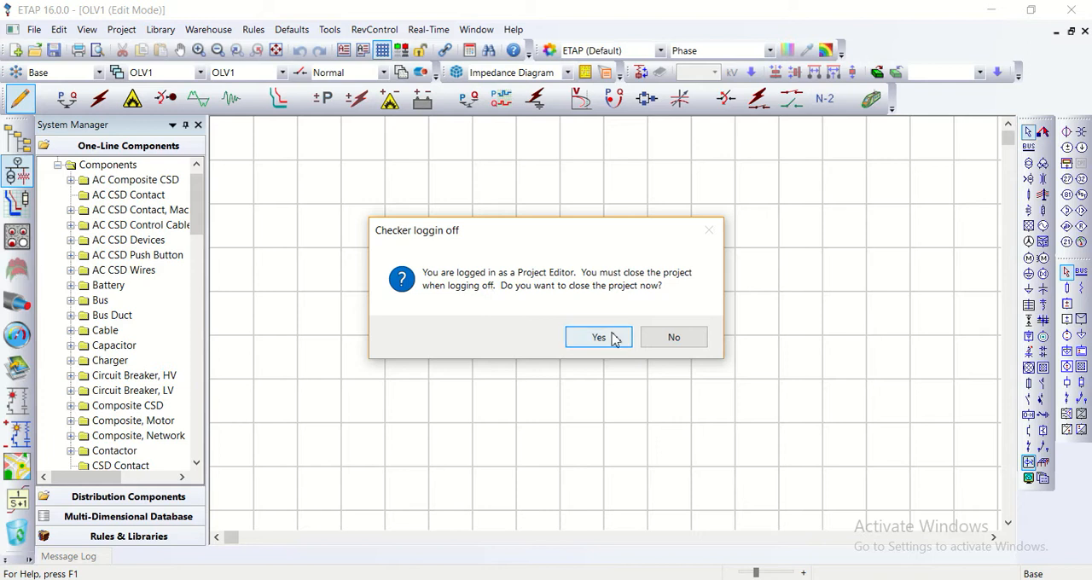
left_click(598, 338)
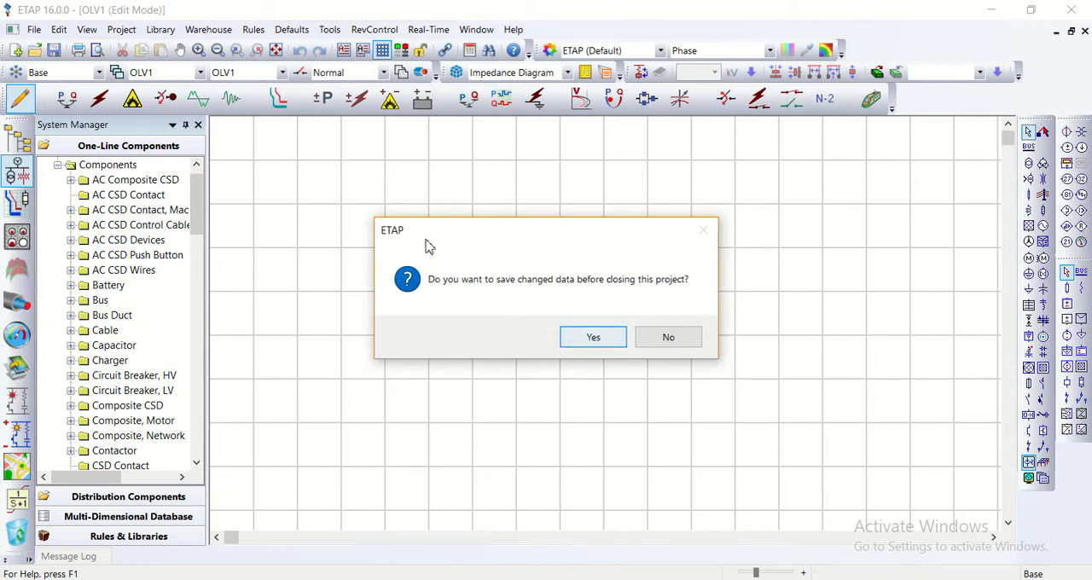
- Save the changed data with the AutoSave interval set to 1 minute, finishing the close
left_click(594, 337)
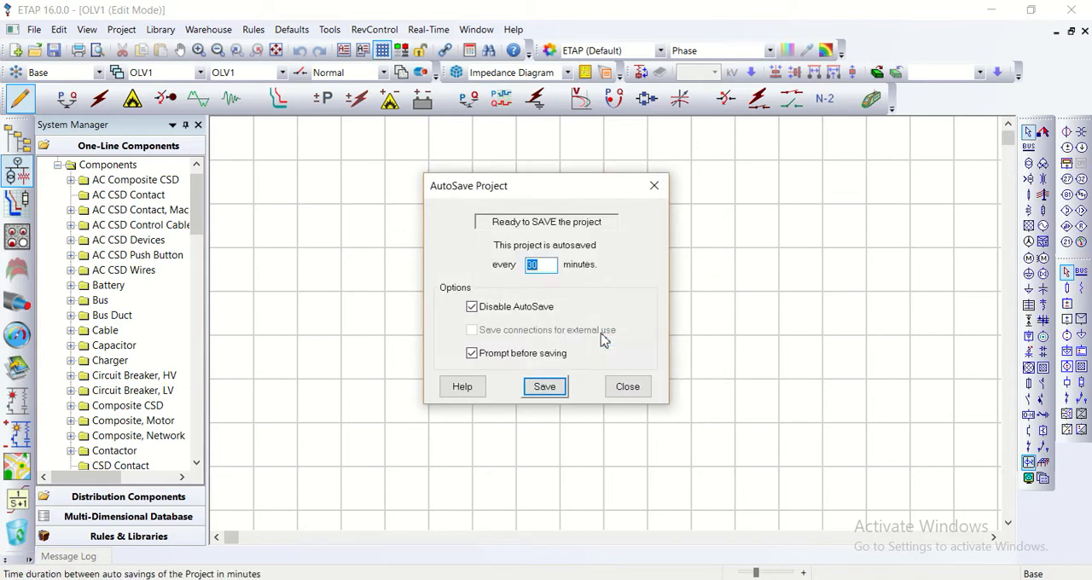
mouse_move(498, 231)
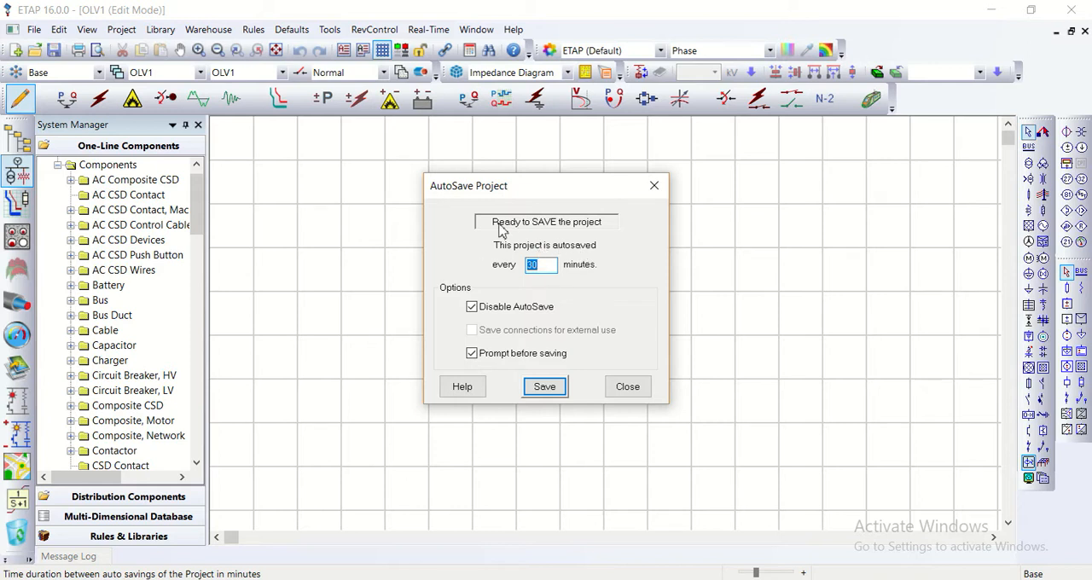
mouse_move(516, 191)
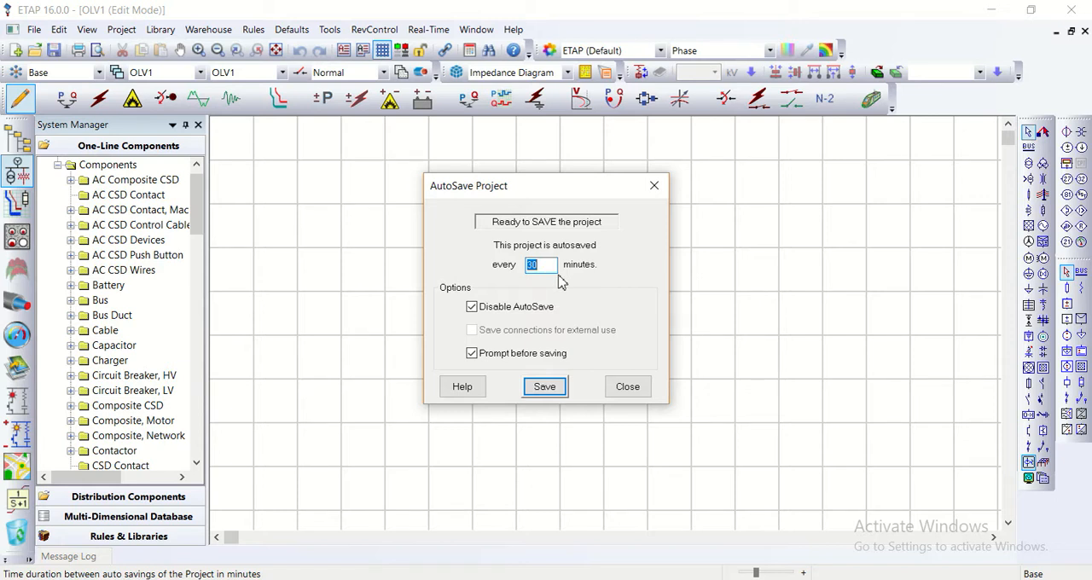
left_click(541, 264)
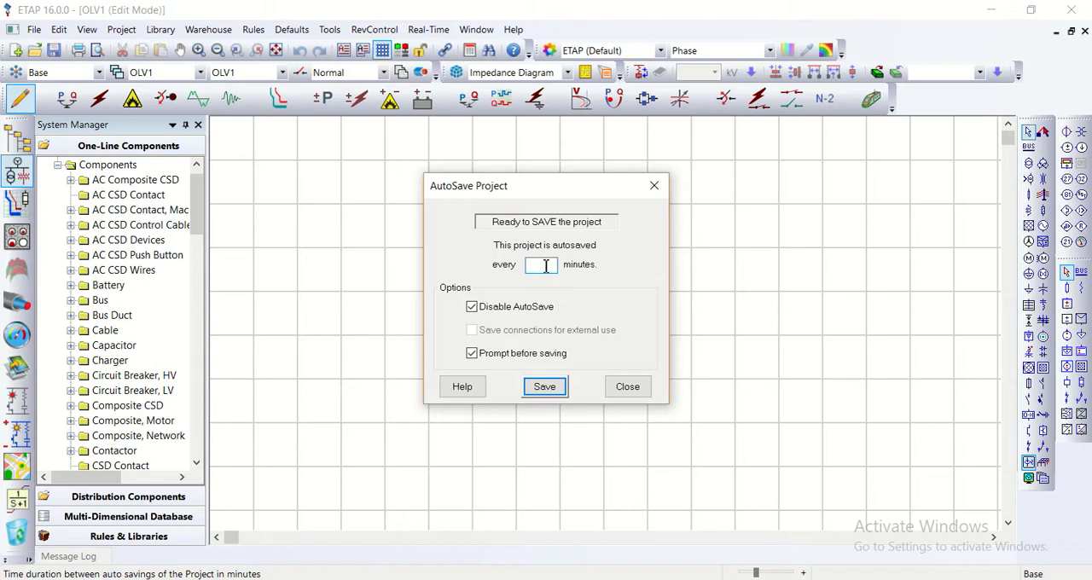
type("1")
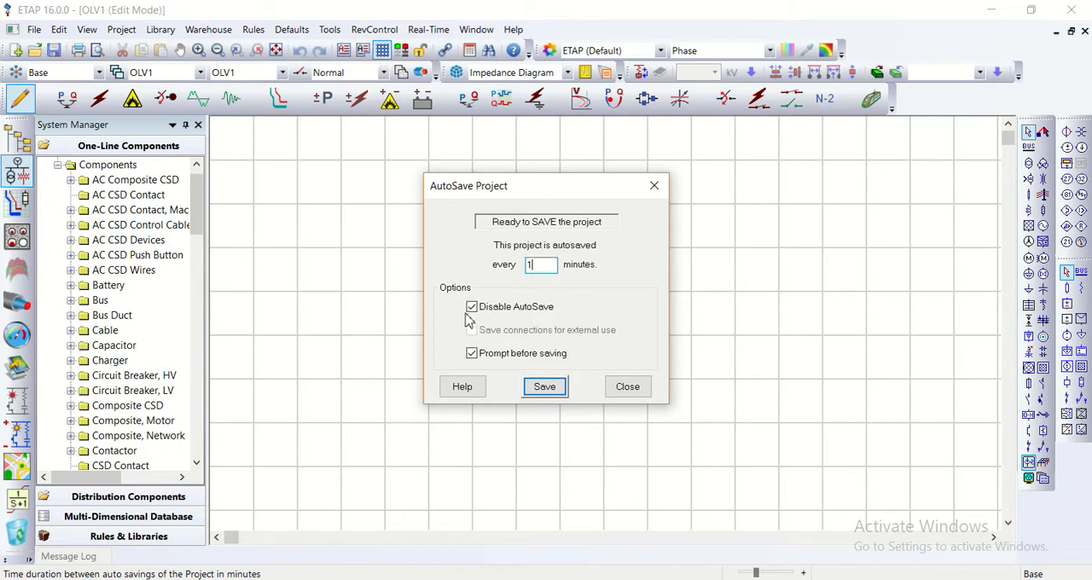
left_click(471, 307)
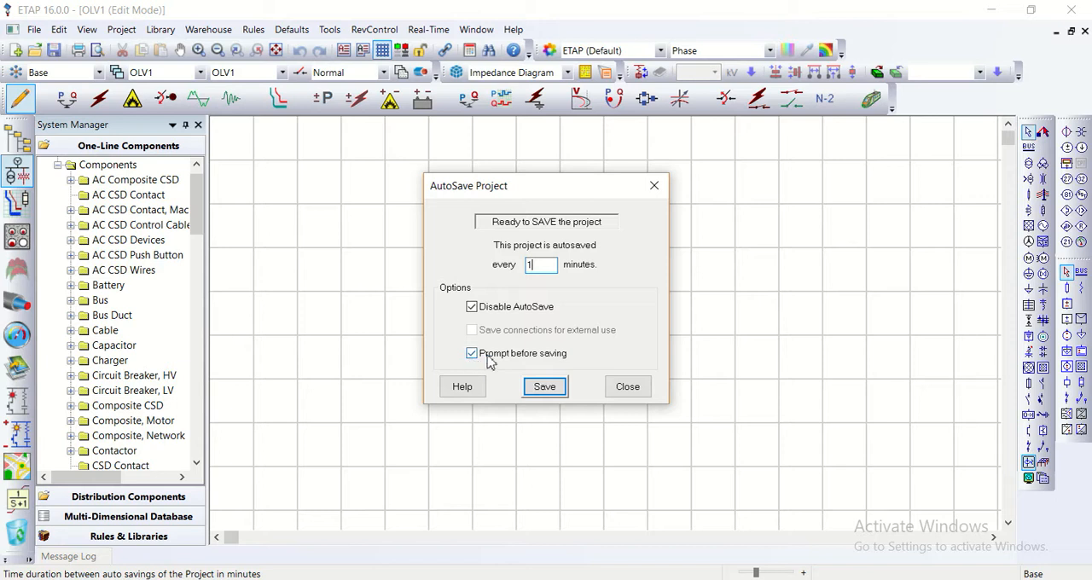
mouse_move(492, 353)
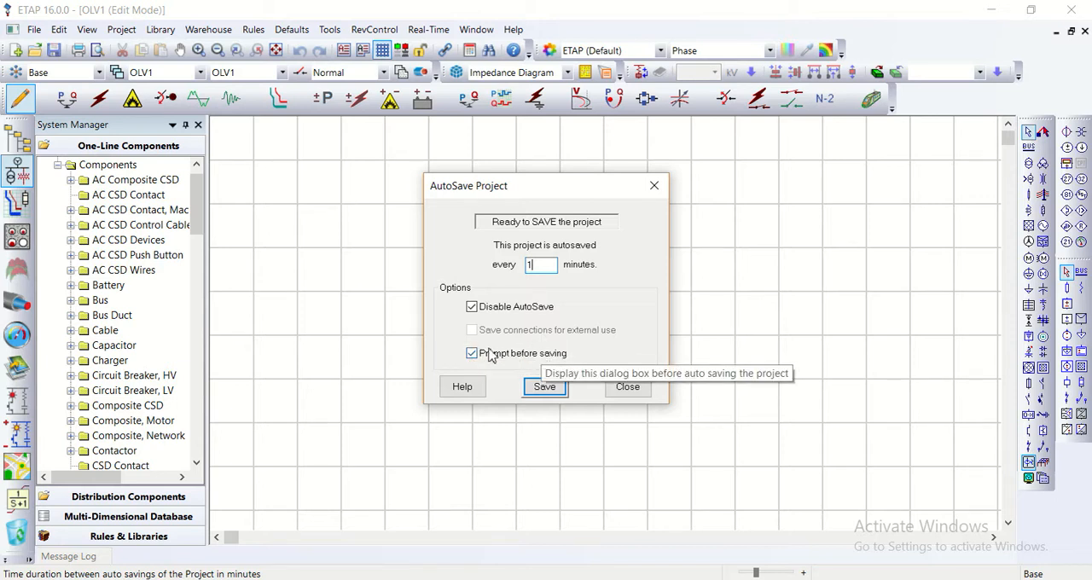
mouse_move(503, 362)
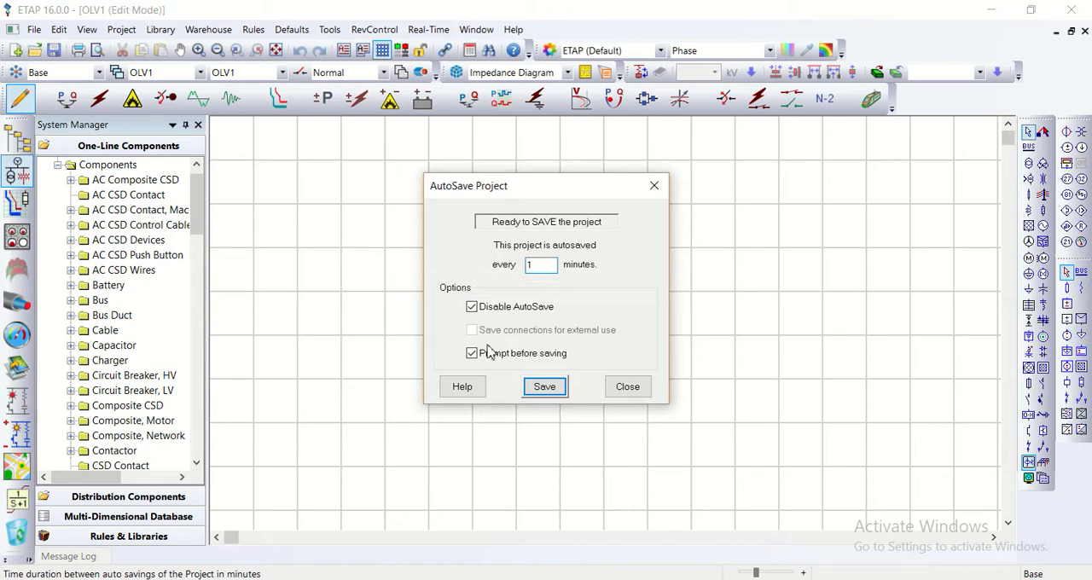
mouse_move(471, 351)
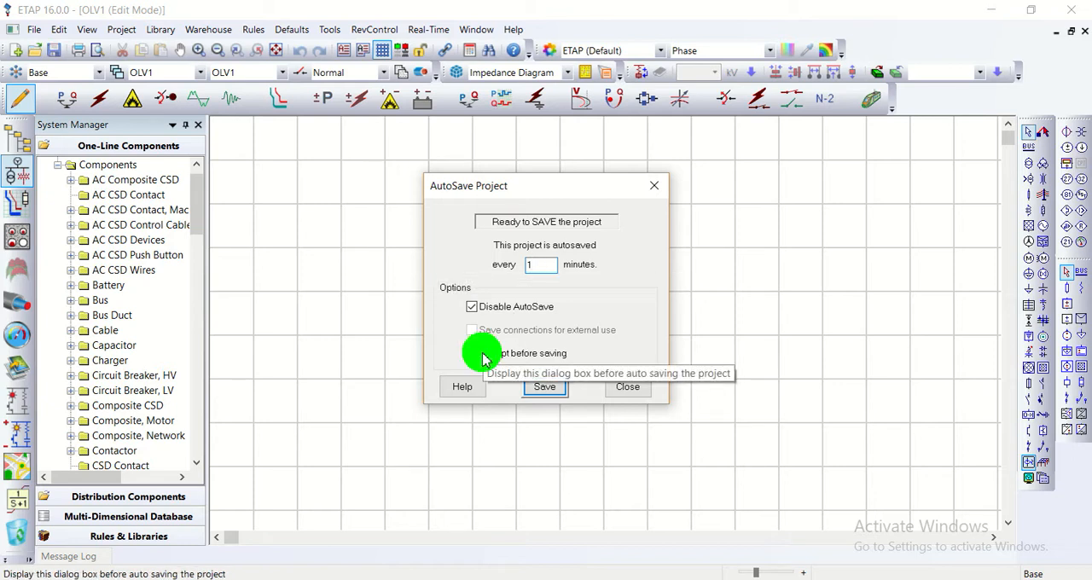
left_click(545, 385)
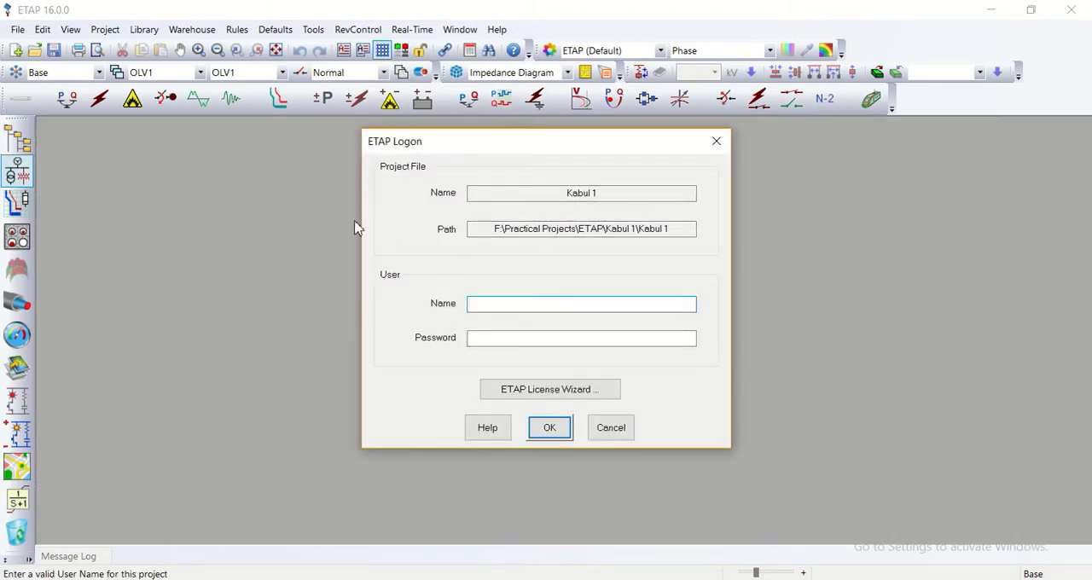
mouse_move(418, 164)
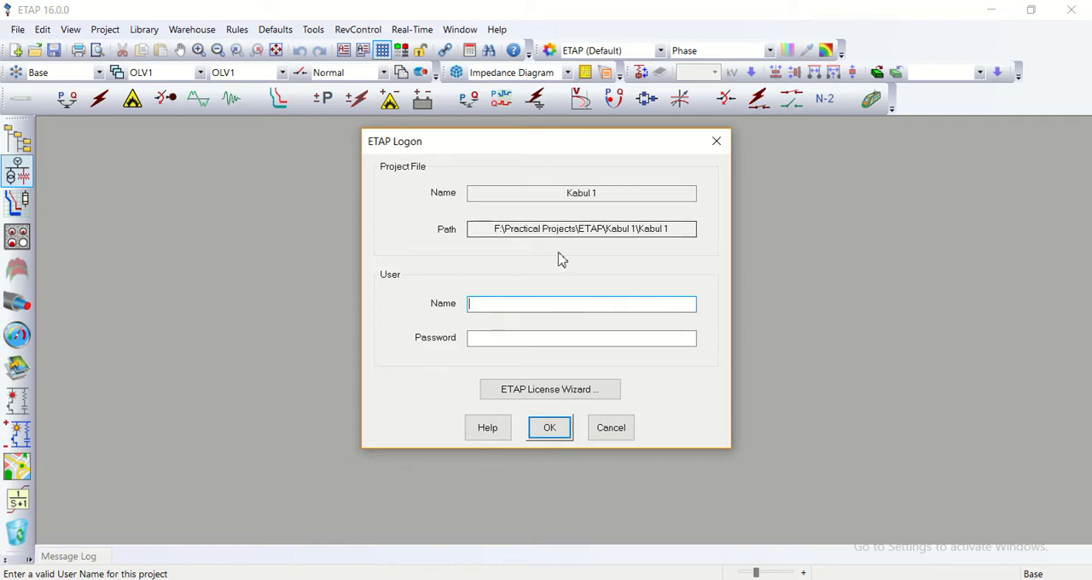
mouse_move(579, 217)
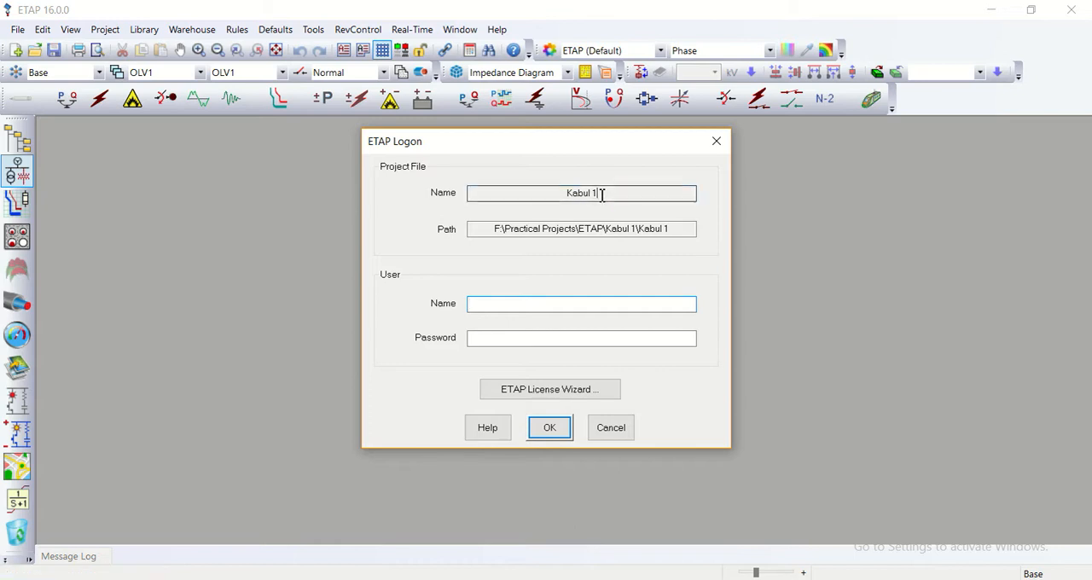
mouse_move(594, 276)
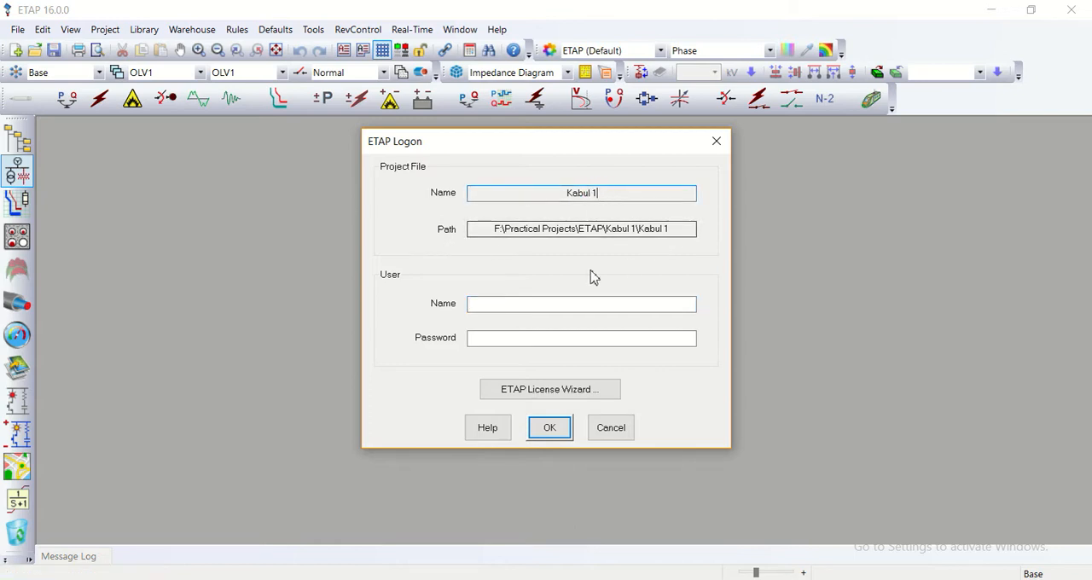
mouse_move(669, 237)
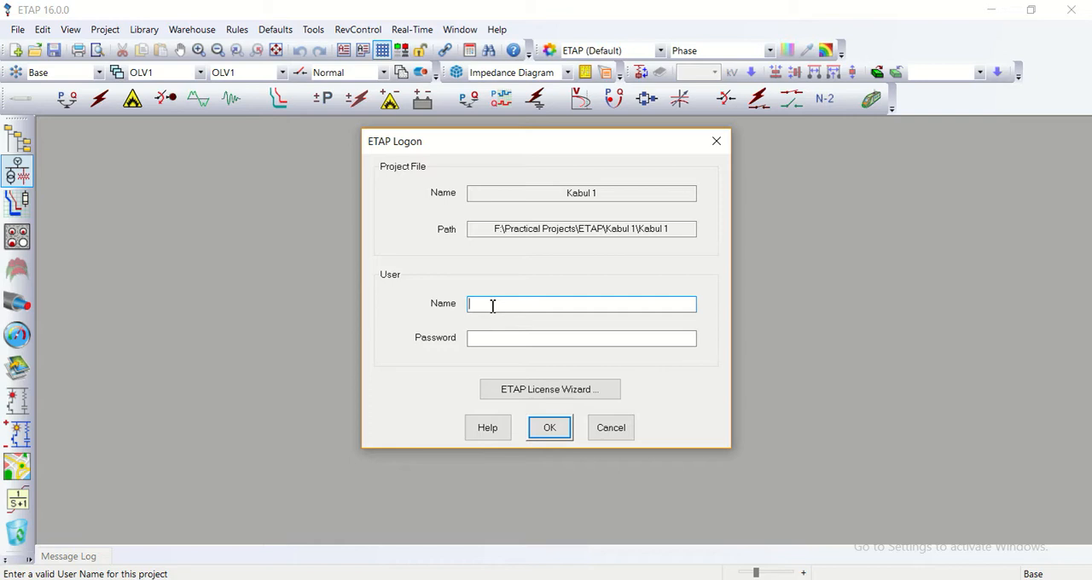
- Log on to Kabul 1 as user HP1 with its password
type("H")
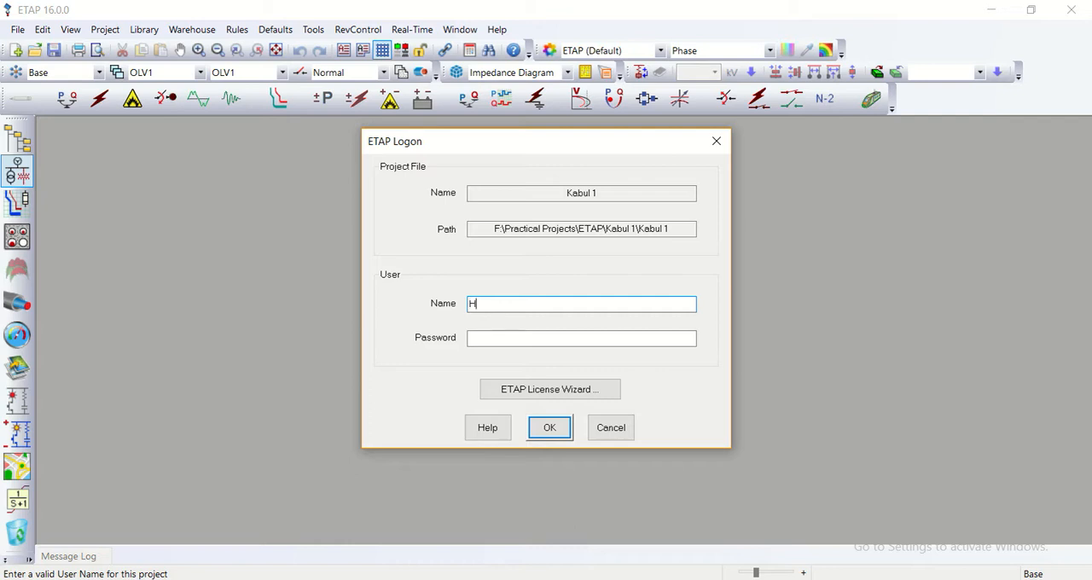
type("P1")
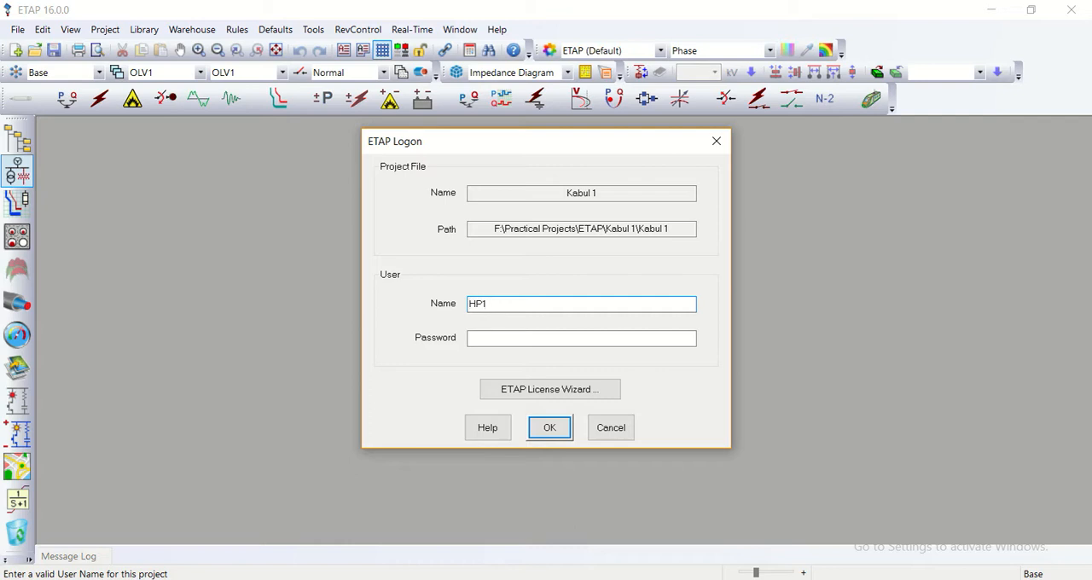
left_click(580, 338)
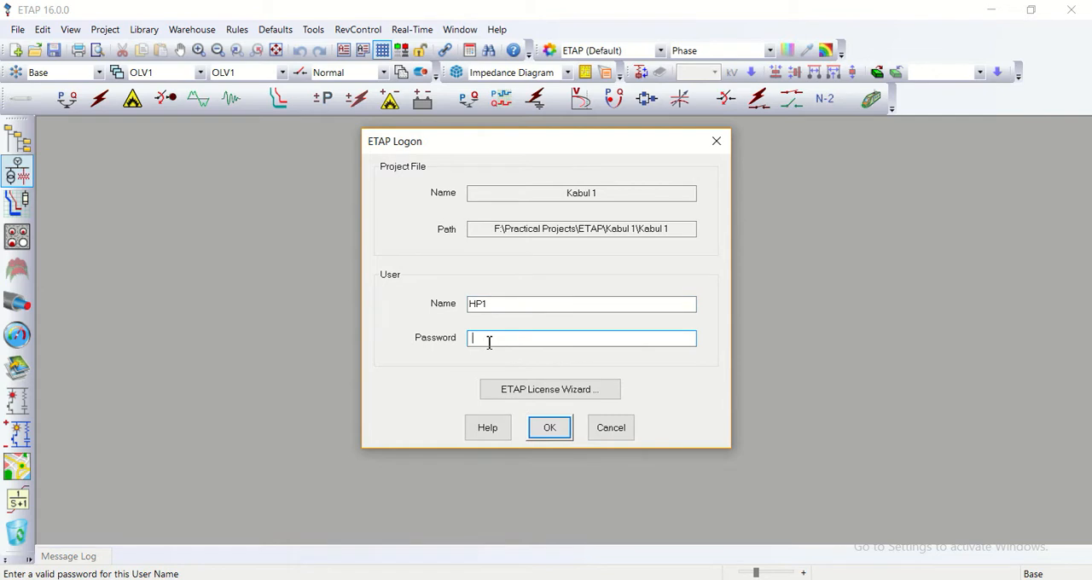
type("•")
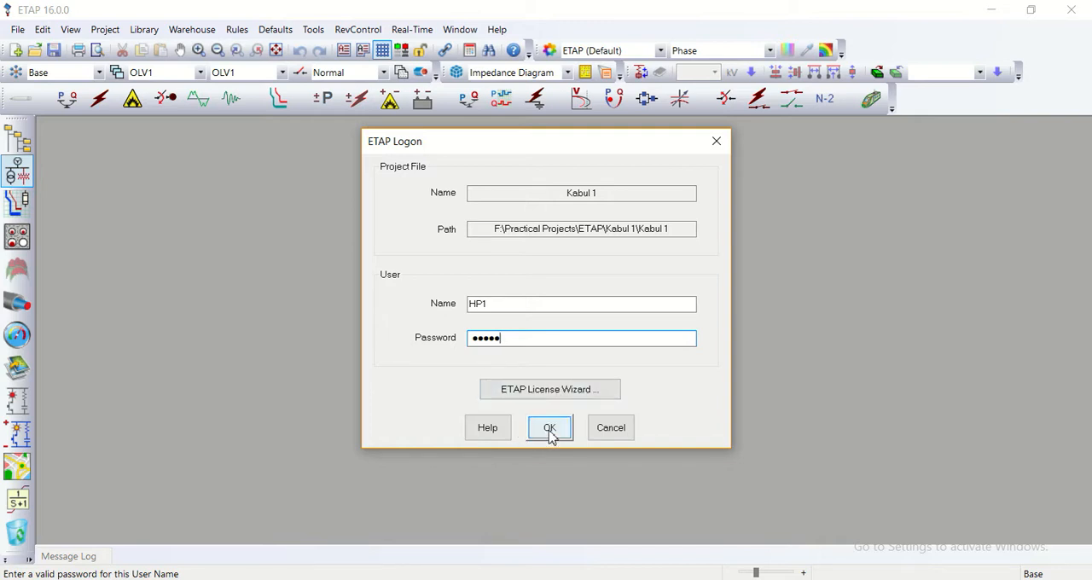
left_click(550, 429)
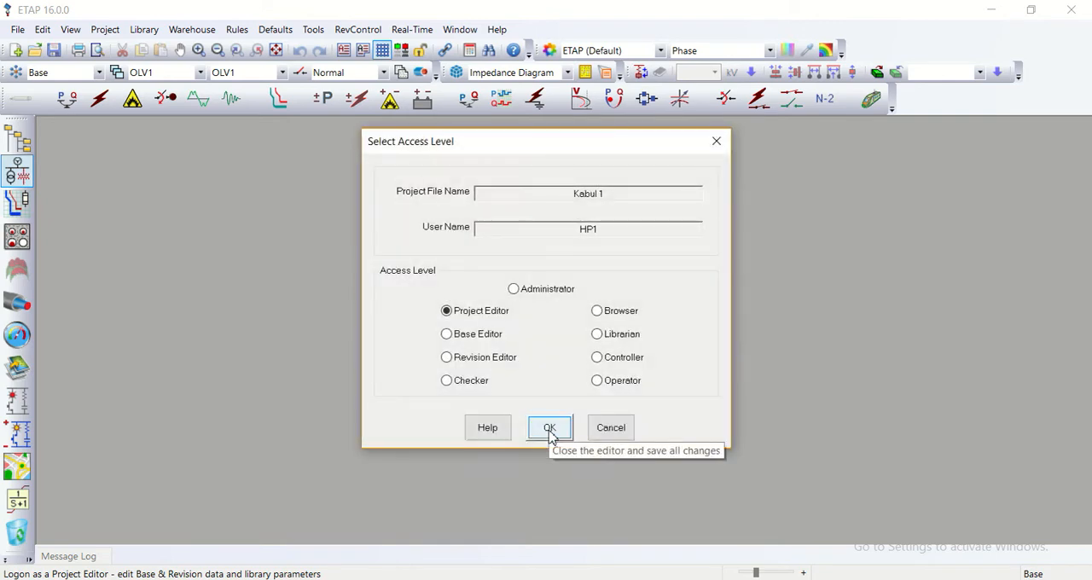
mouse_move(430, 196)
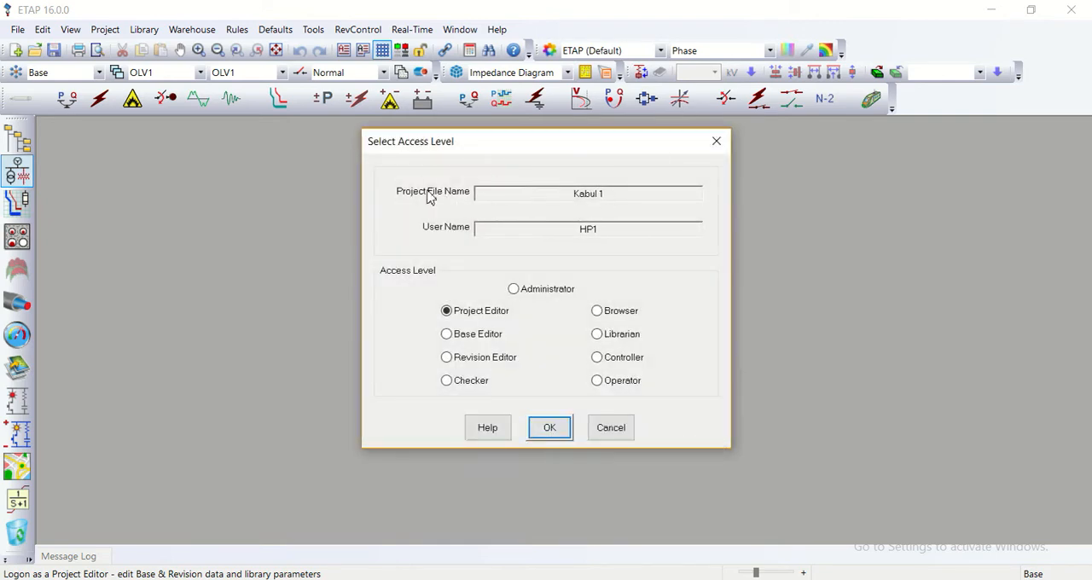
mouse_move(595, 246)
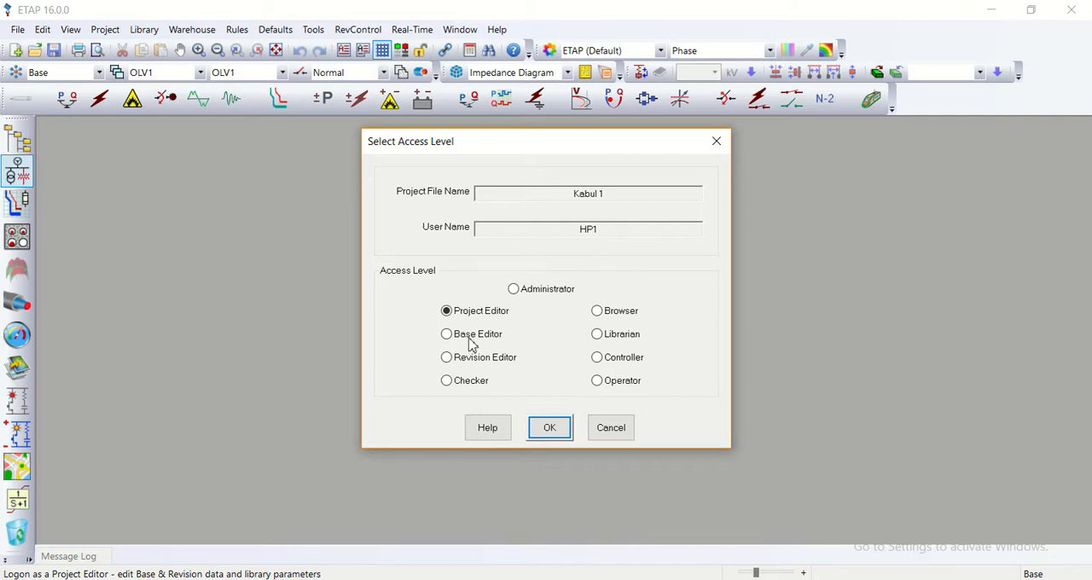
mouse_move(584, 246)
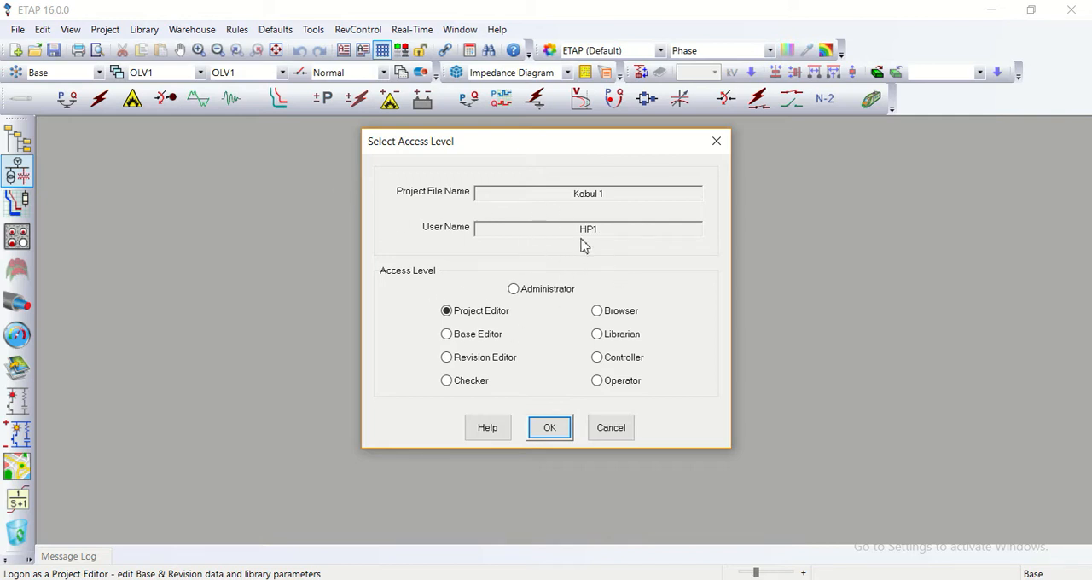
mouse_move(594, 237)
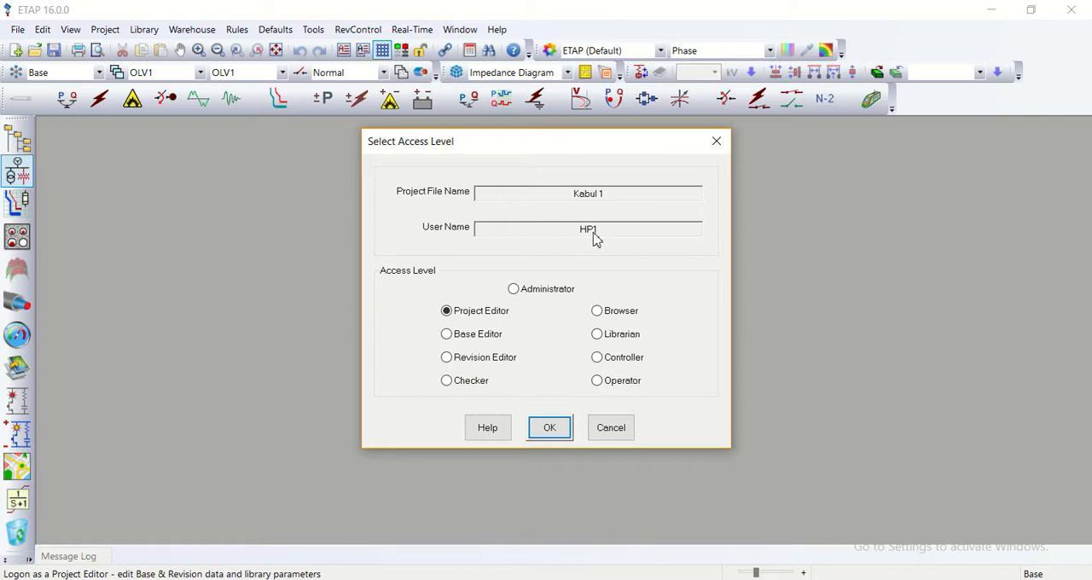
mouse_move(562, 238)
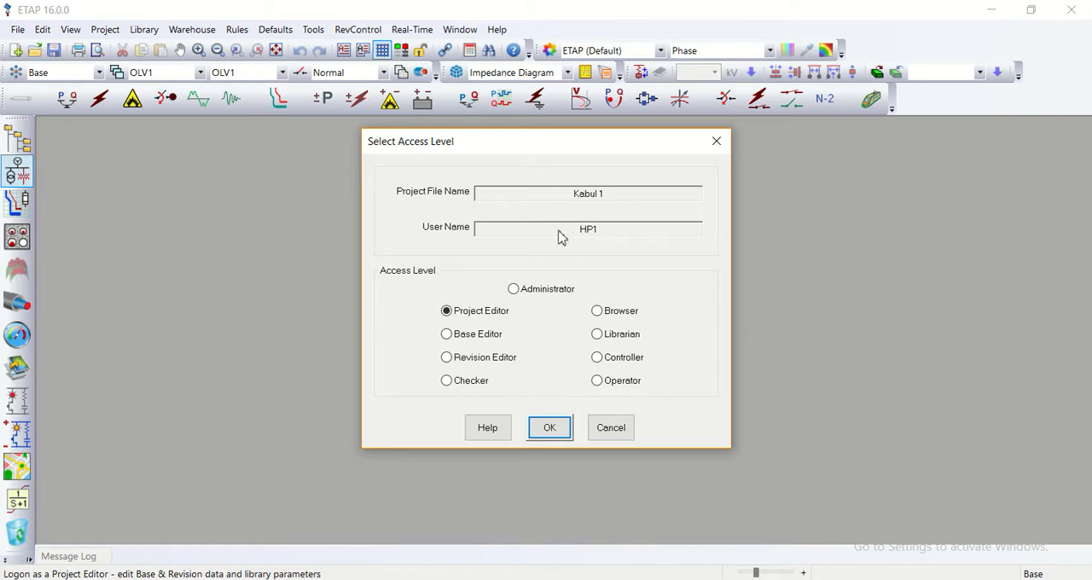
mouse_move(606, 241)
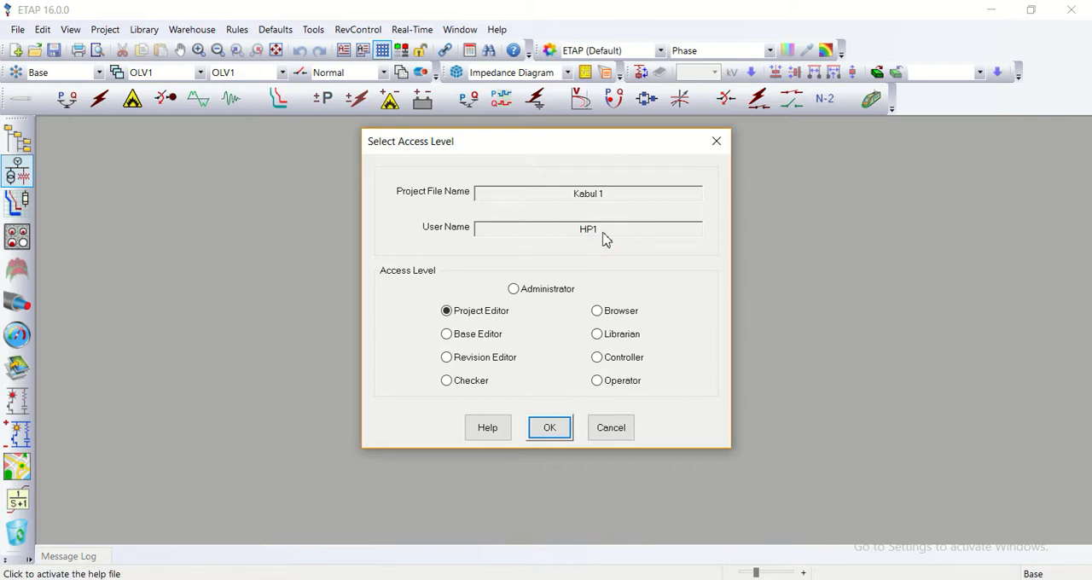
mouse_move(348, 274)
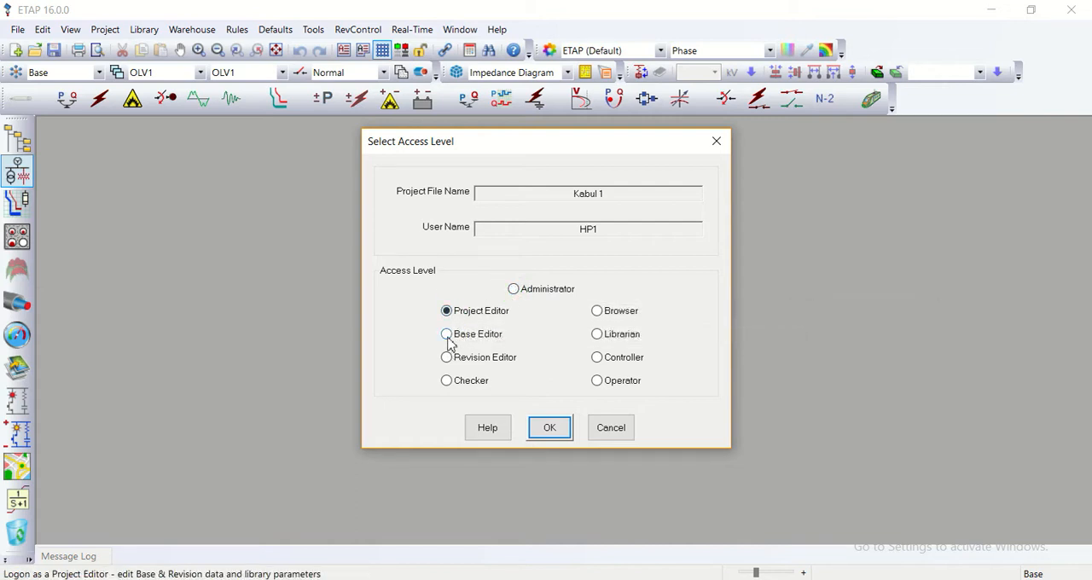
- Choose Administrator access level for HP1 and complete the logon
left_click(448, 333)
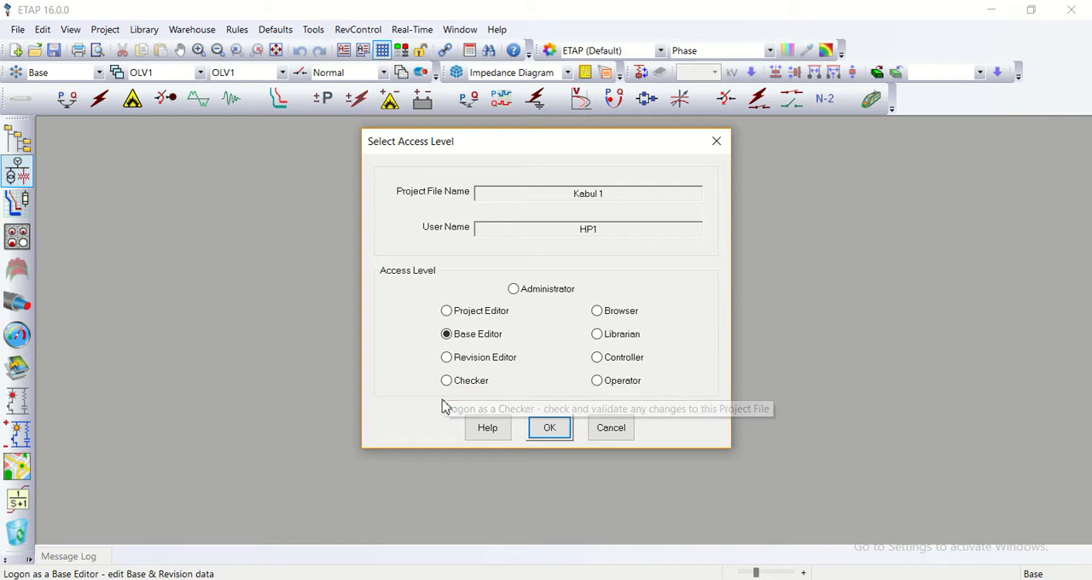
mouse_move(597, 333)
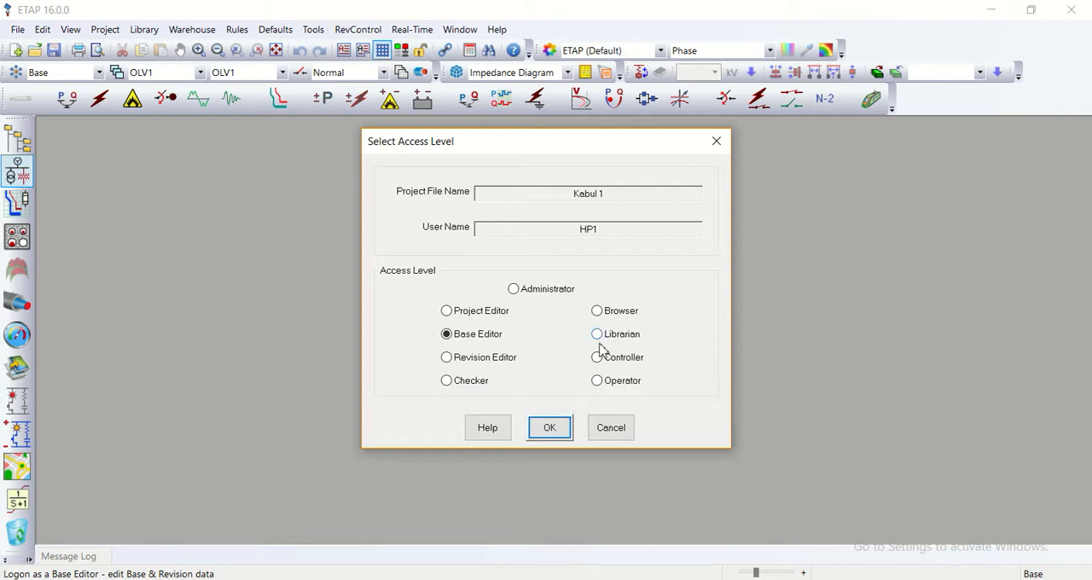
mouse_move(555, 399)
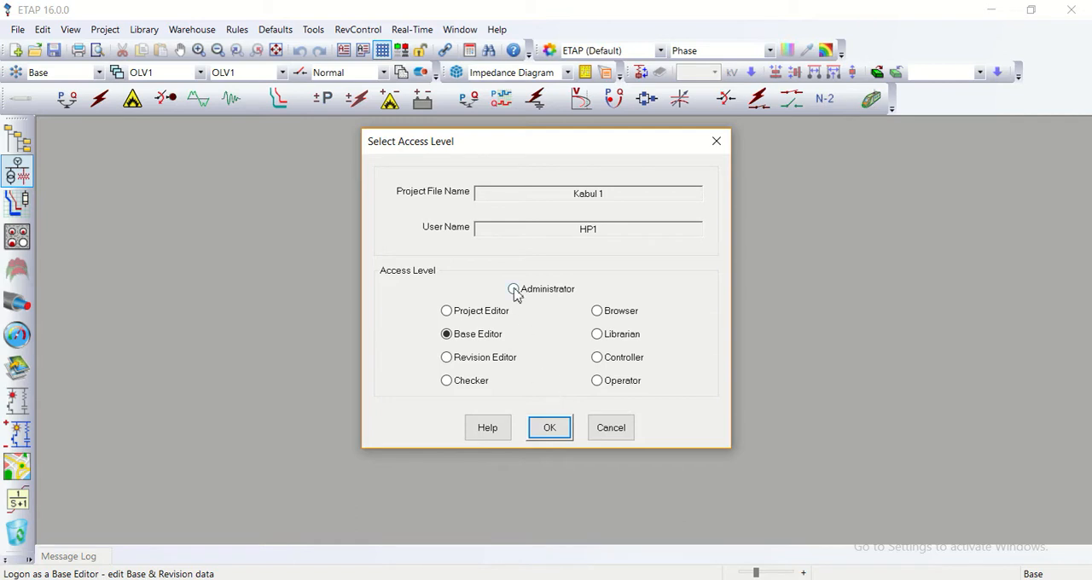
mouse_move(513, 290)
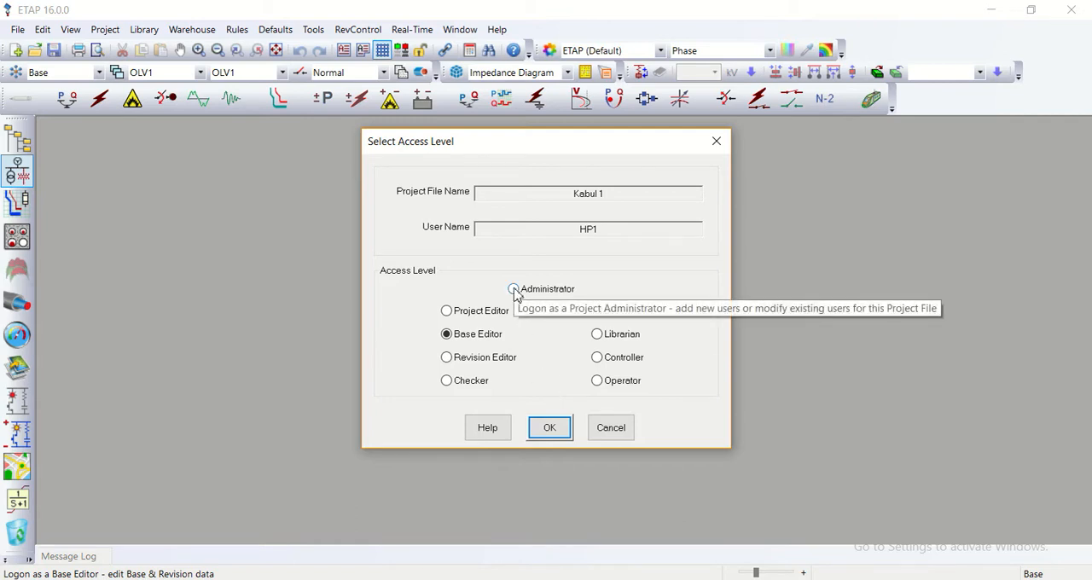
left_click(514, 289)
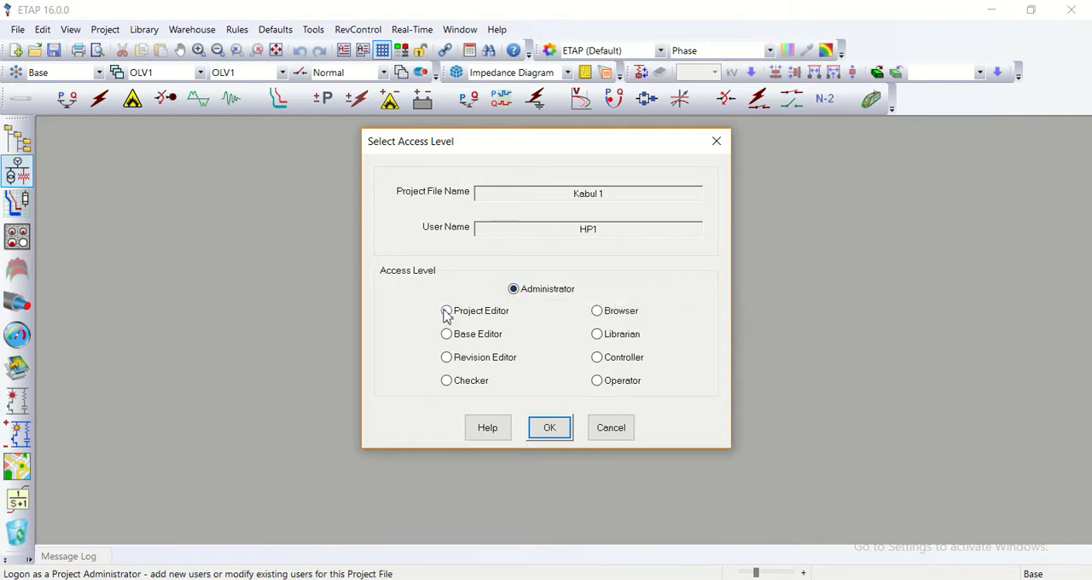
mouse_move(681, 383)
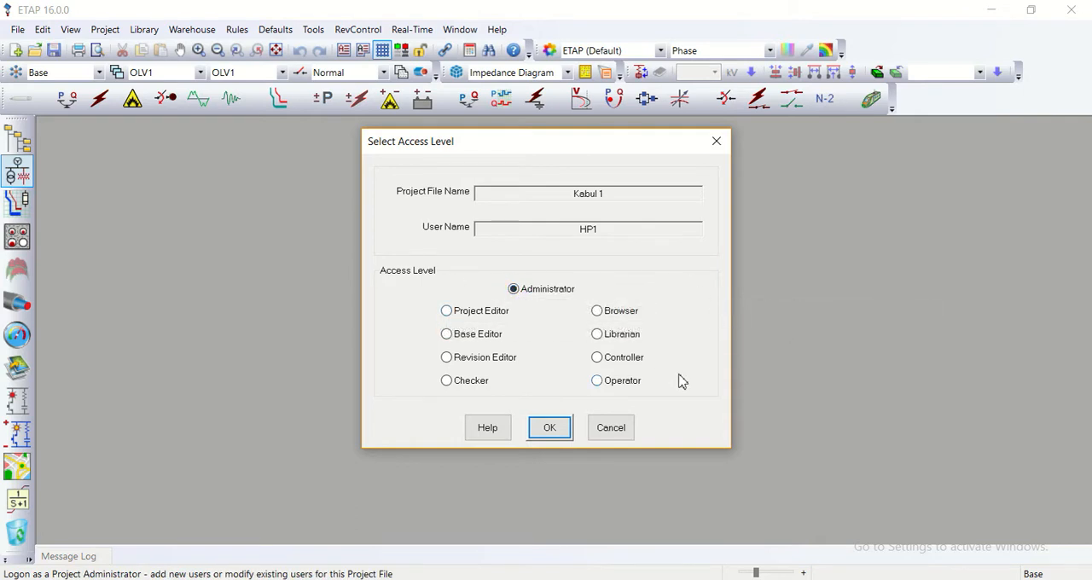
mouse_move(550, 428)
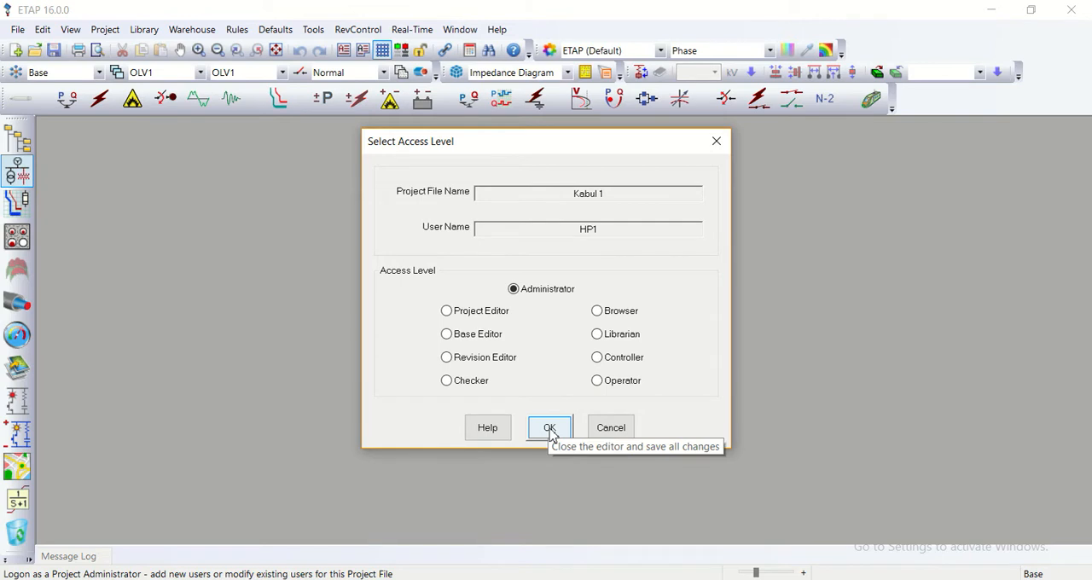
left_click(549, 428)
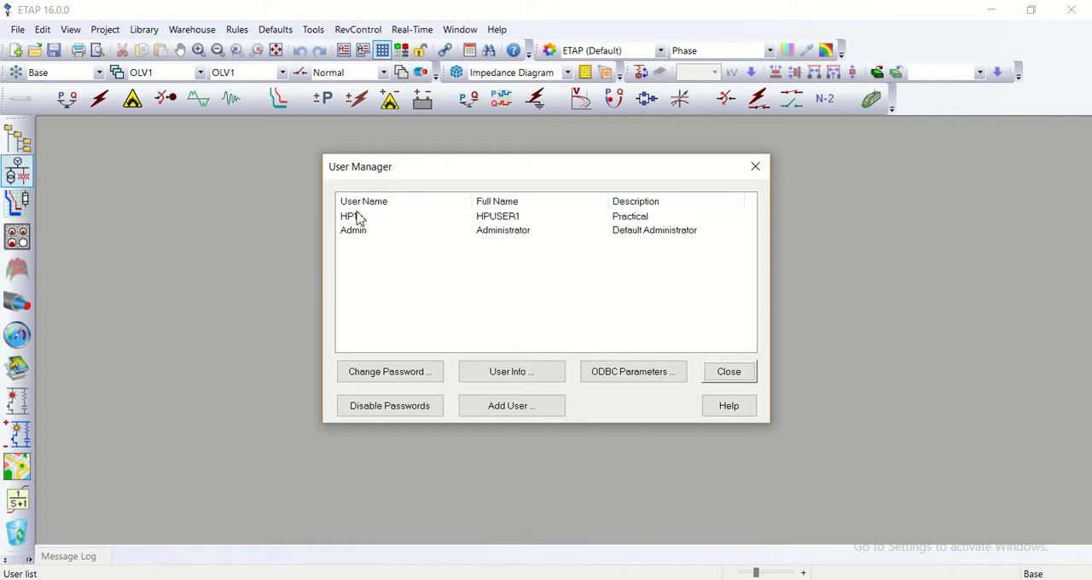
mouse_move(340, 242)
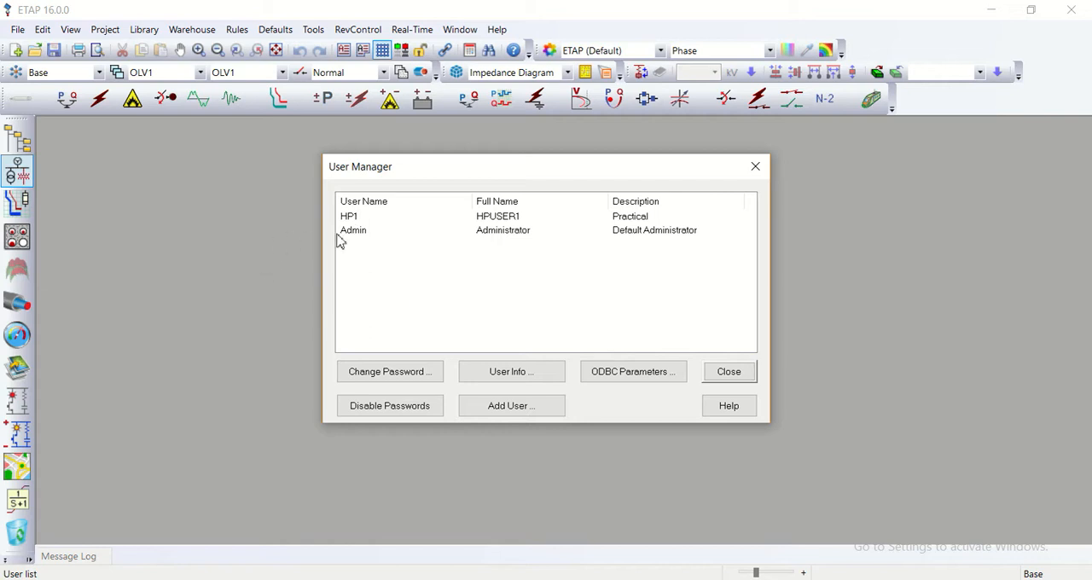
mouse_move(533, 239)
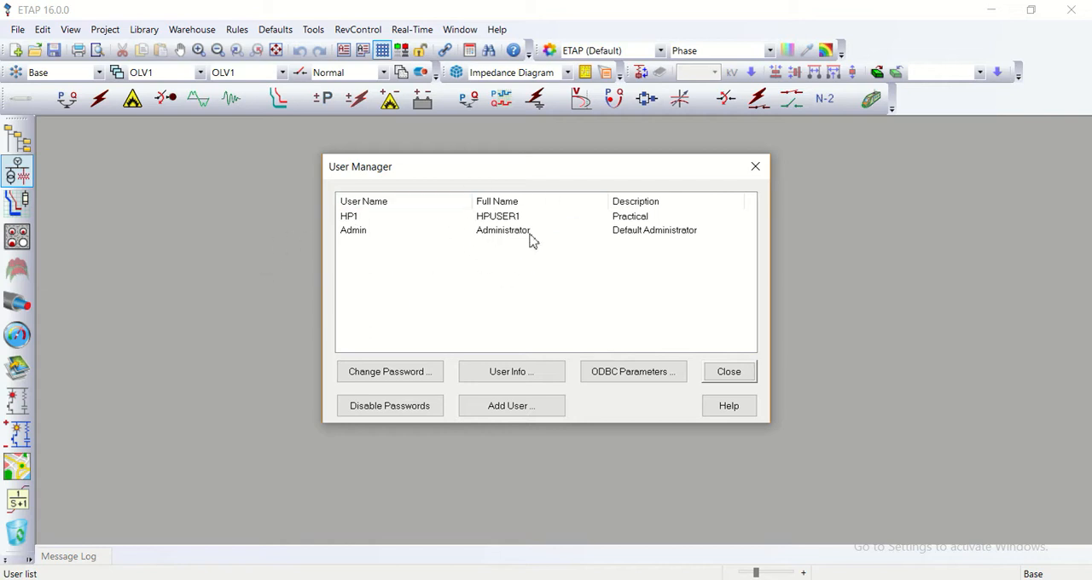
mouse_move(443, 355)
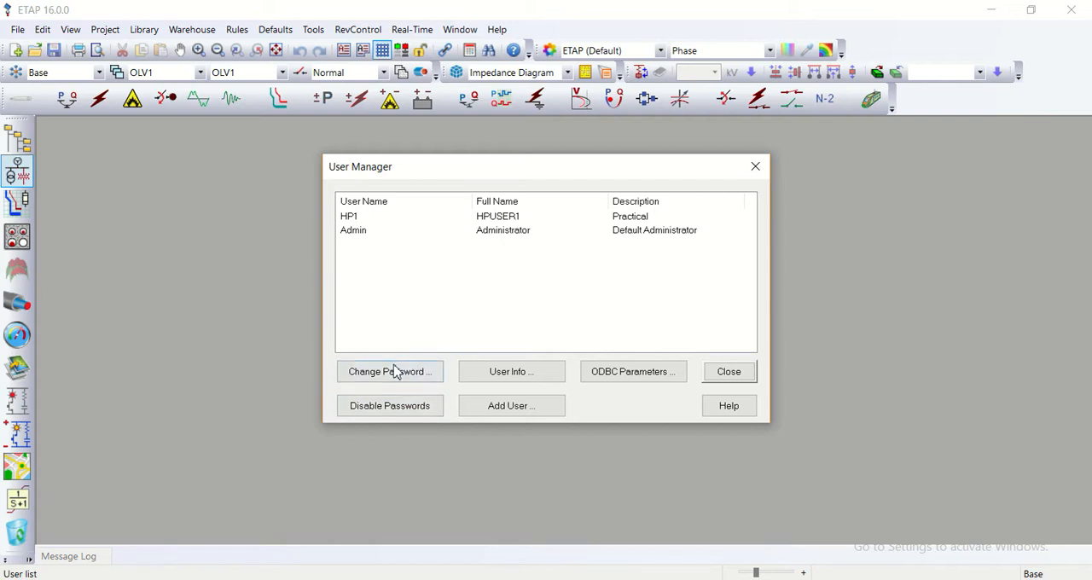
mouse_move(403, 316)
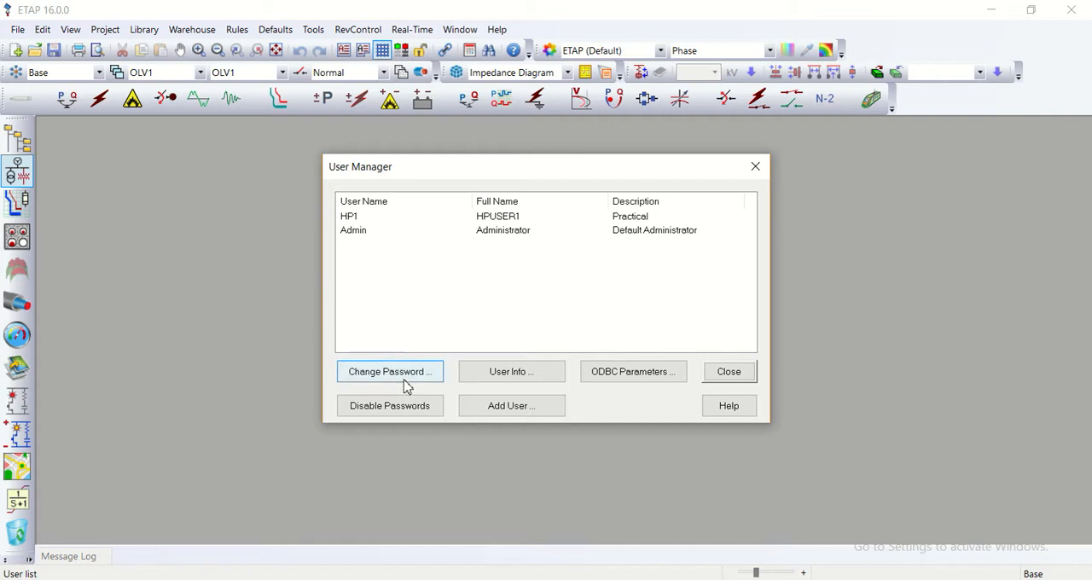
mouse_move(390, 370)
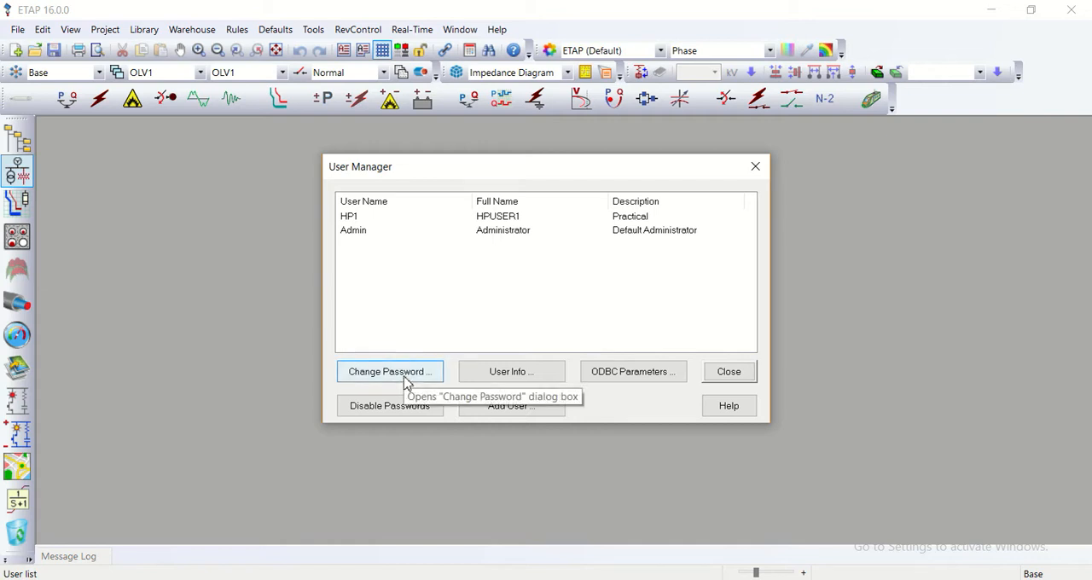
mouse_move(435, 338)
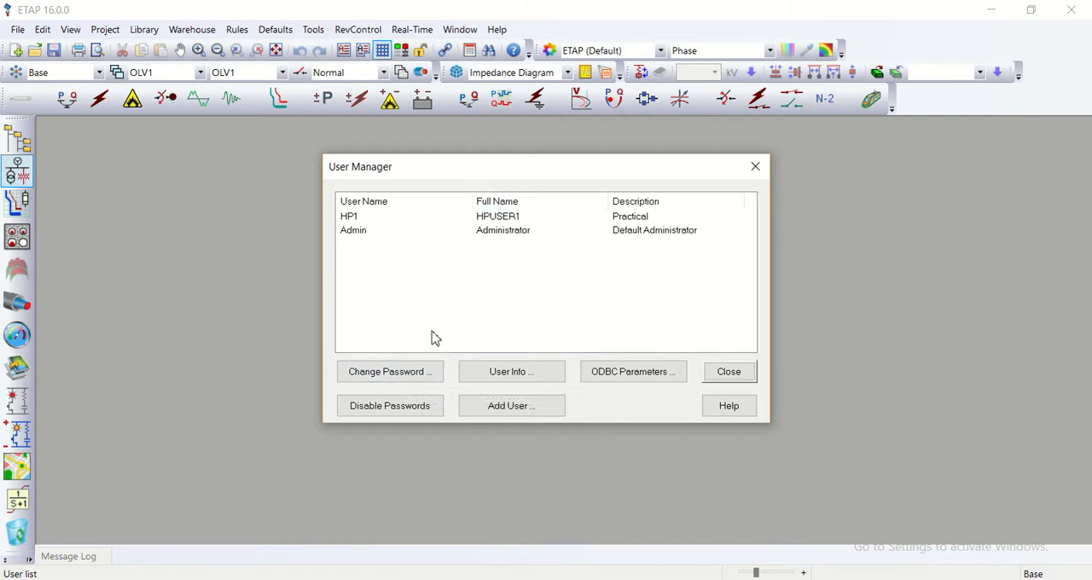
mouse_move(389, 370)
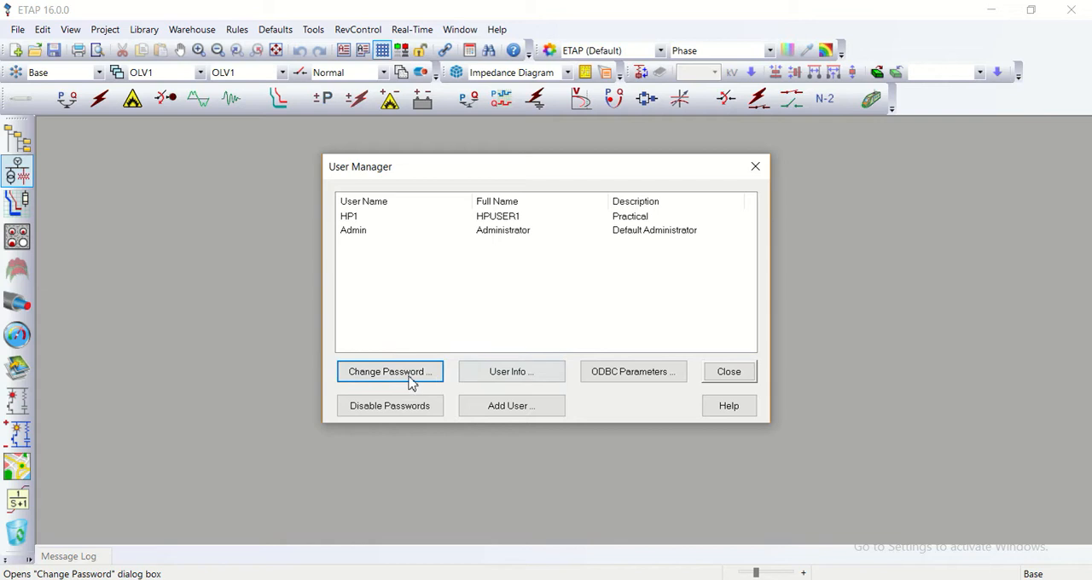
mouse_move(426, 423)
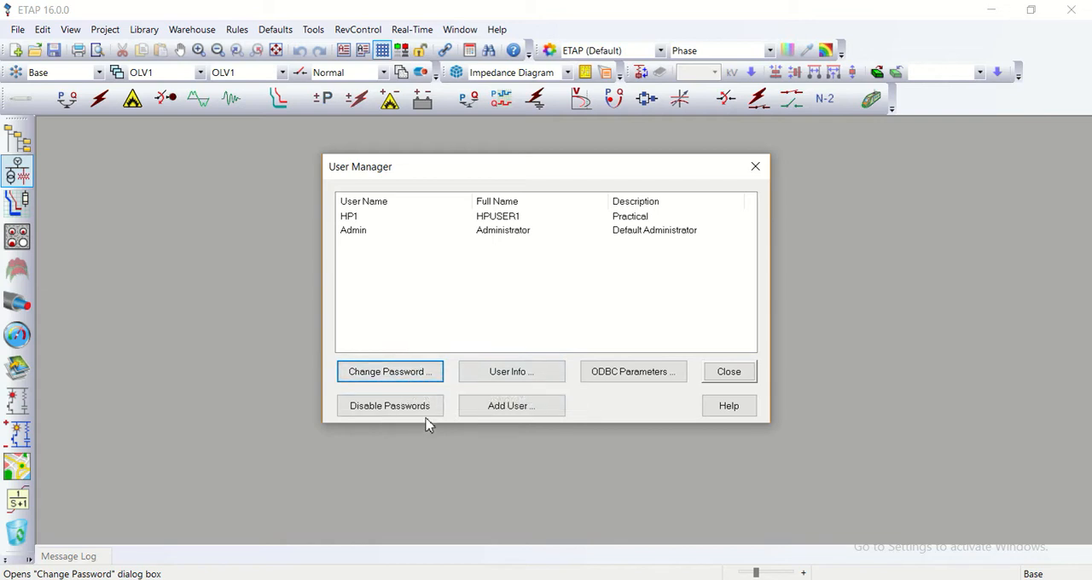
mouse_move(510, 371)
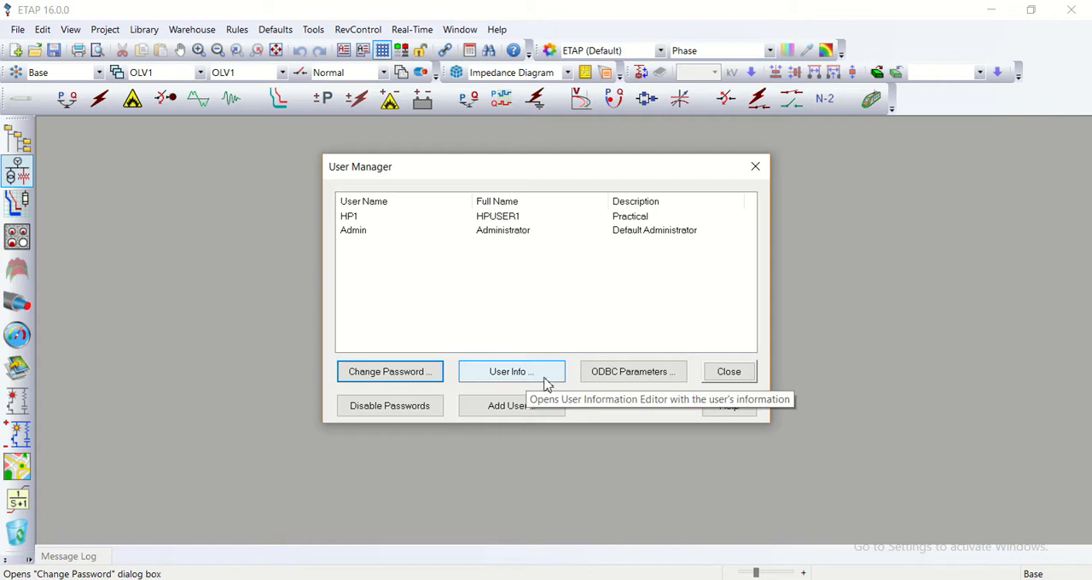
mouse_move(547, 386)
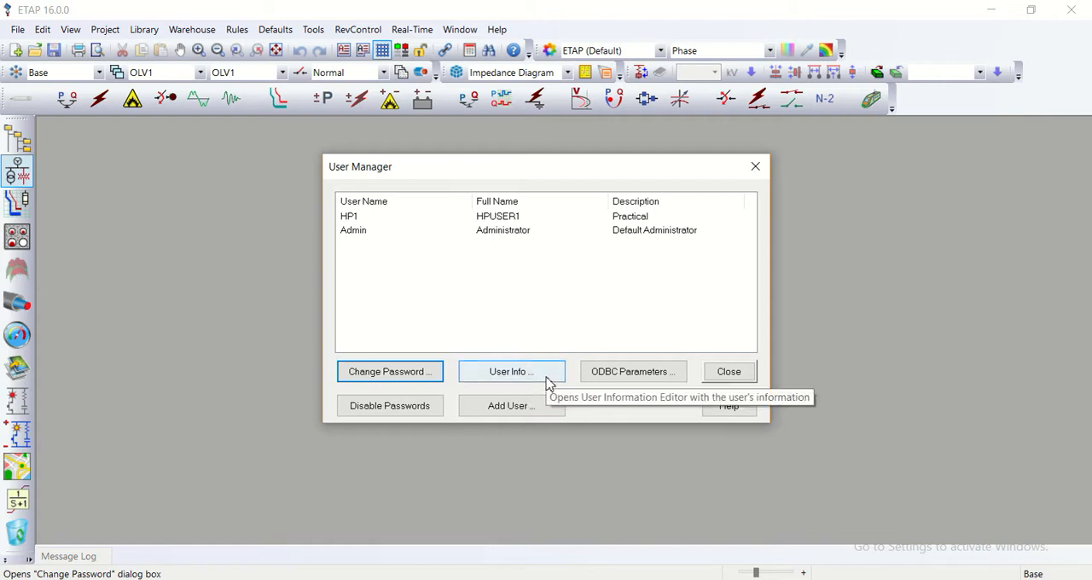
mouse_move(633, 370)
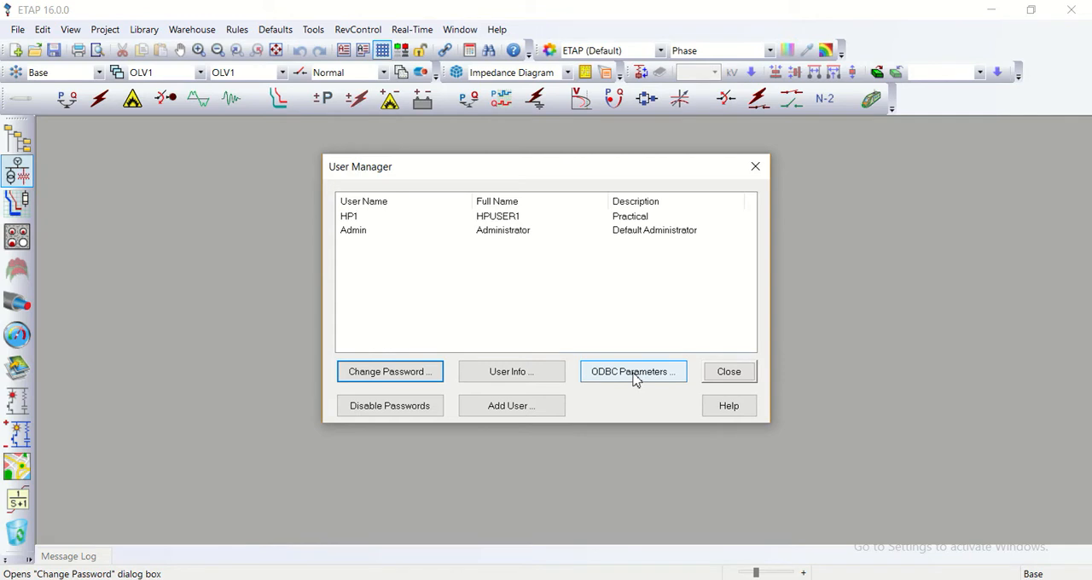
left_click(633, 370)
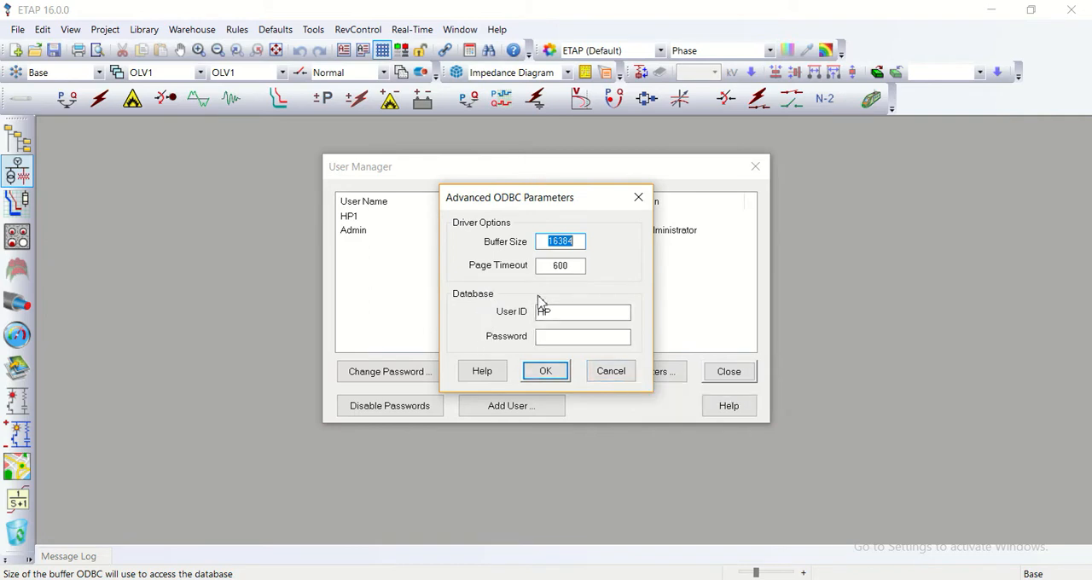
left_click(546, 371)
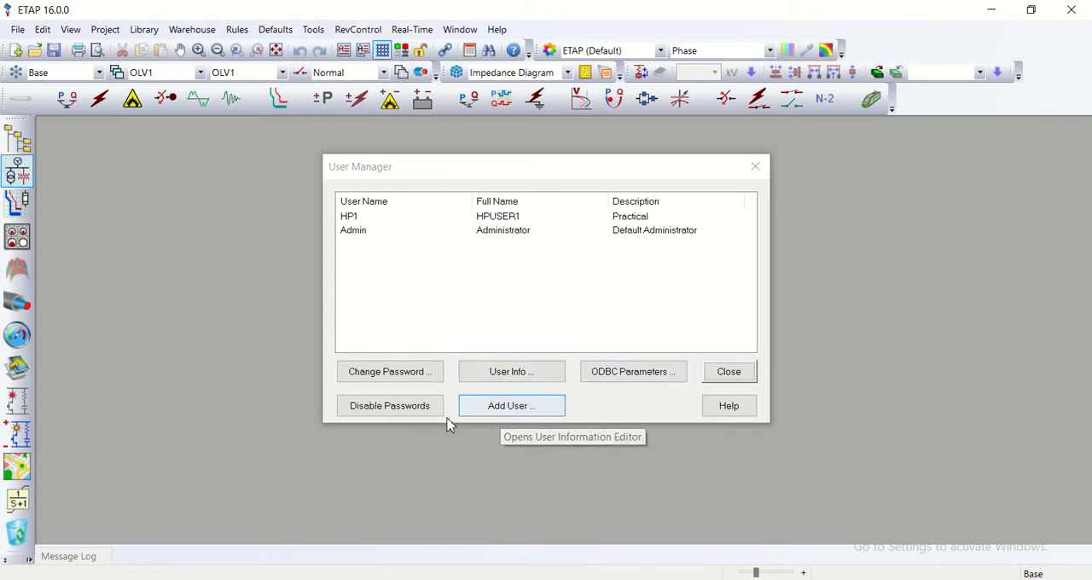
mouse_move(529, 414)
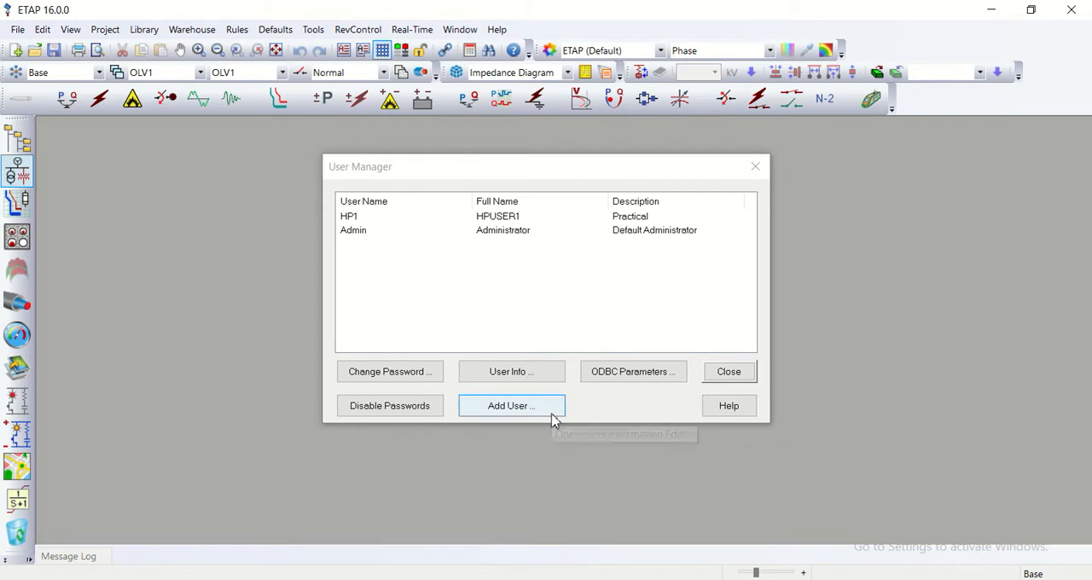
left_click(510, 406)
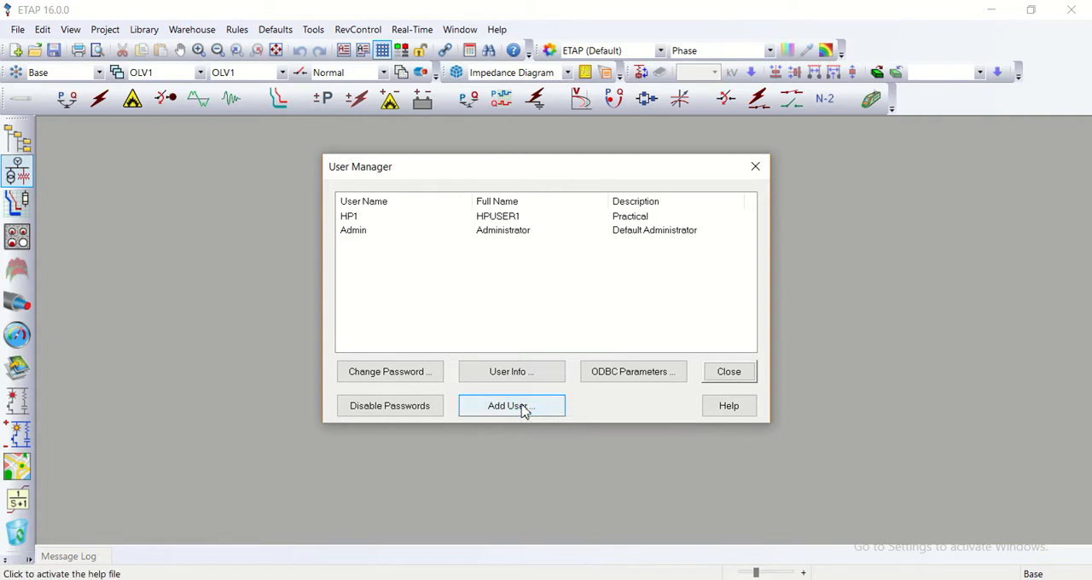
- Add a new user with user name HP2, full name HP2USER and description practical
left_click(511, 406)
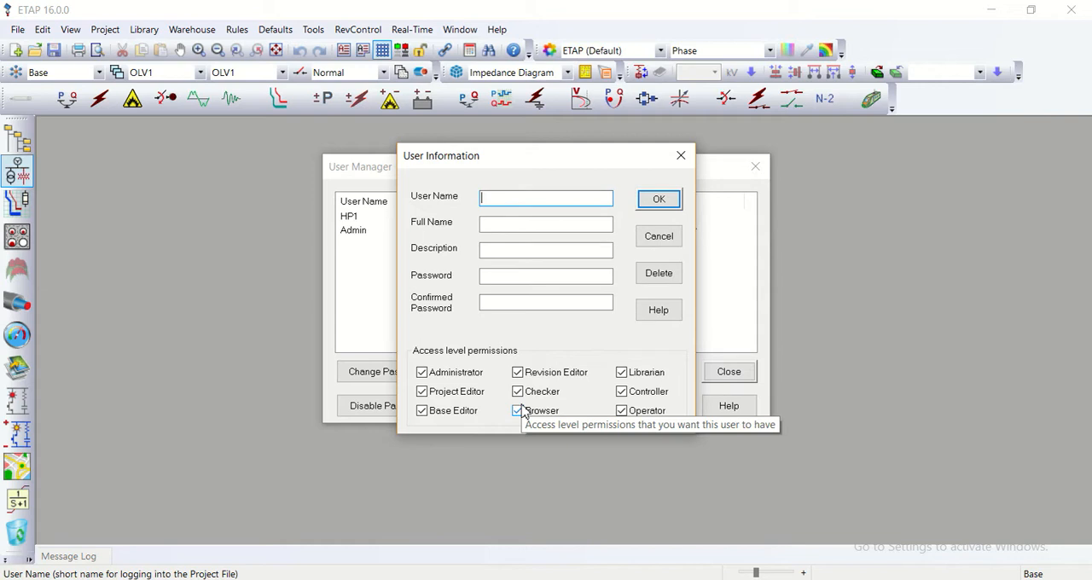
mouse_move(519, 409)
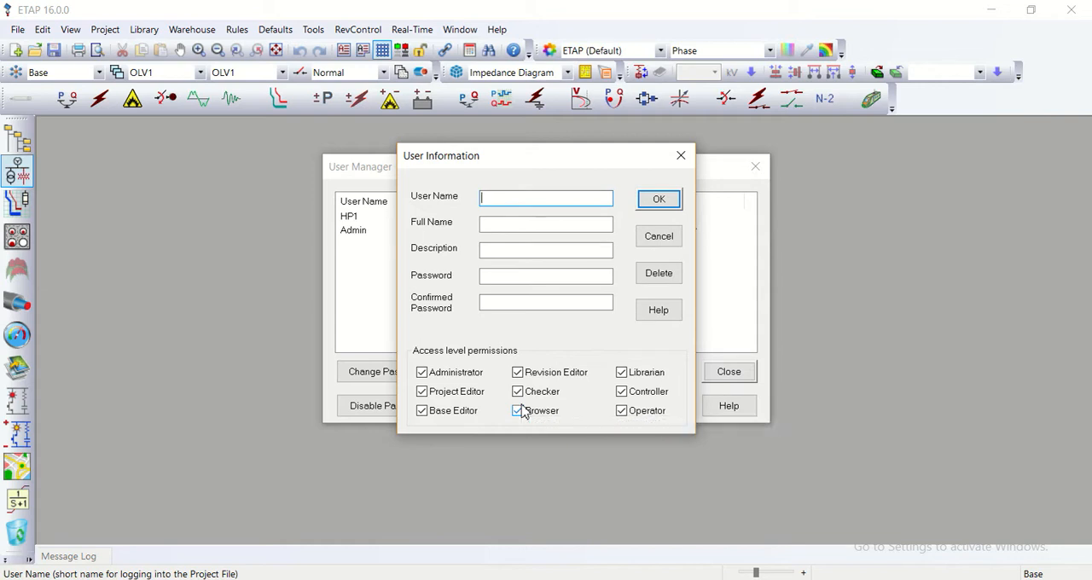
type("HOP")
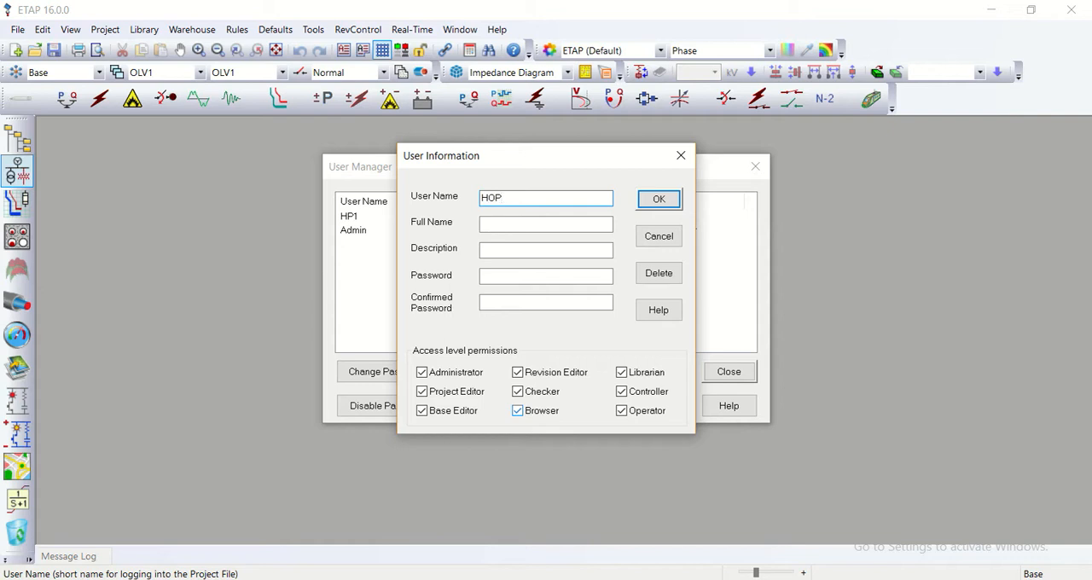
key("Backspace")
type("2")
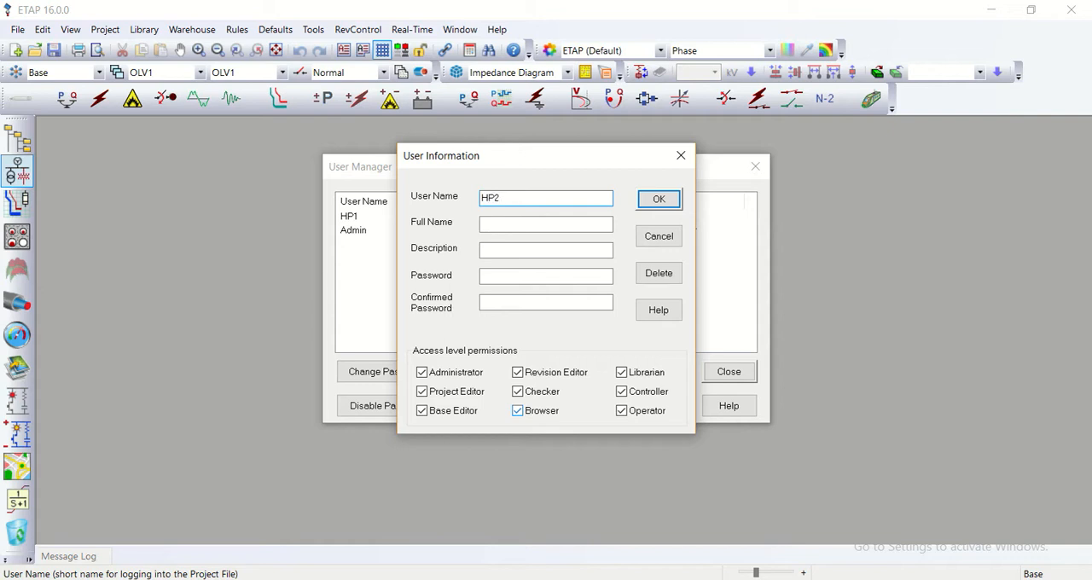
left_click(546, 225)
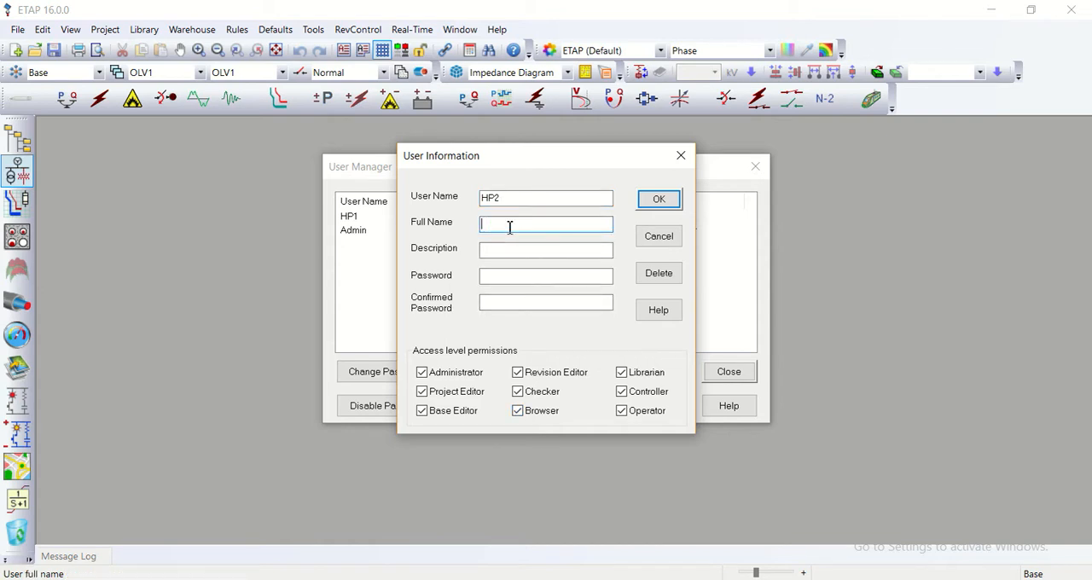
type("HP2")
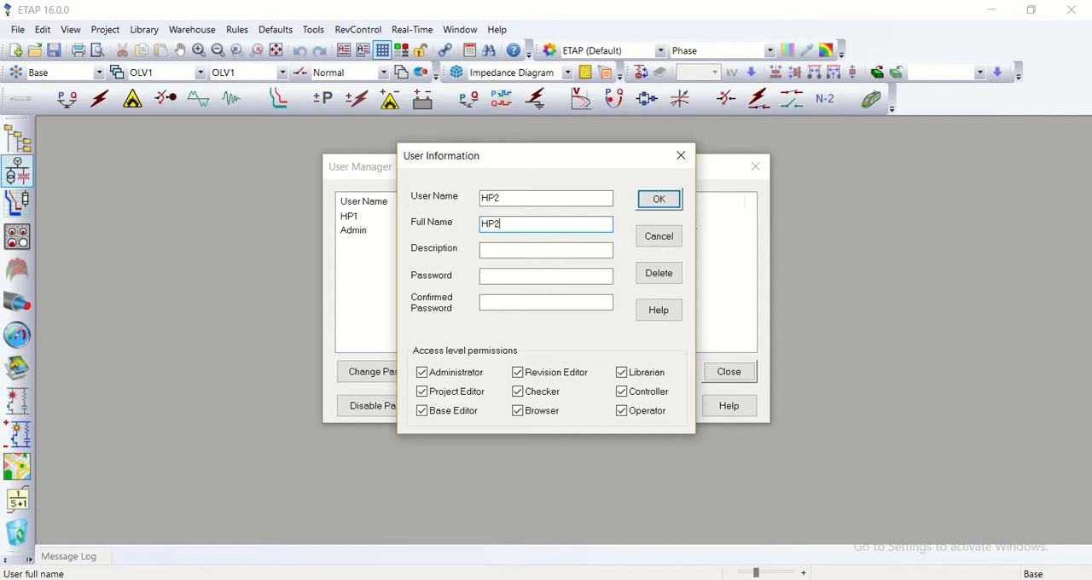
type("USER")
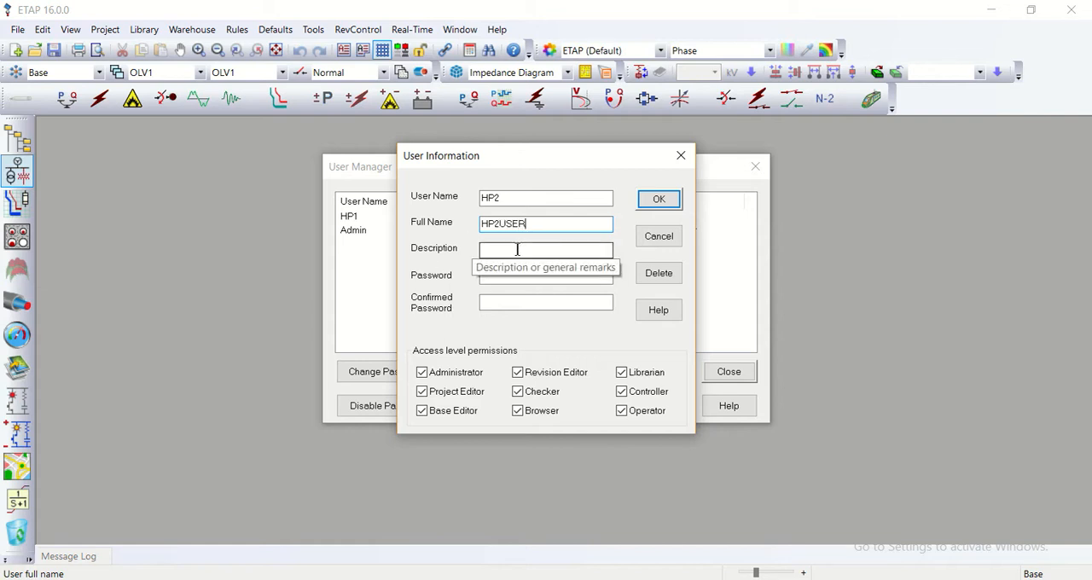
type("p")
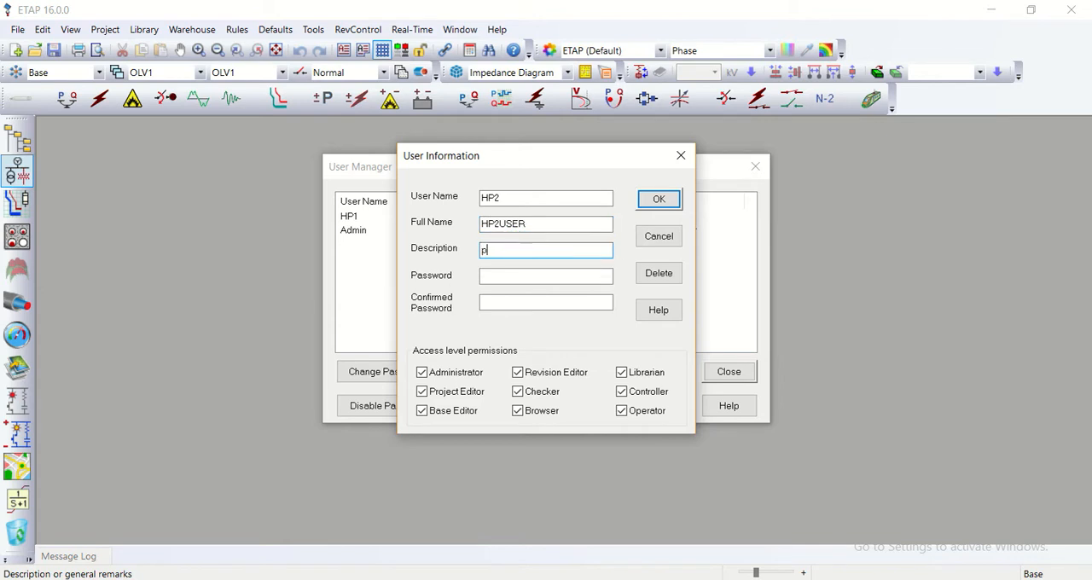
type("racti")
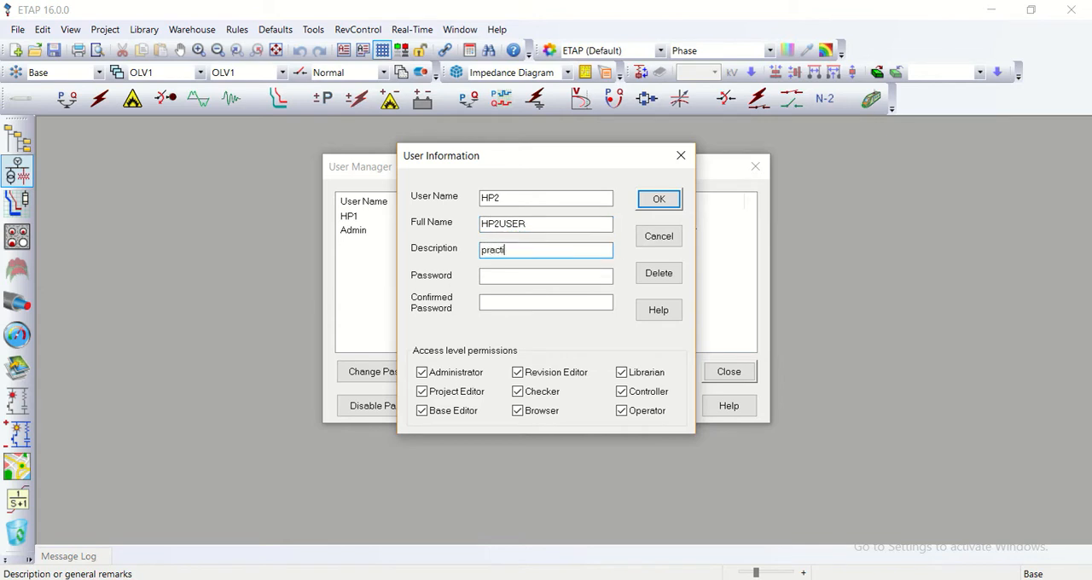
type("cal")
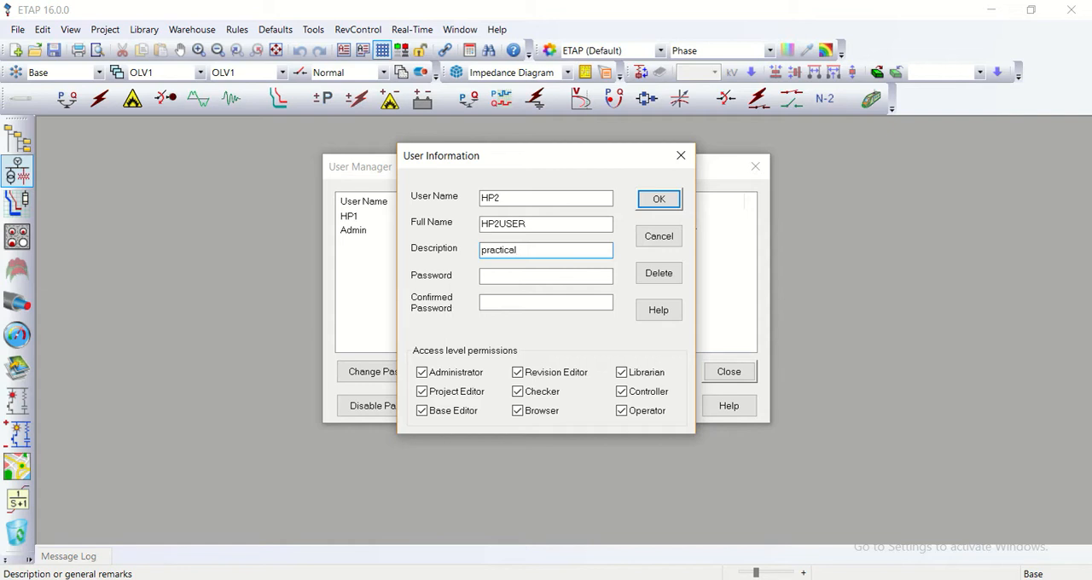
- Enter HP2's password and move to the confirmation field
left_click(546, 276)
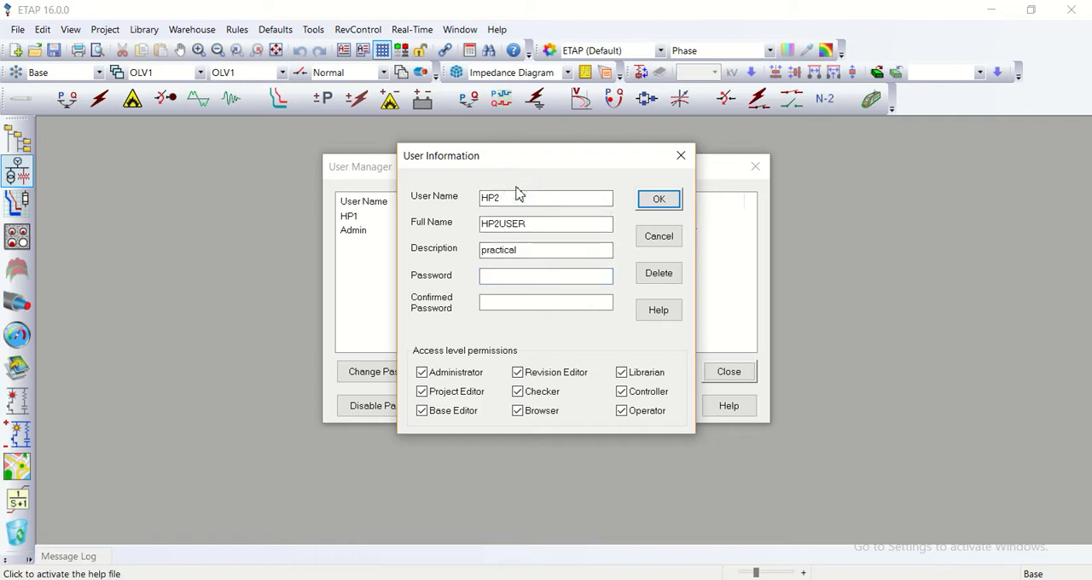
left_click(547, 276)
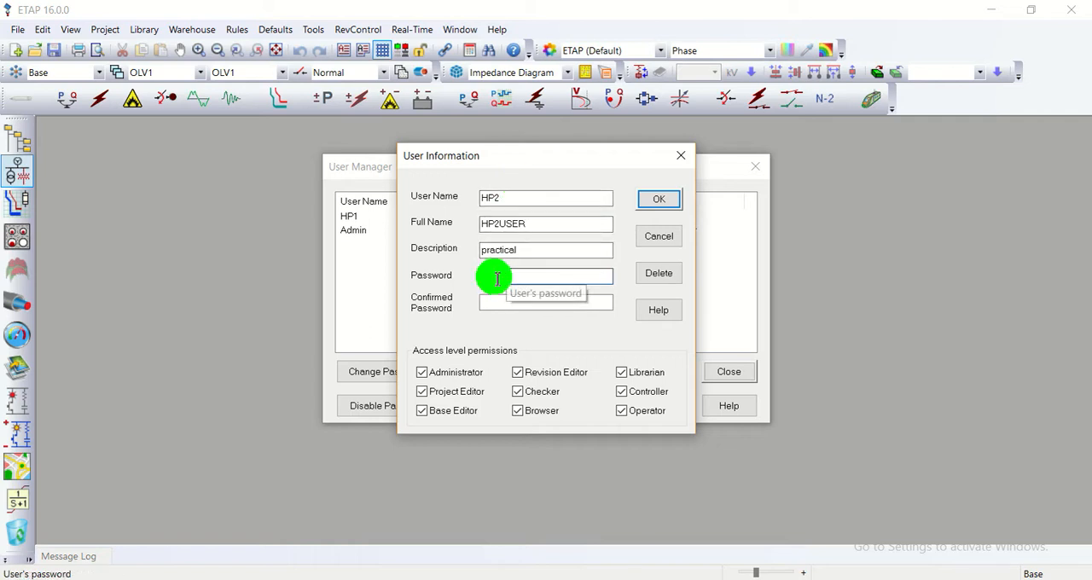
left_click(547, 274)
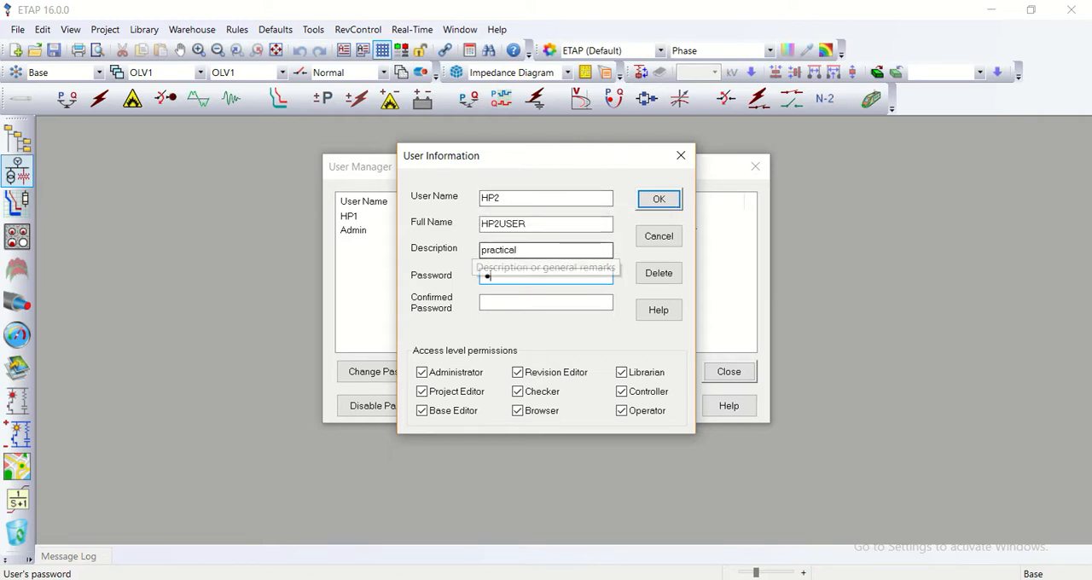
type("•")
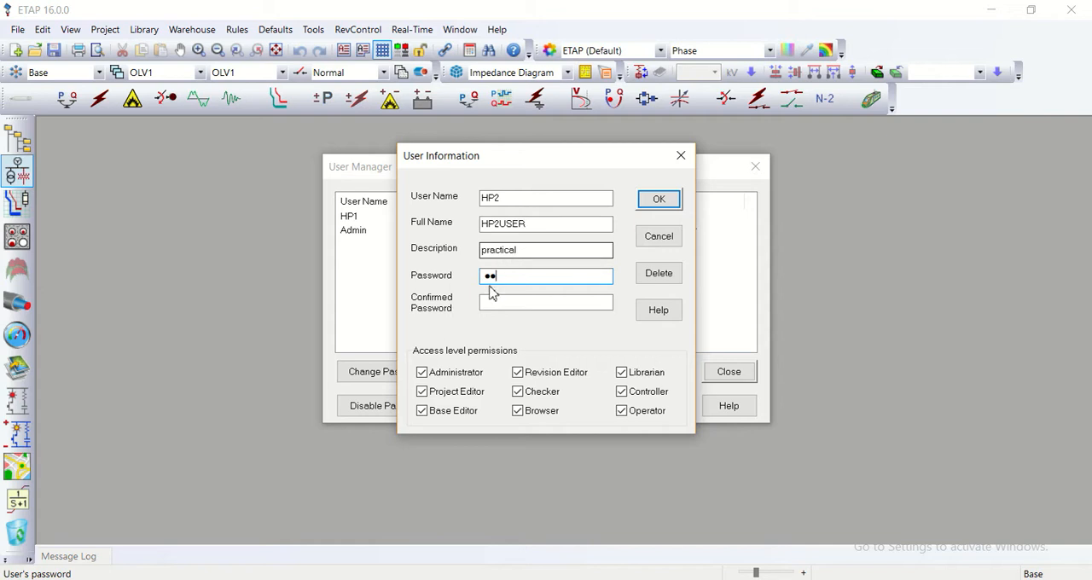
left_click(547, 302)
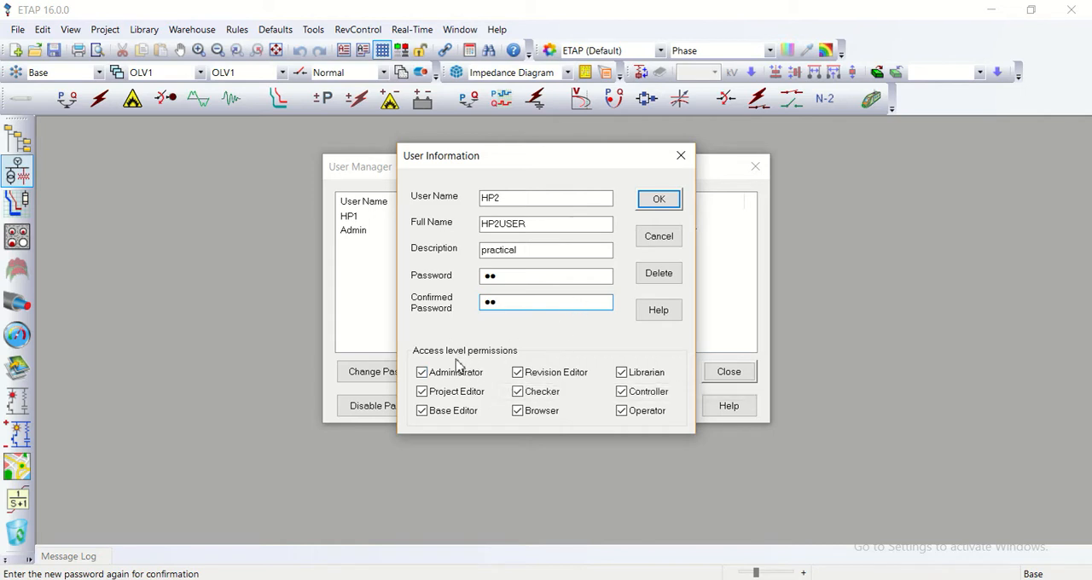
- Leave HP2 with only the Revision Editor permission and confirm adding the user
left_click(545, 198)
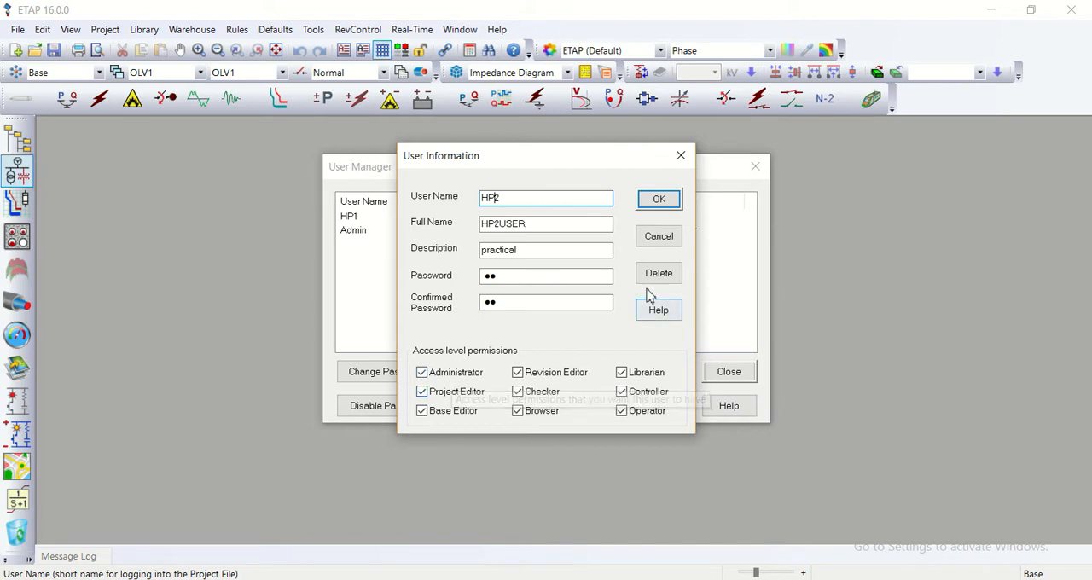
mouse_move(659, 198)
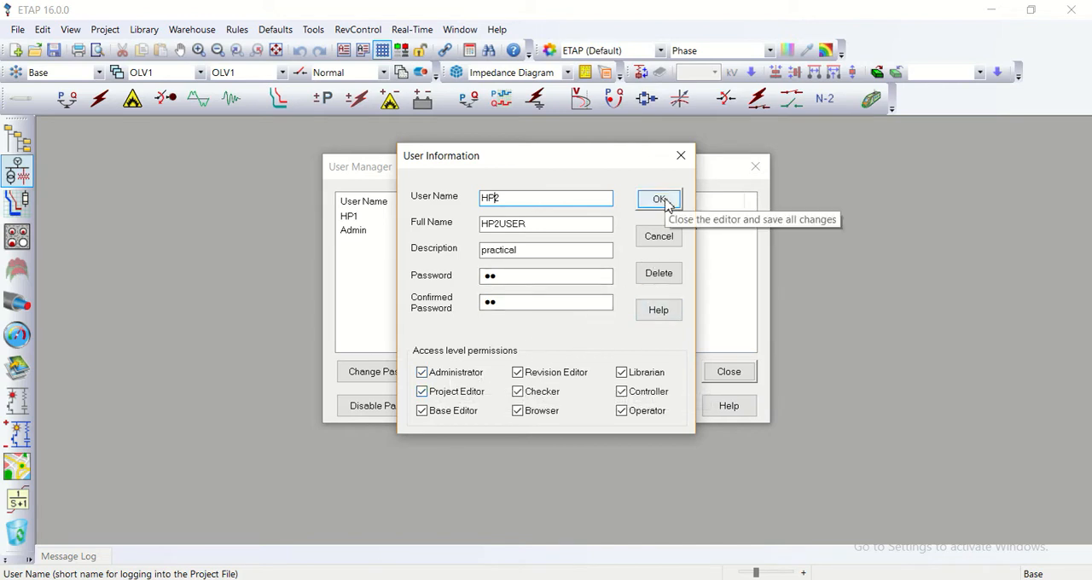
mouse_move(525, 198)
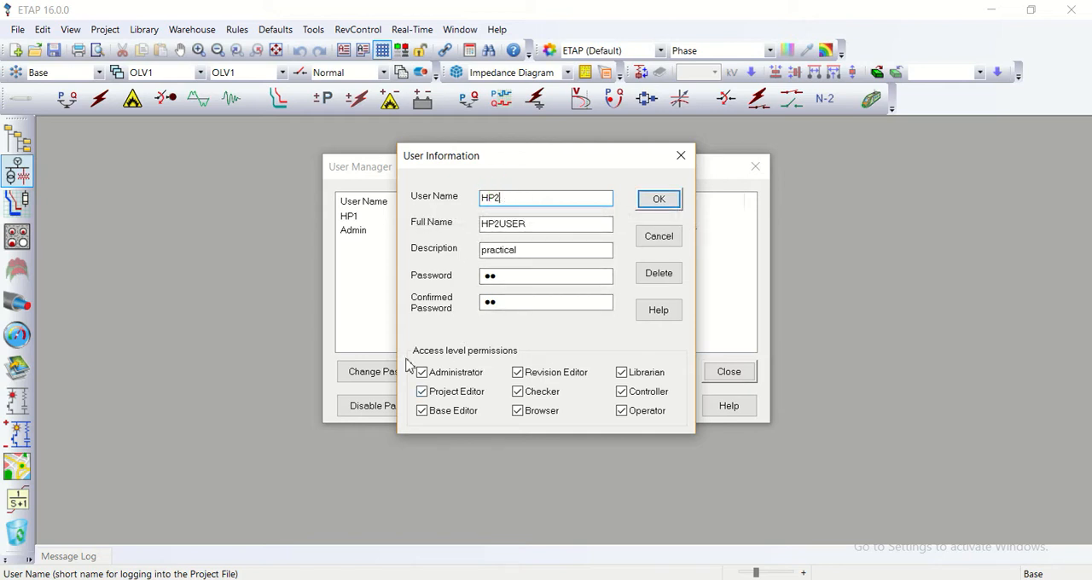
mouse_move(561, 410)
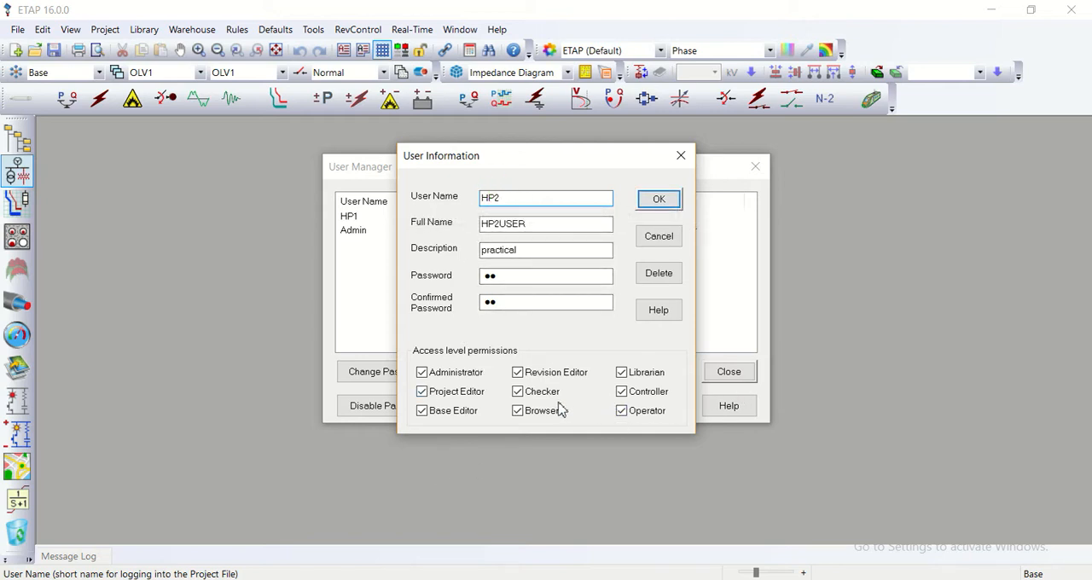
mouse_move(589, 384)
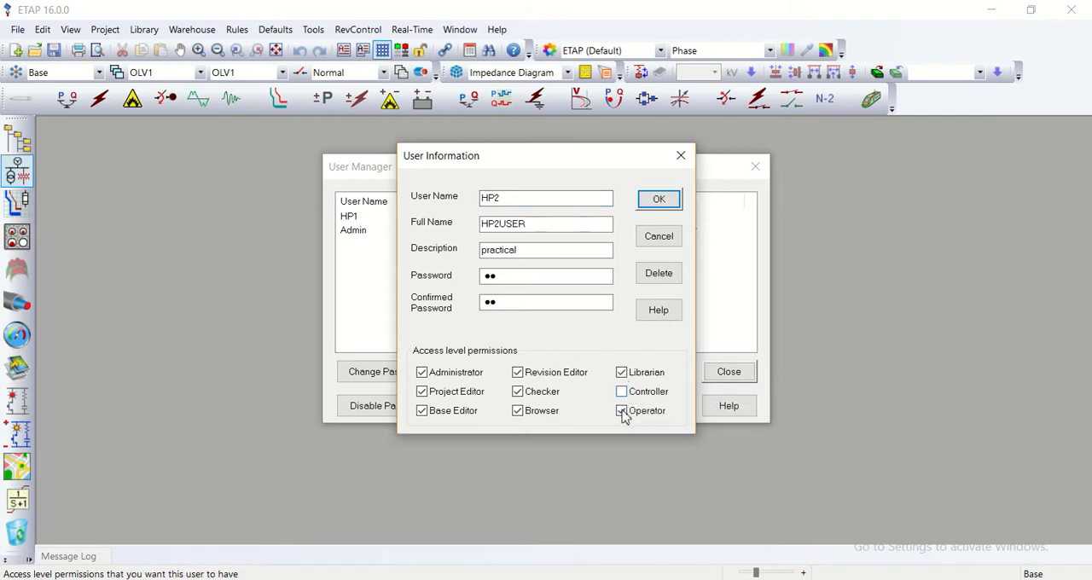
left_click(622, 409)
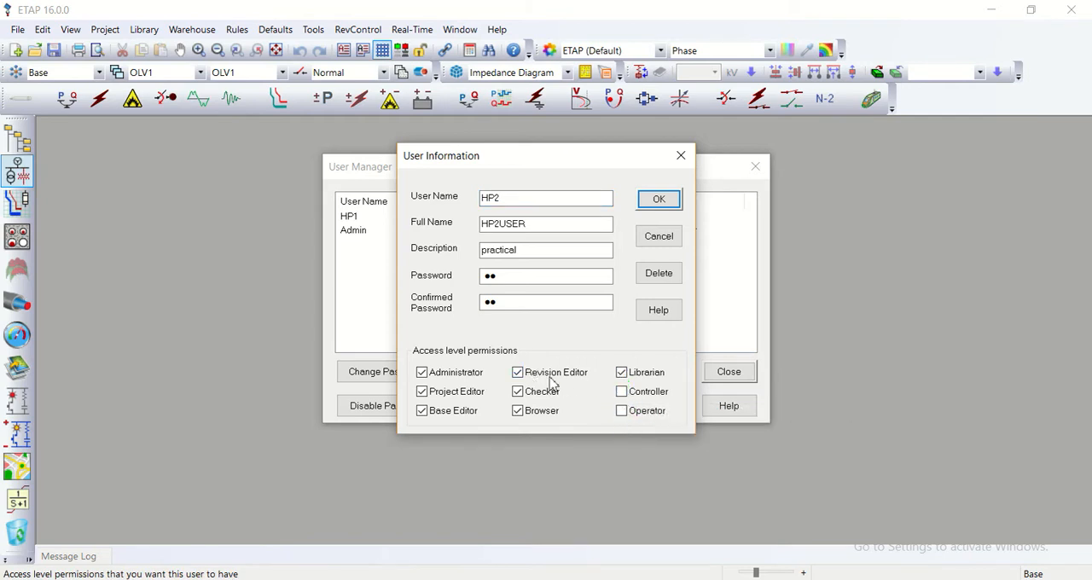
left_click(517, 372)
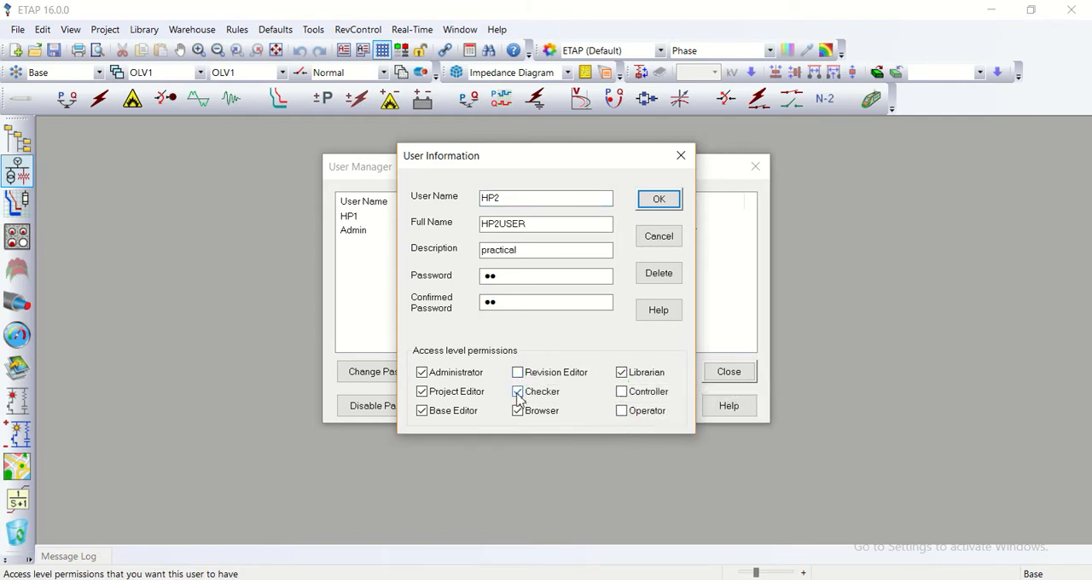
left_click(518, 391)
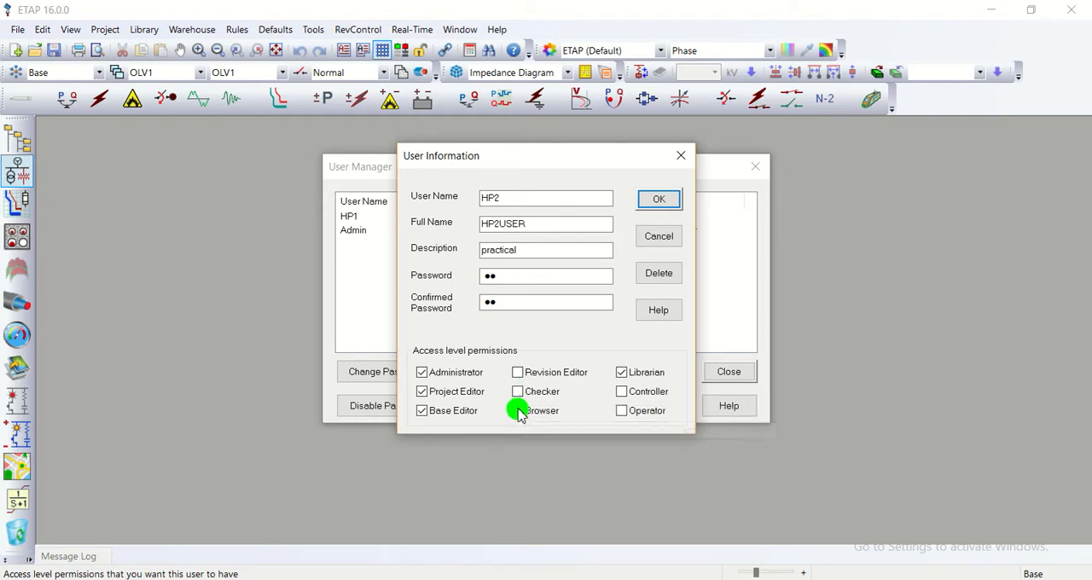
left_click(422, 372)
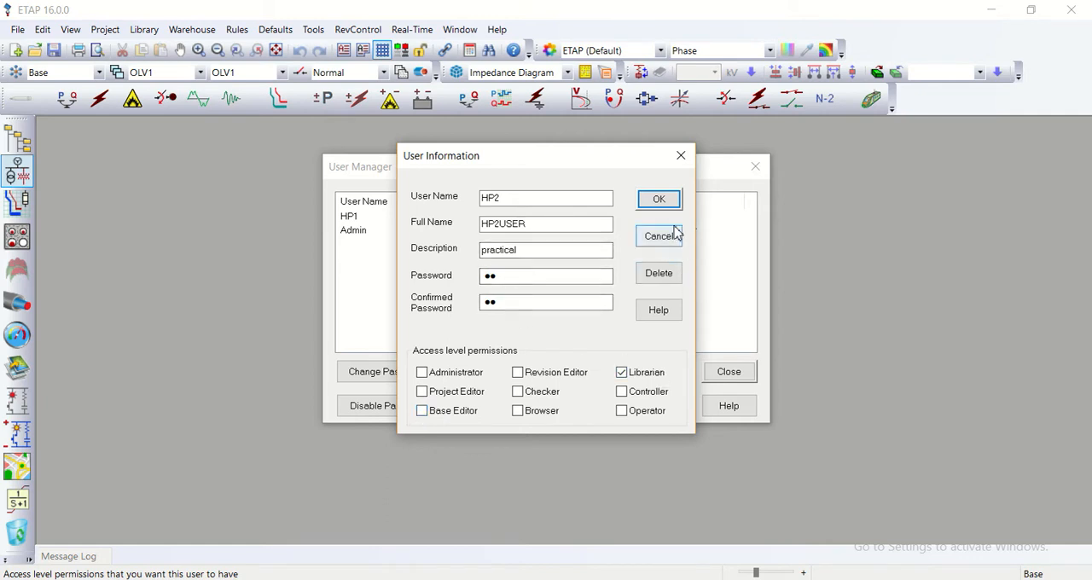
mouse_move(659, 198)
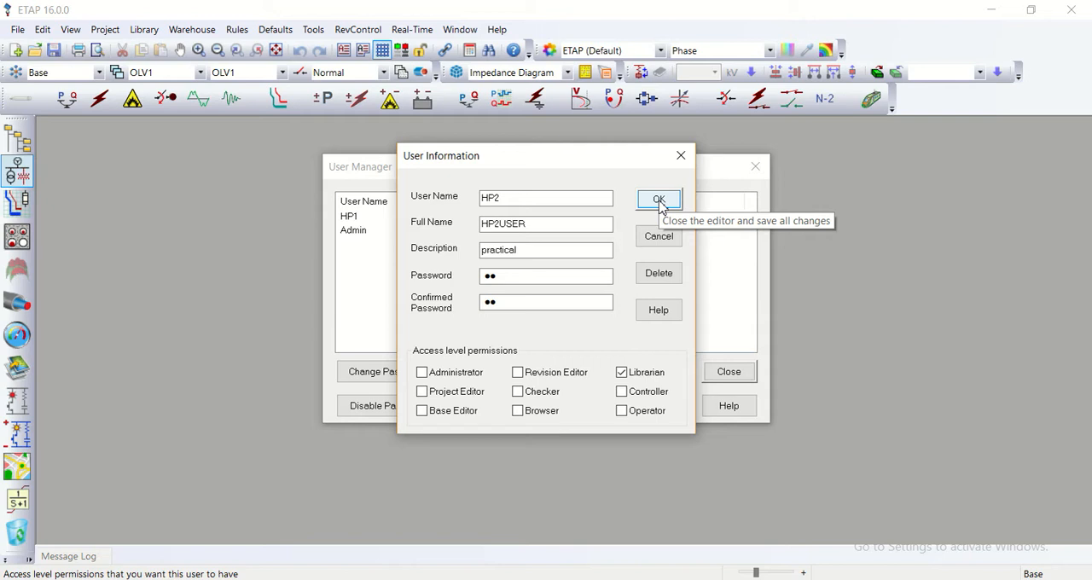
mouse_move(553, 362)
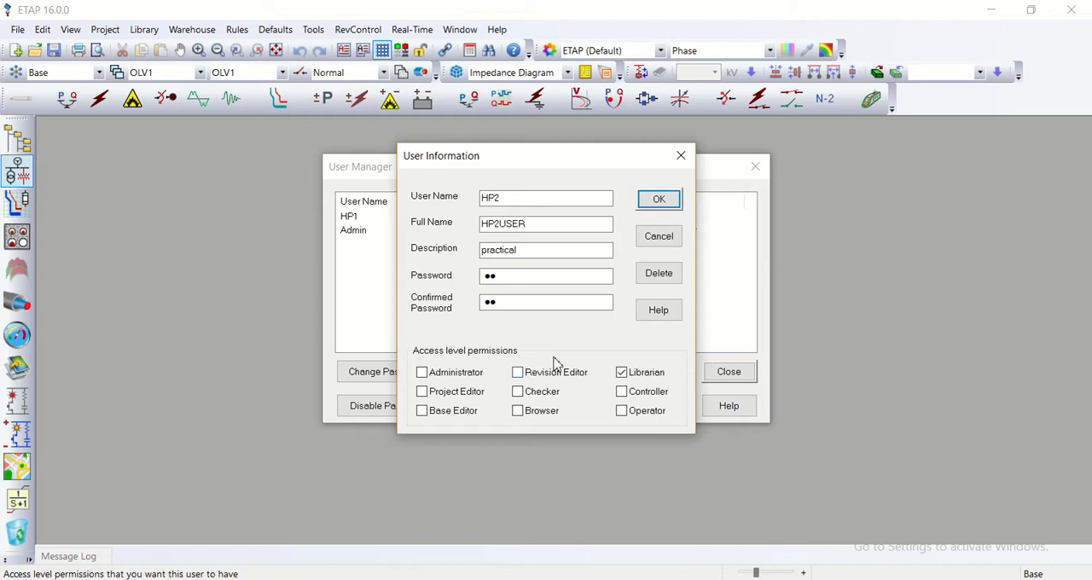
left_click(517, 372)
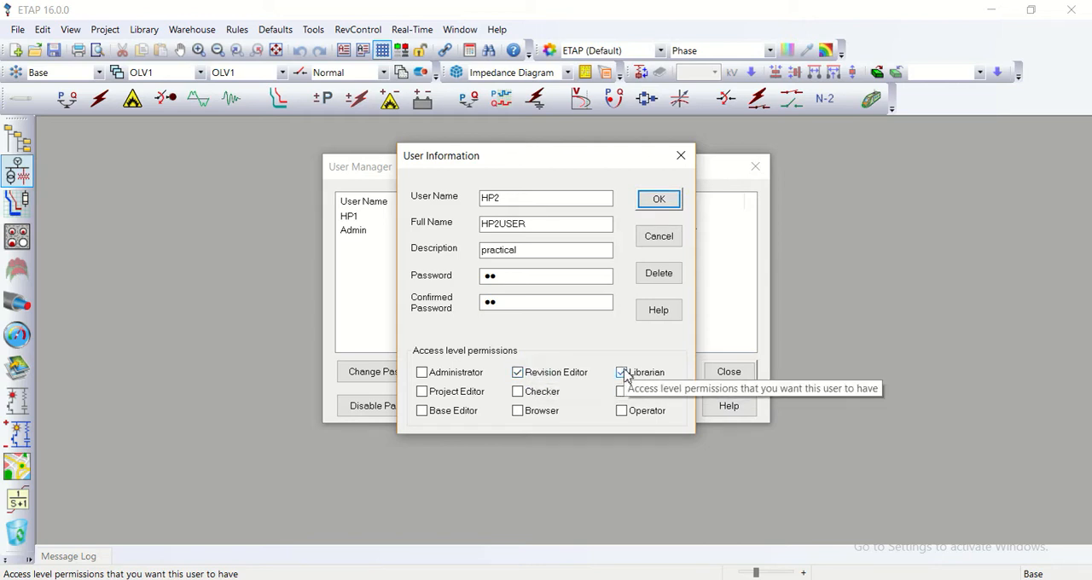
left_click(658, 198)
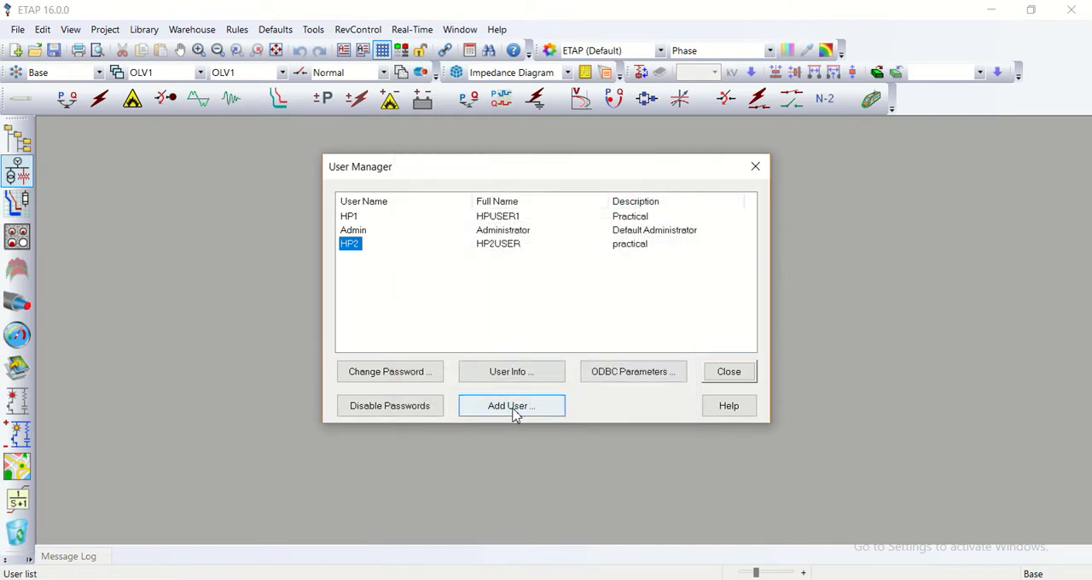
- Add a new user HP3 with full name HP3USER, description first entered as revisor
left_click(510, 406)
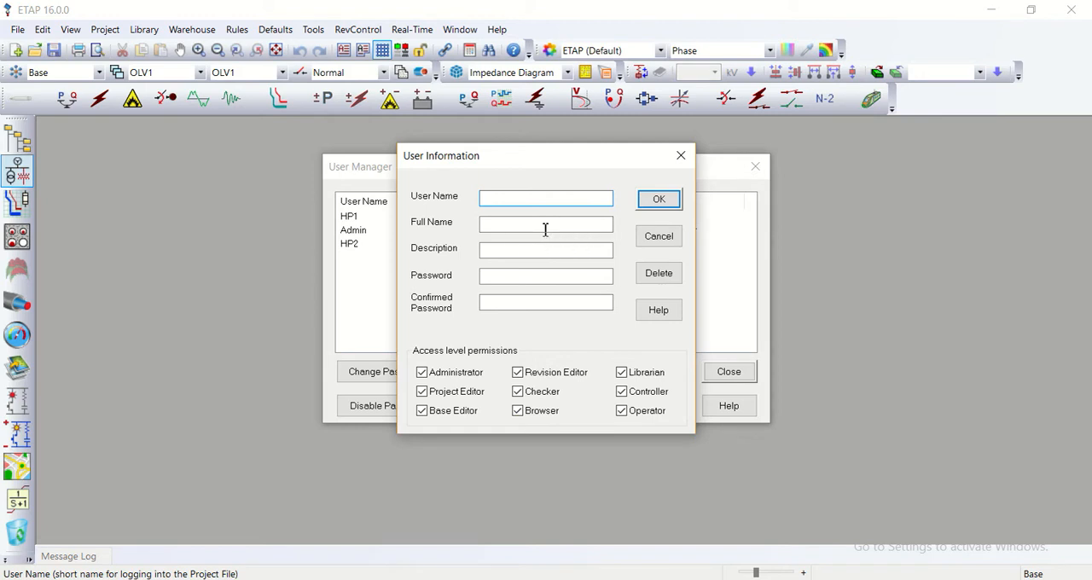
type("HP#")
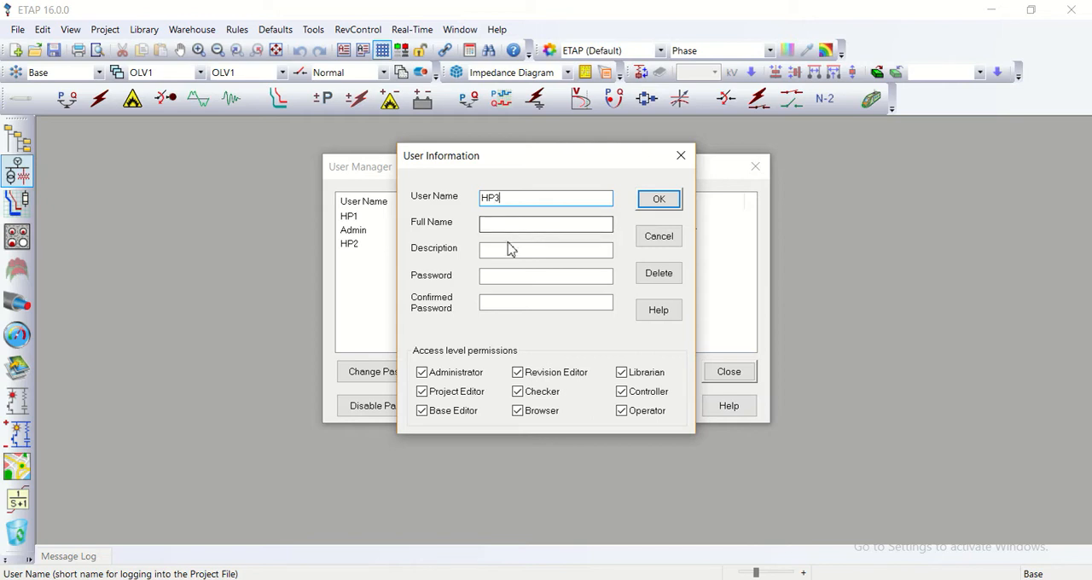
left_click(546, 223)
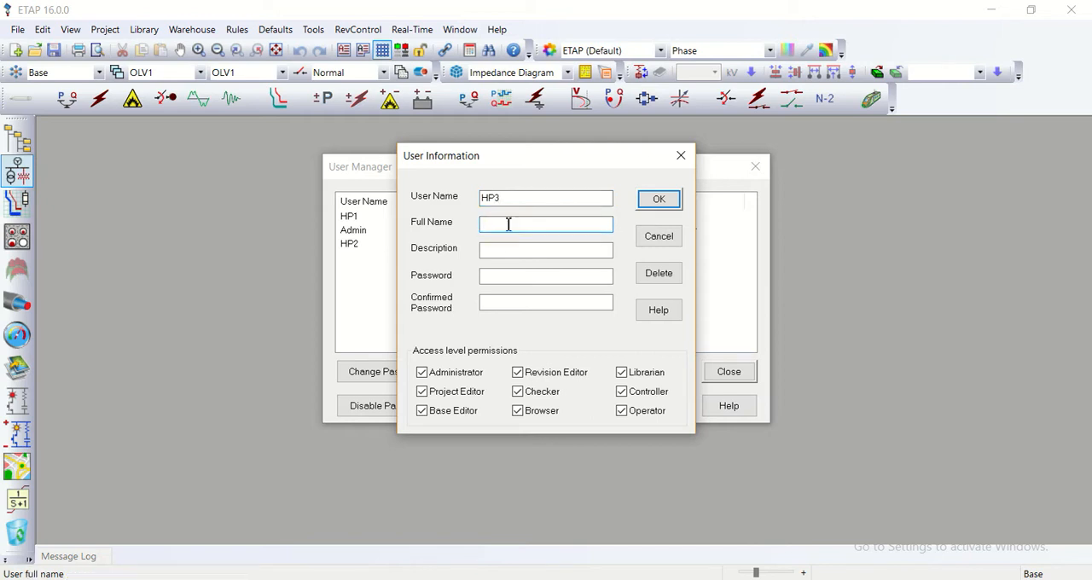
type("HP3U")
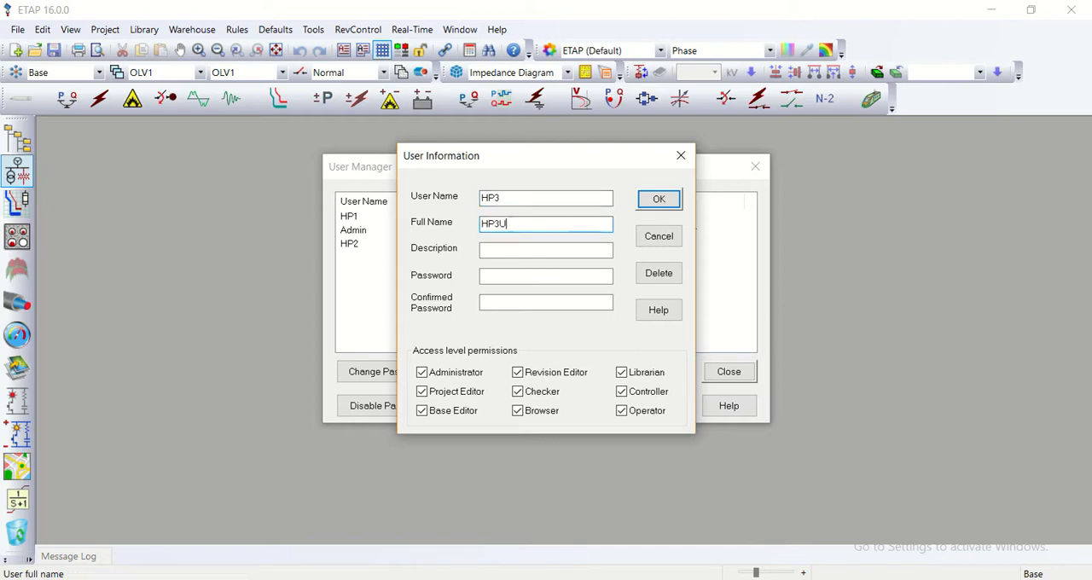
type("SER")
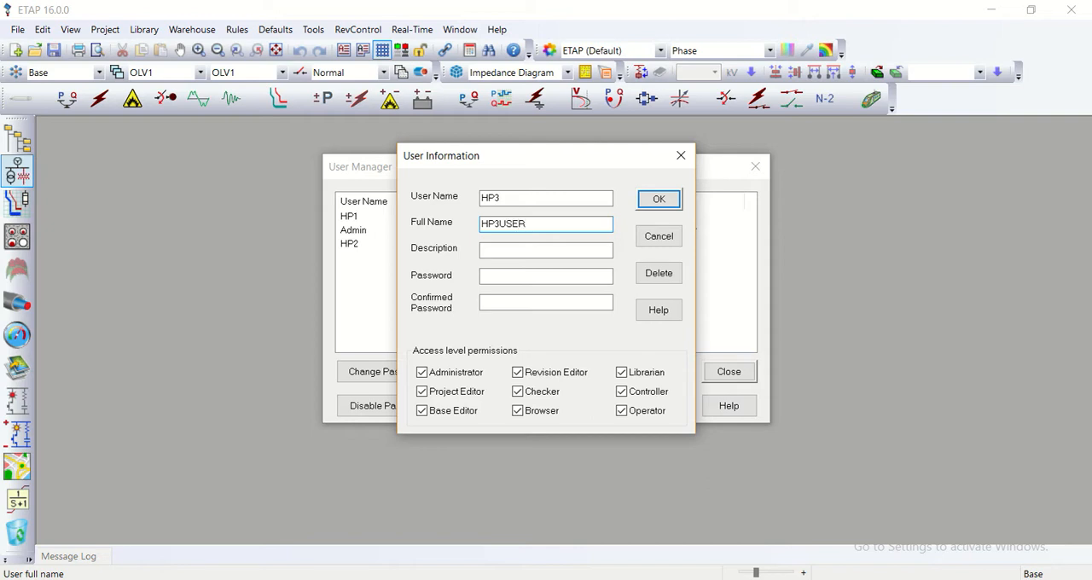
left_click(546, 249)
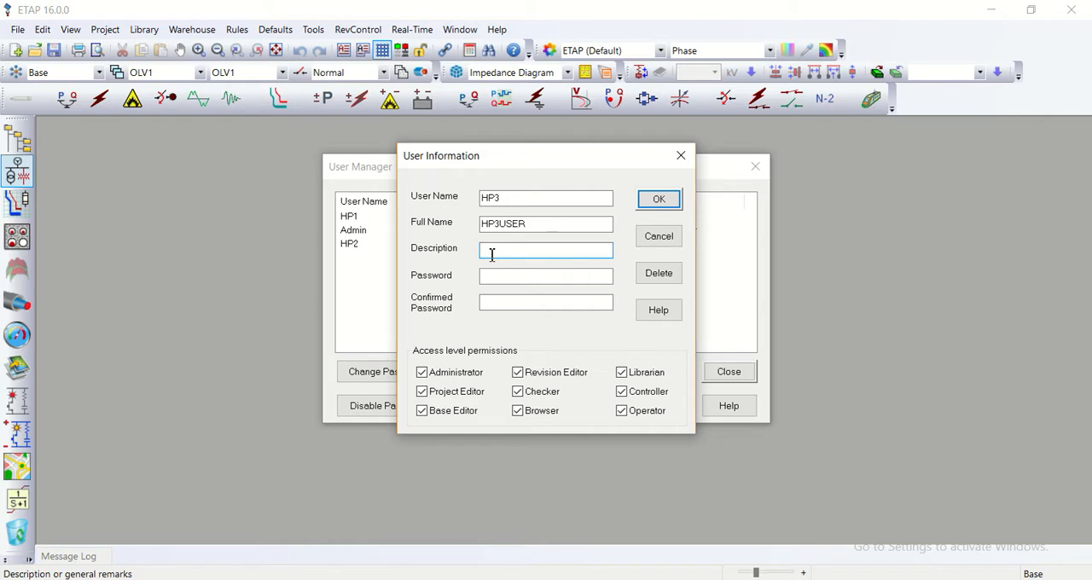
type("vi")
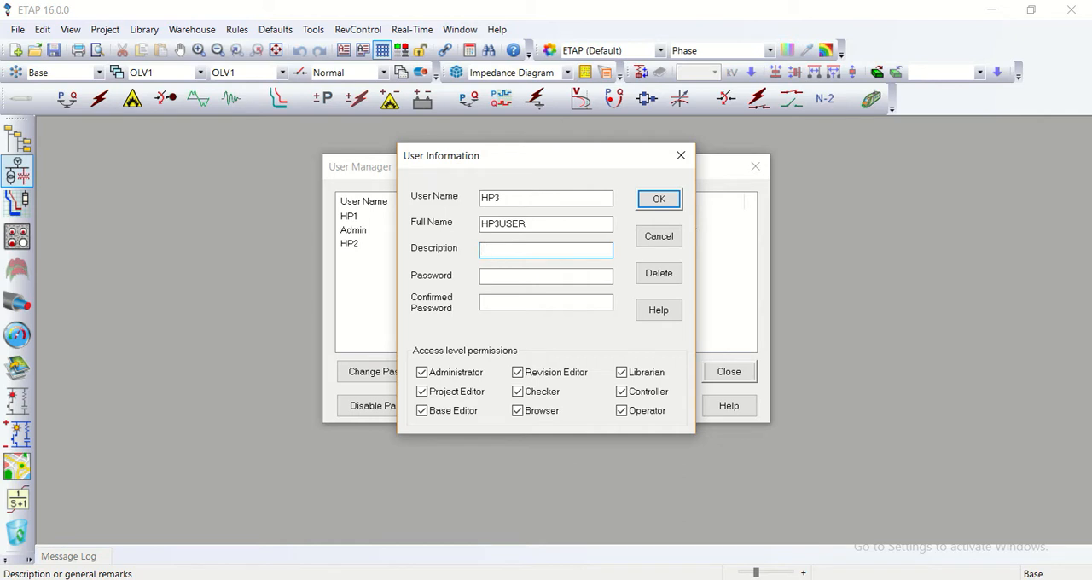
type("rev")
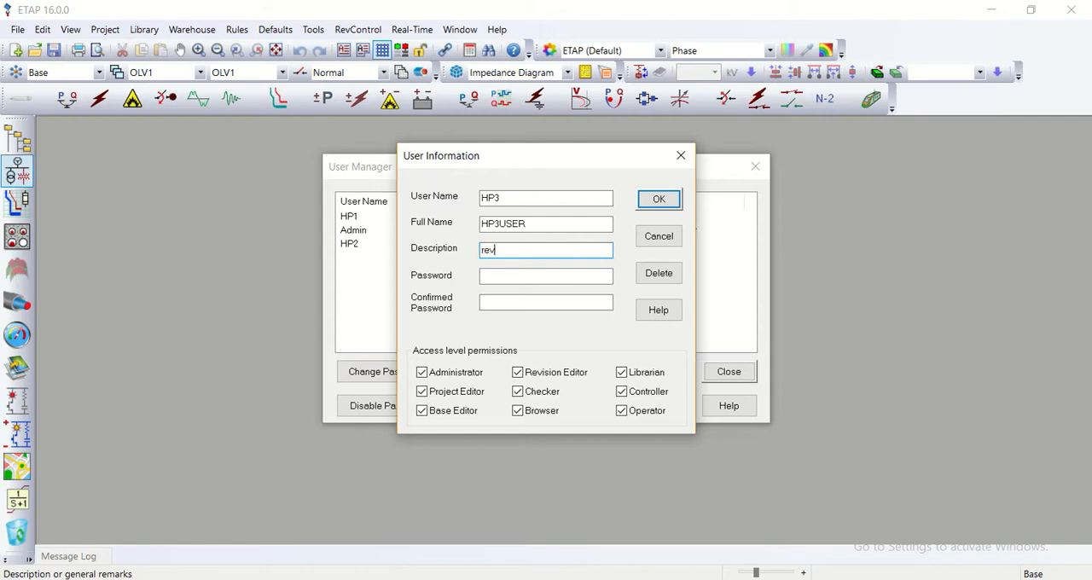
type("isor")
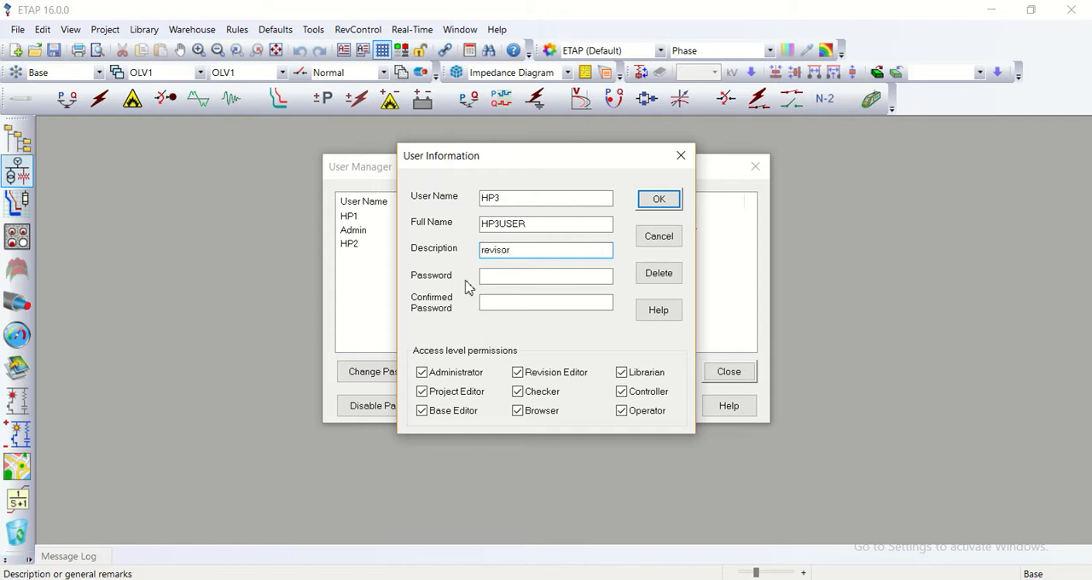
left_click(546, 276)
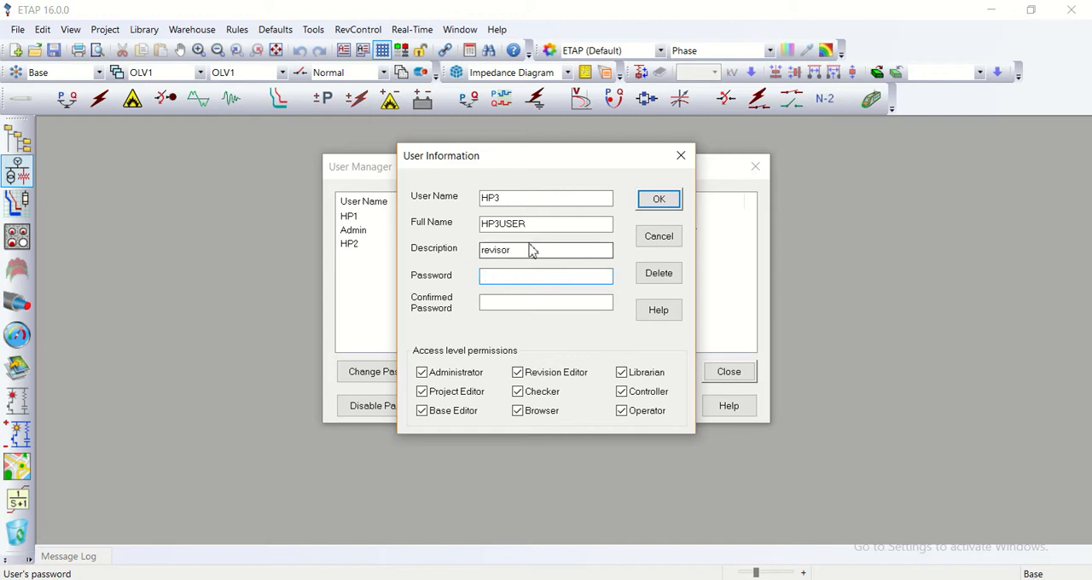
- Replace the description with Browser and enter HP3's password twice
left_click(547, 249)
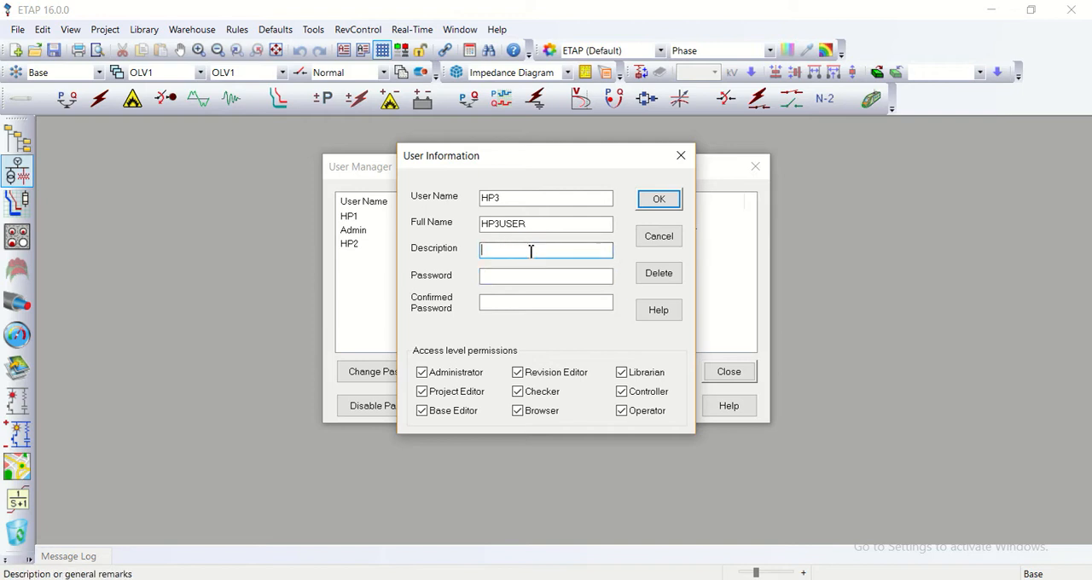
type("B")
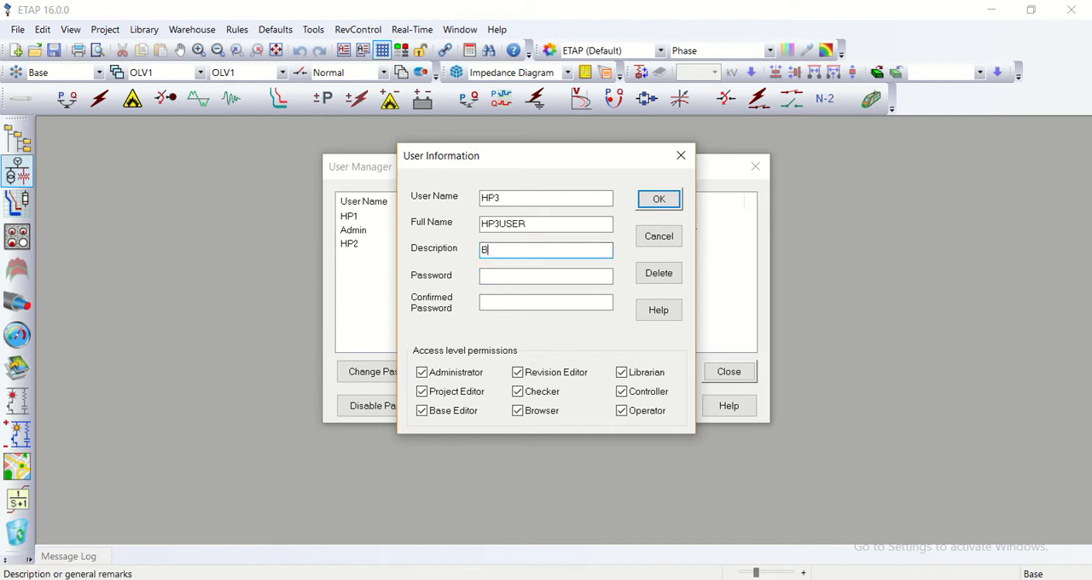
type("rw")
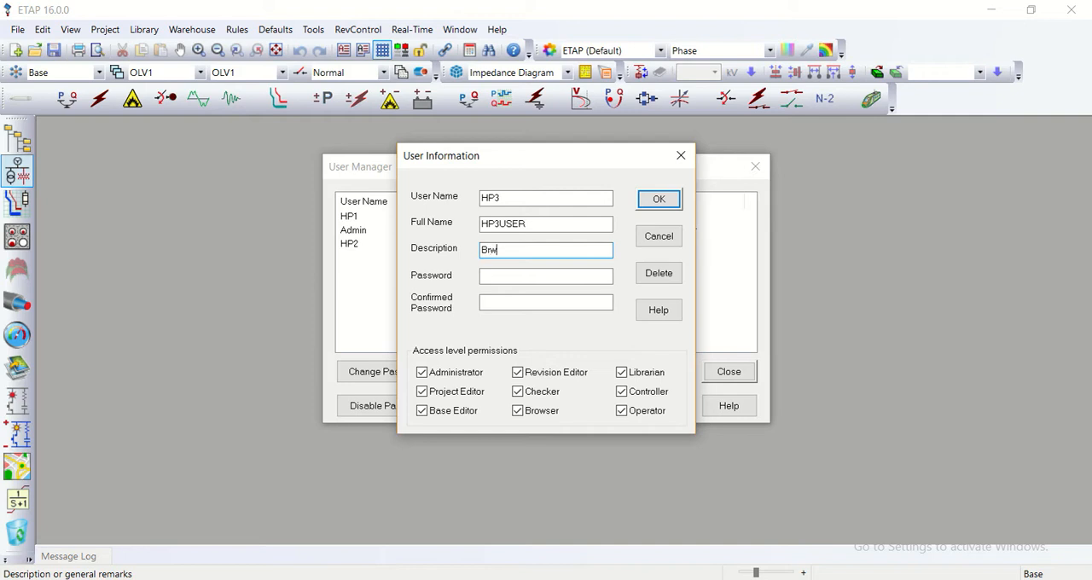
type("owser")
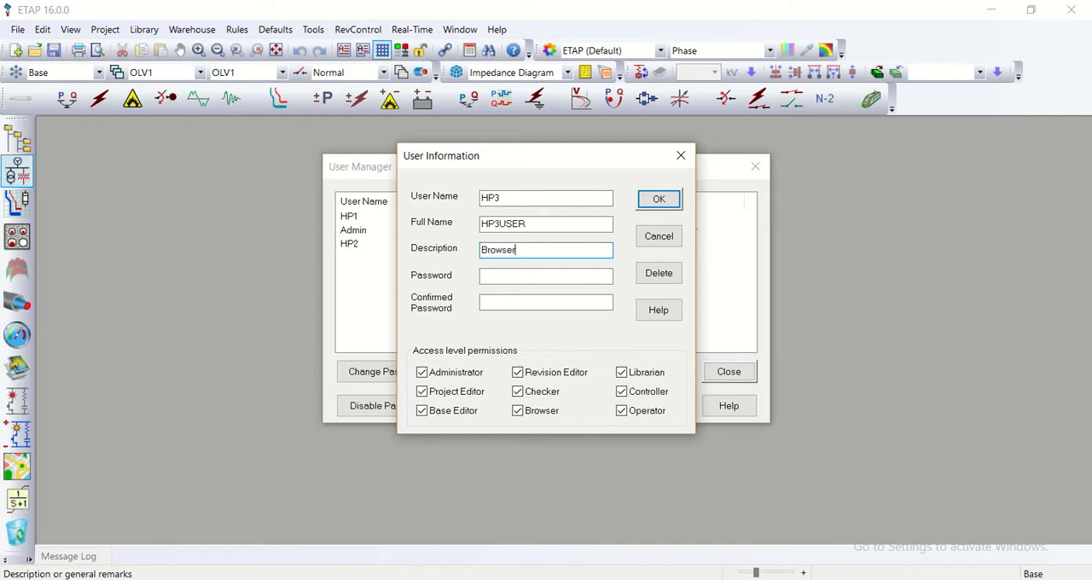
left_click(546, 277)
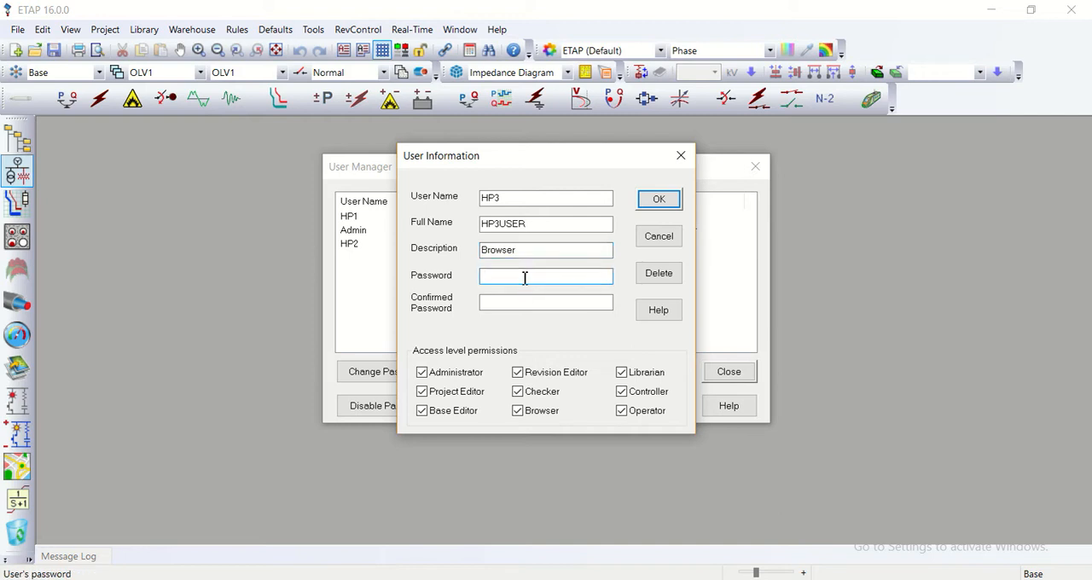
type("••••")
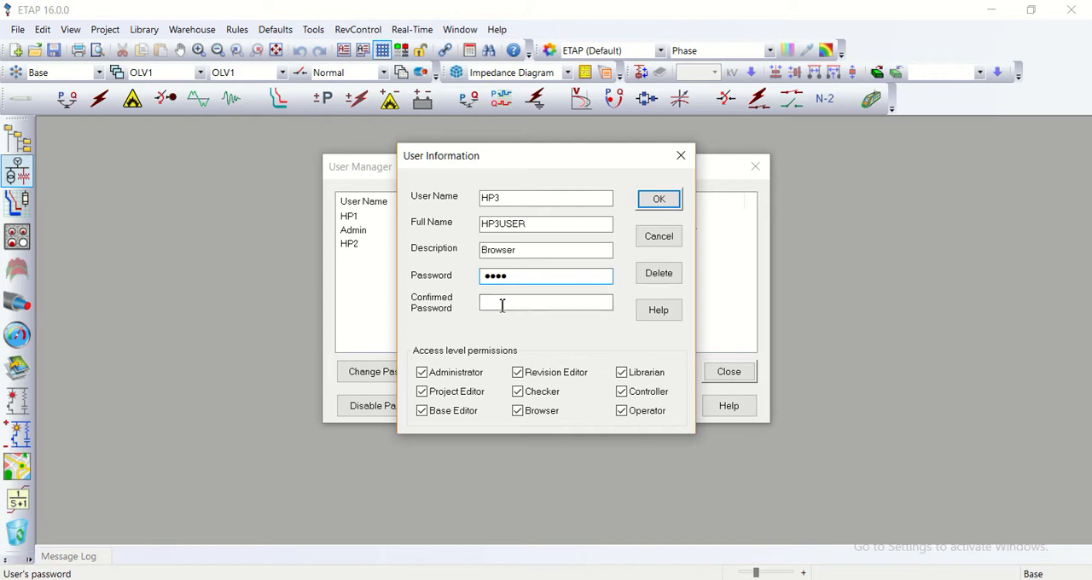
type("••••")
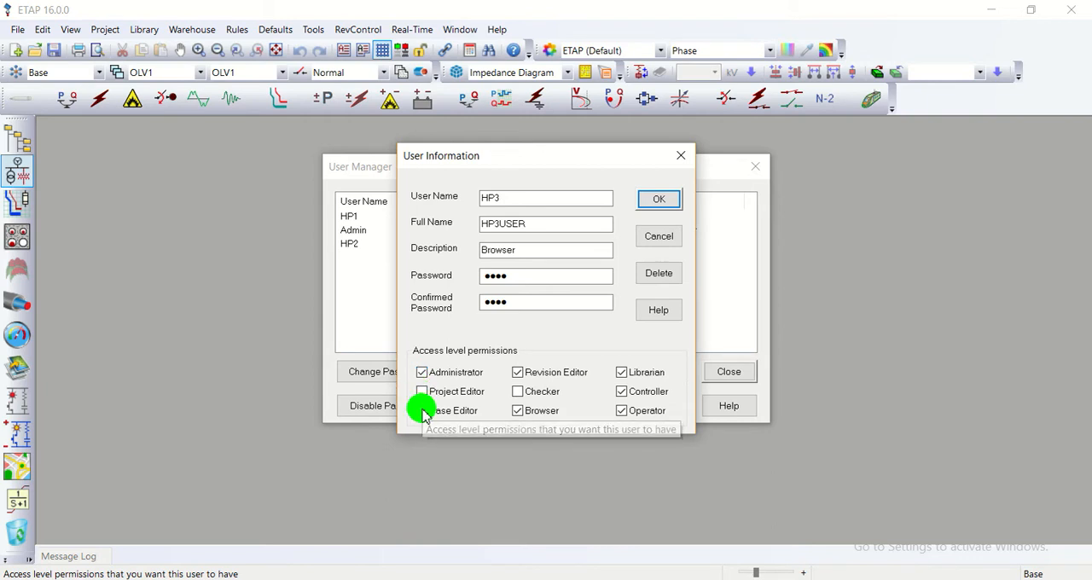
- Leave HP3 with only Librarian and Browser permissions and confirm adding the user
left_click(420, 373)
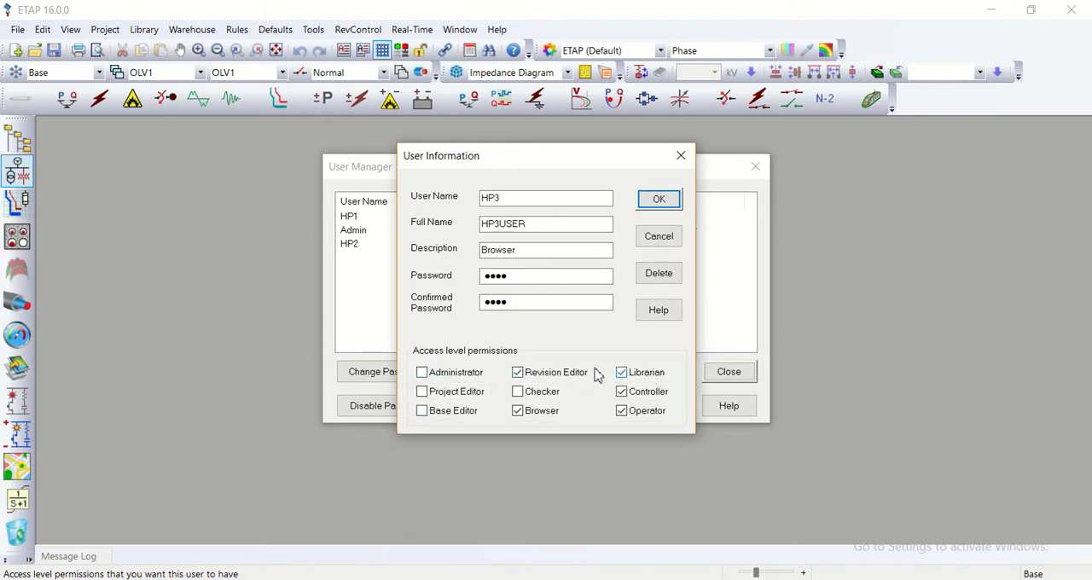
left_click(518, 372)
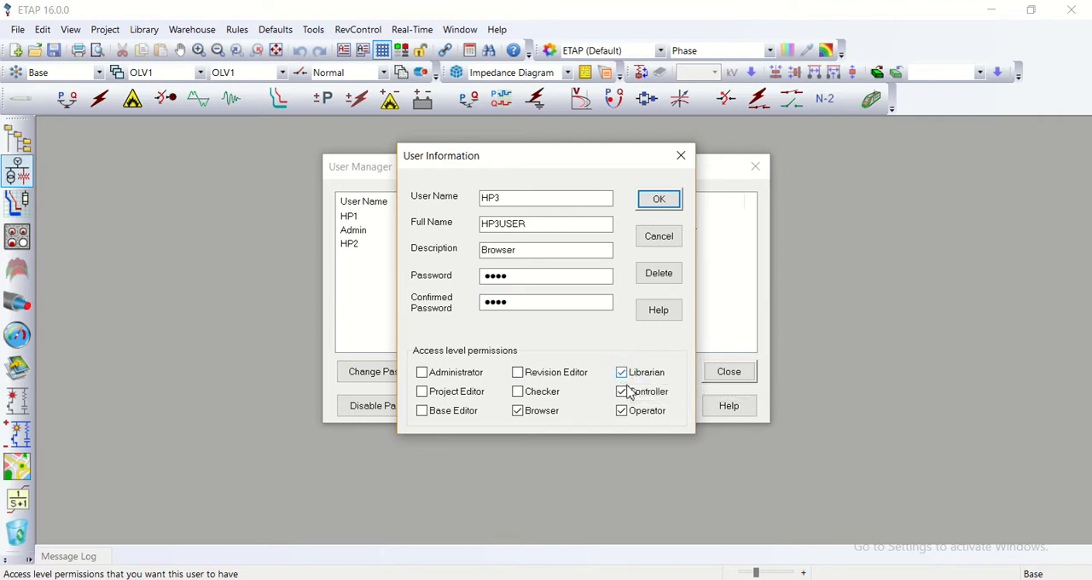
left_click(622, 391)
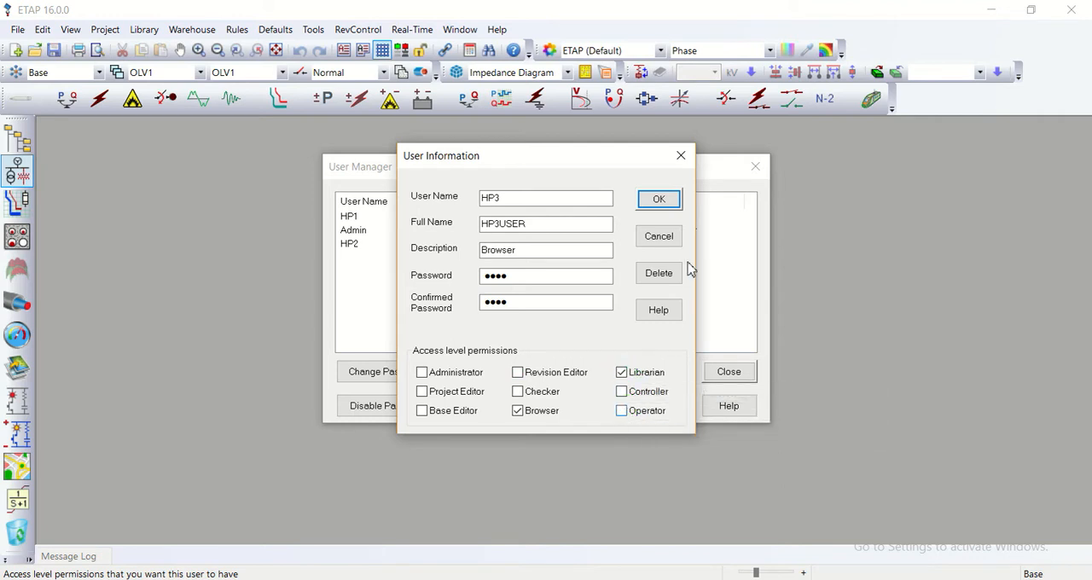
left_click(659, 198)
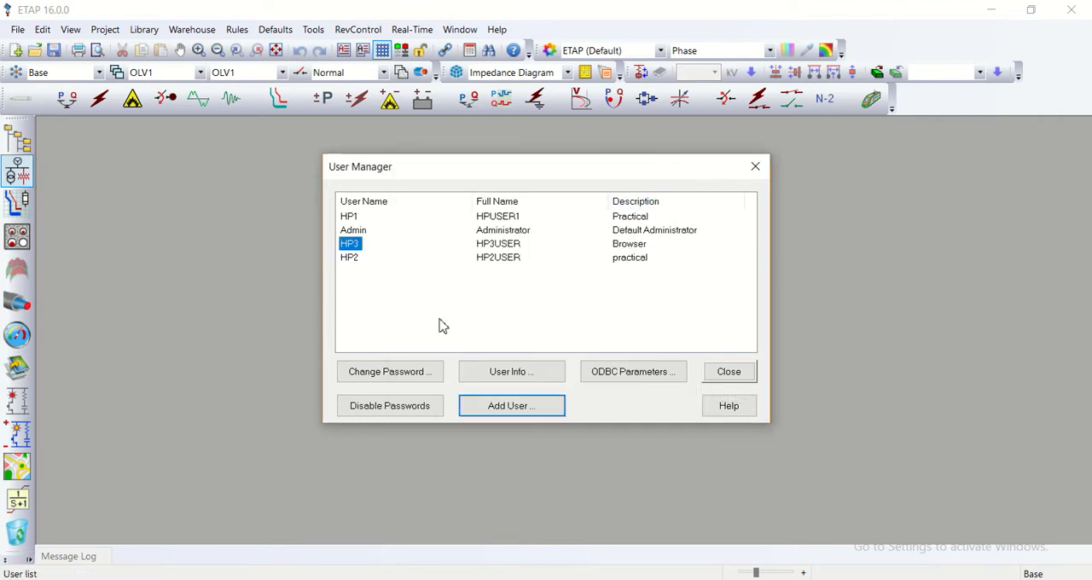
mouse_move(451, 314)
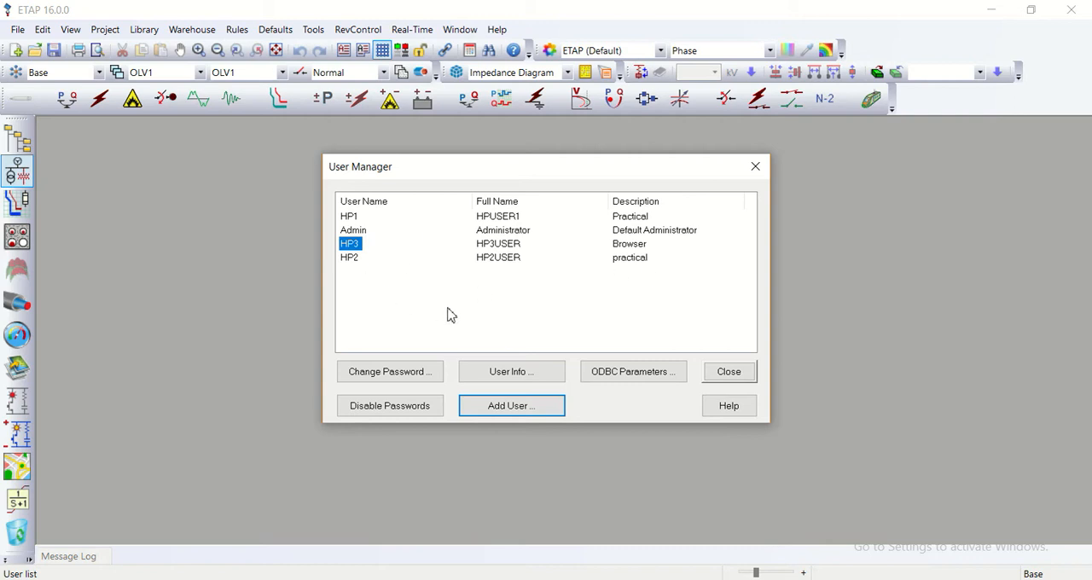
mouse_move(457, 319)
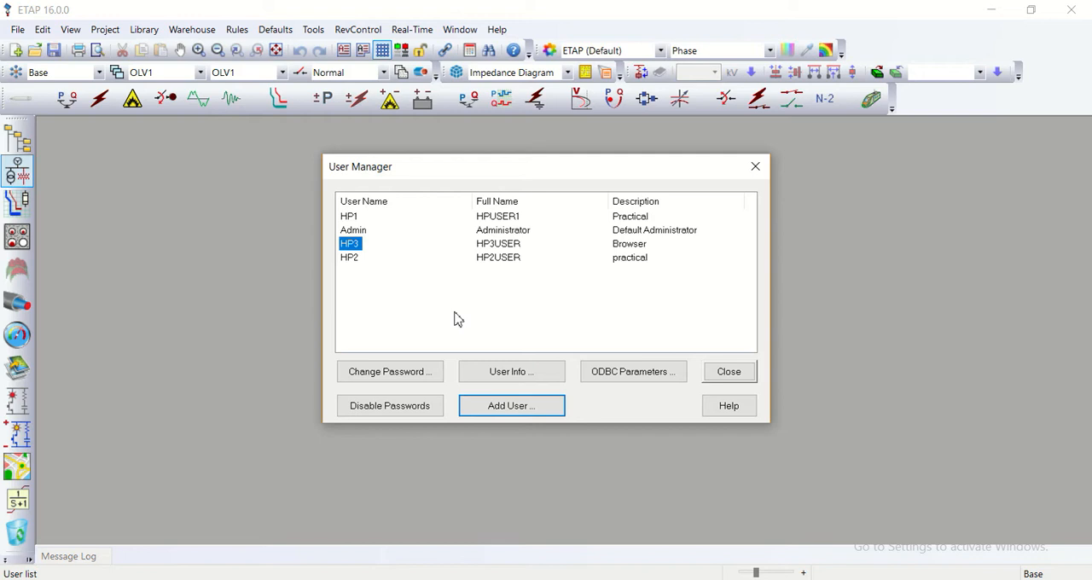
mouse_move(457, 288)
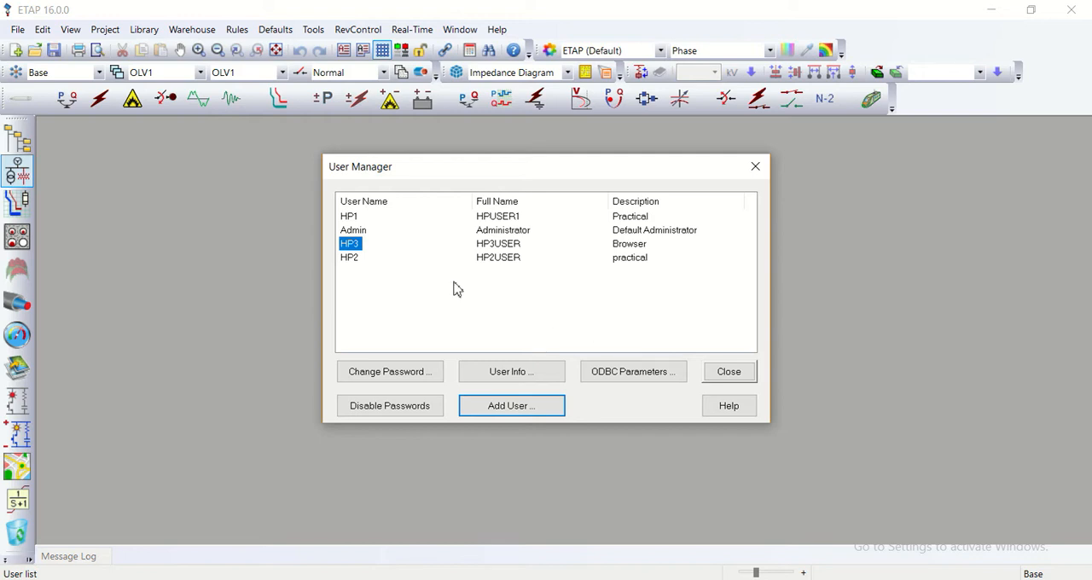
mouse_move(512, 370)
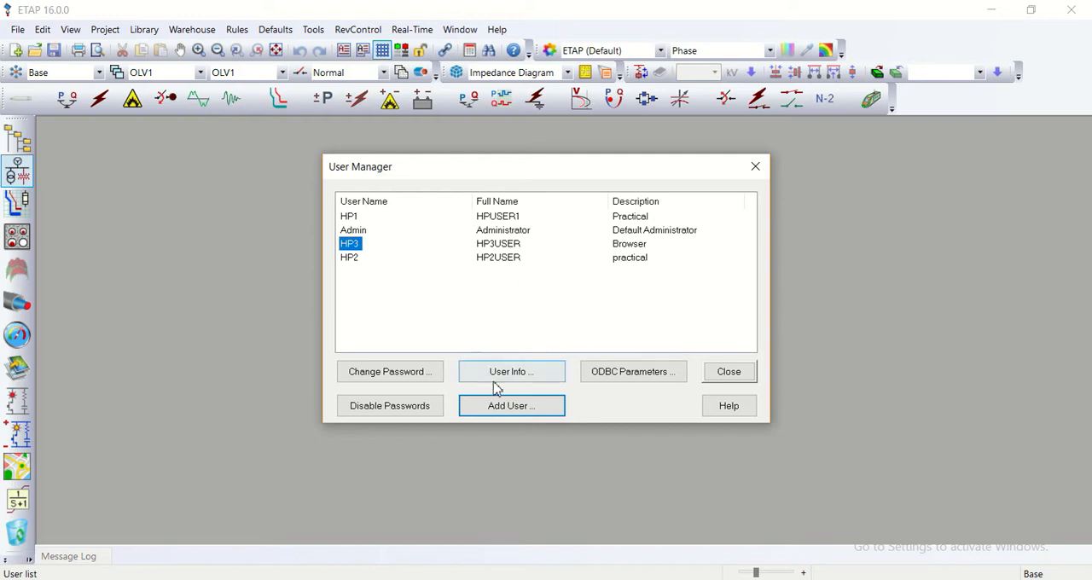
mouse_move(729, 370)
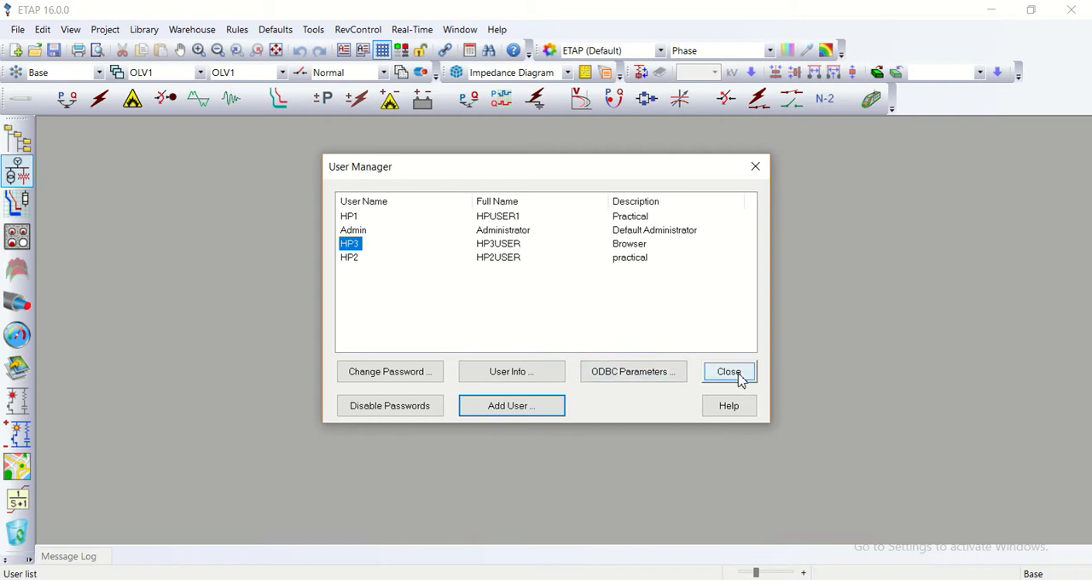
- Close the User Manager listing HP1, Admin, HP3 and HP2
left_click(728, 371)
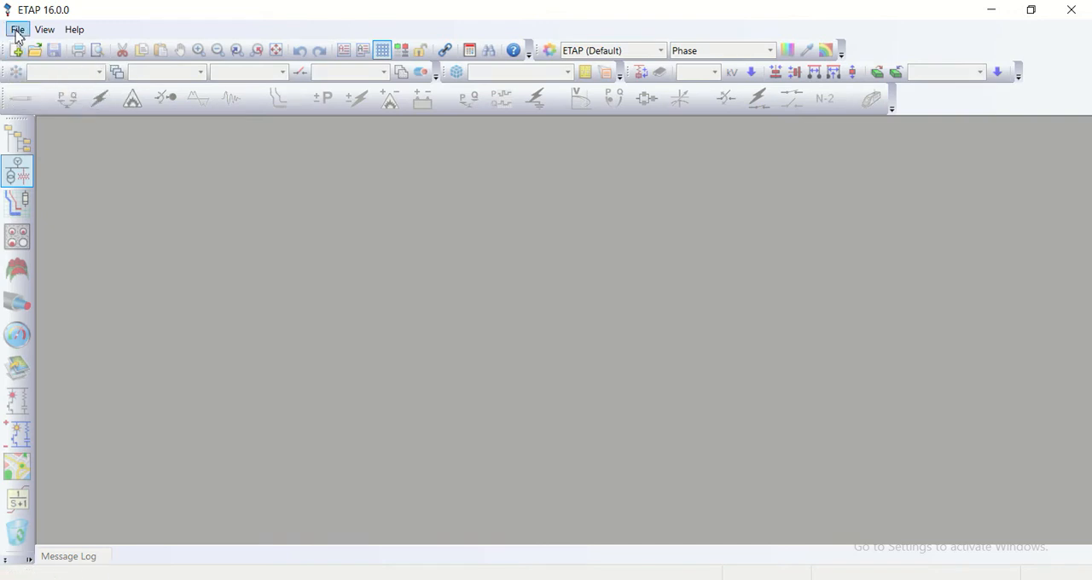
left_click(18, 29)
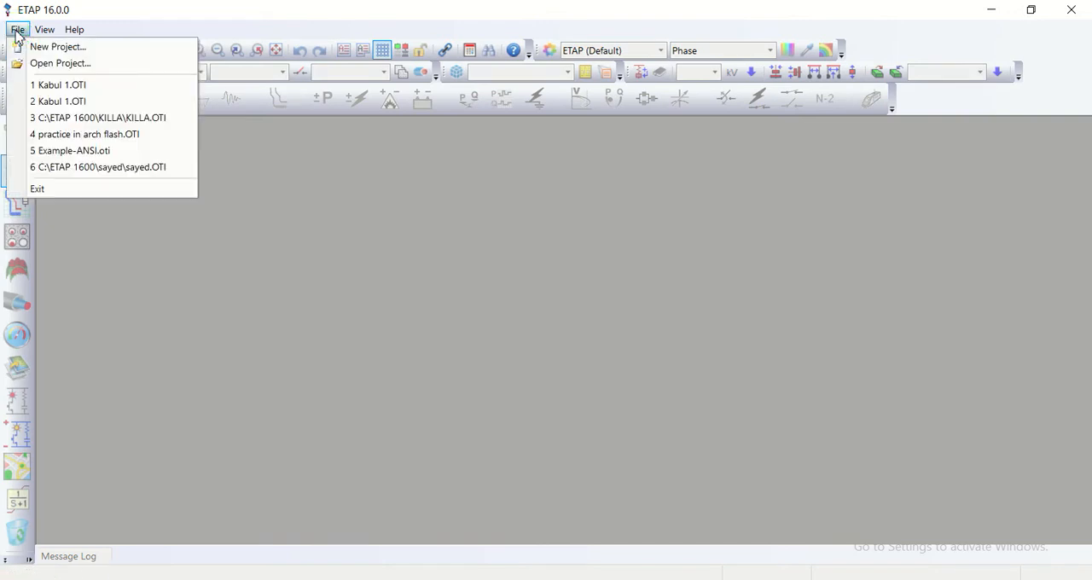
mouse_move(58, 85)
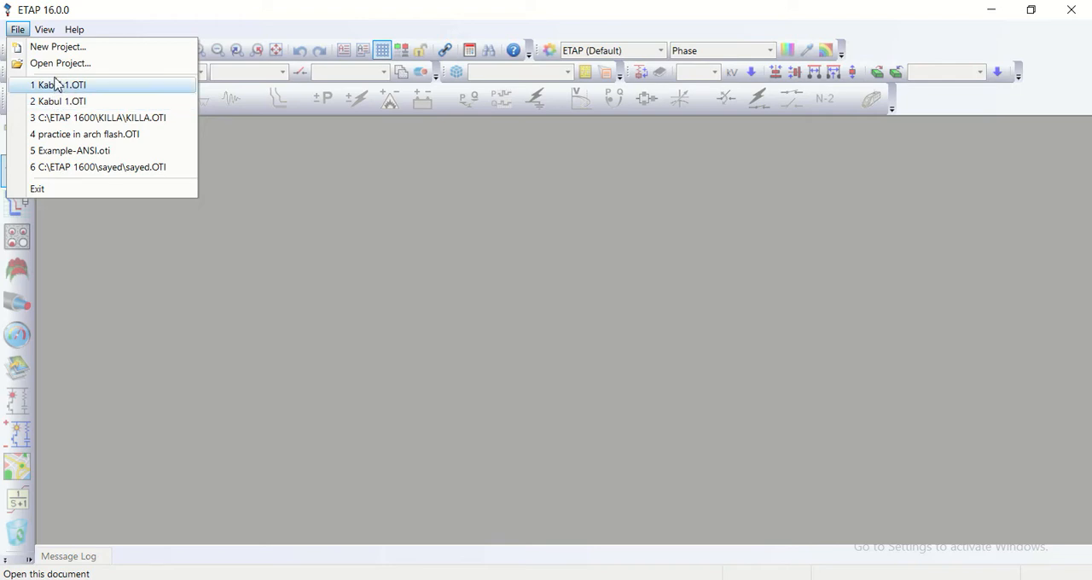
left_click(75, 29)
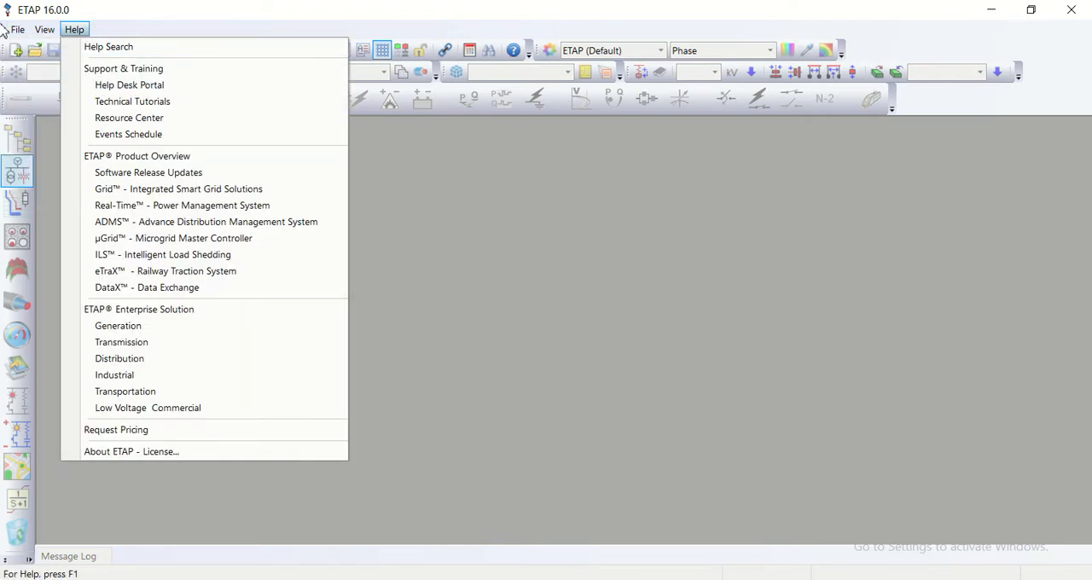
mouse_move(402, 65)
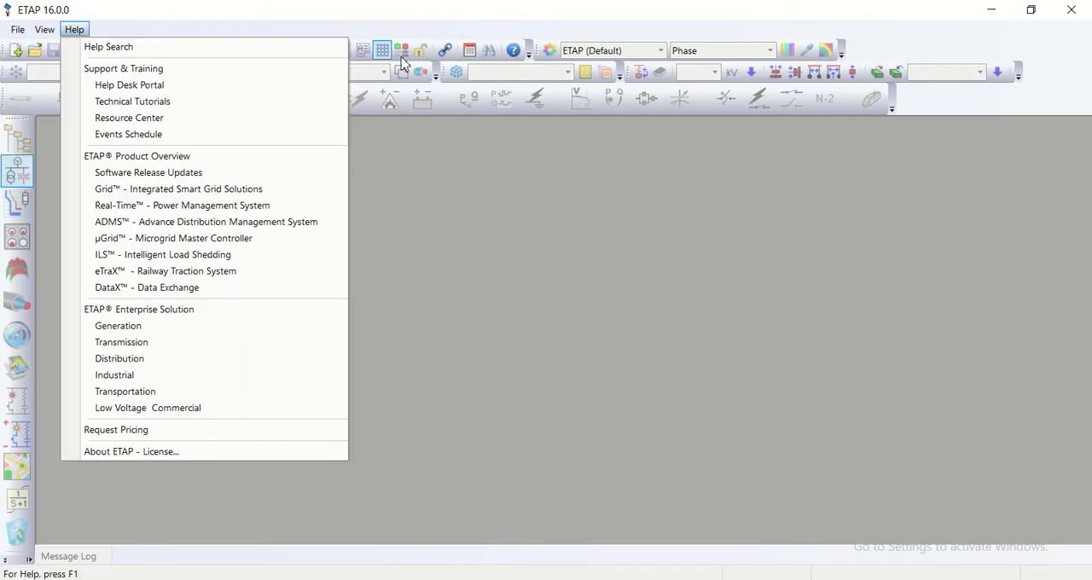
left_click(92, 162)
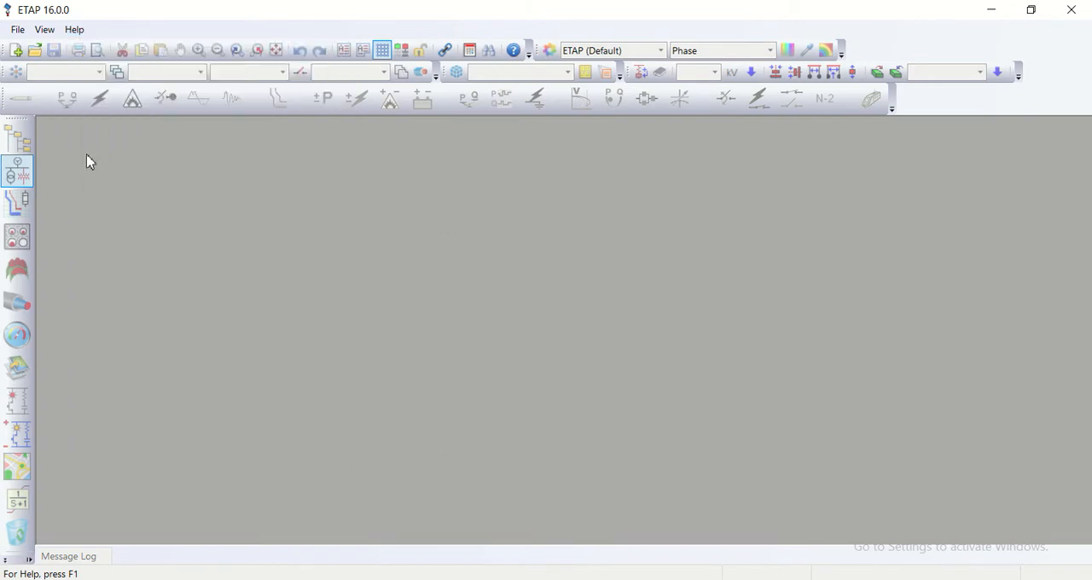
left_click(17, 29)
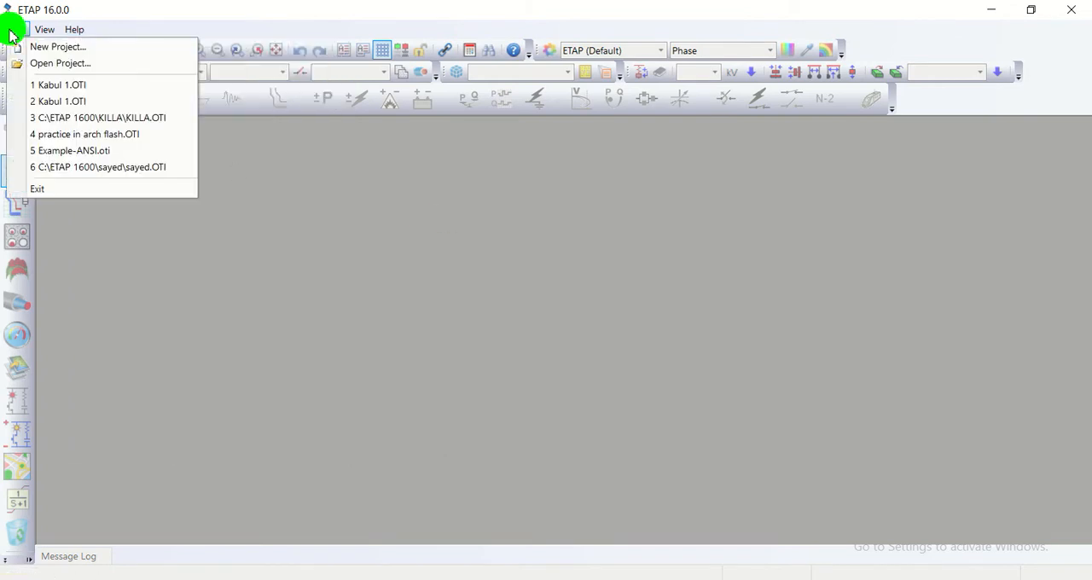
left_click(75, 29)
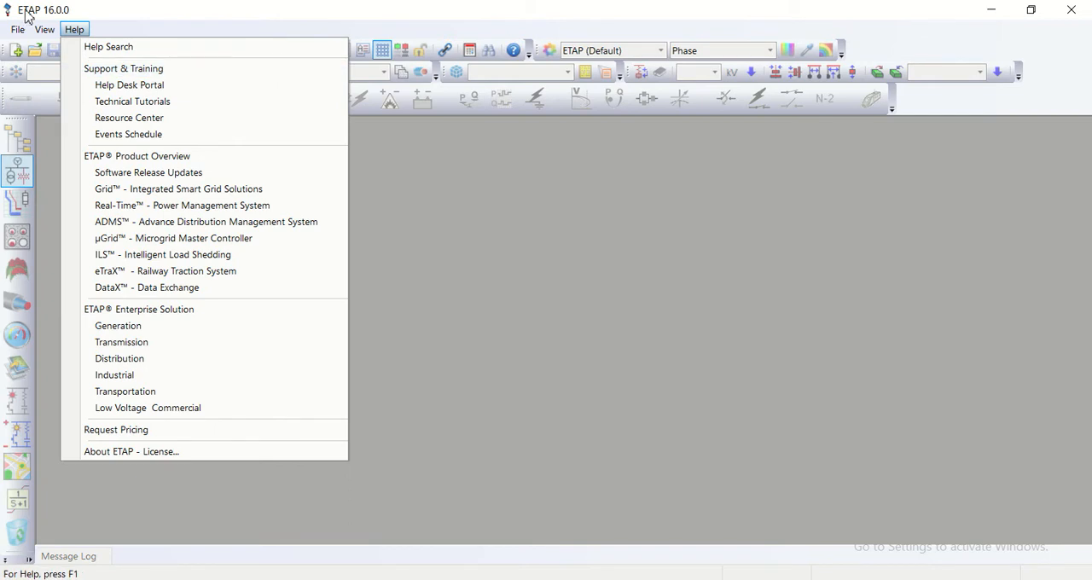
left_click(17, 29)
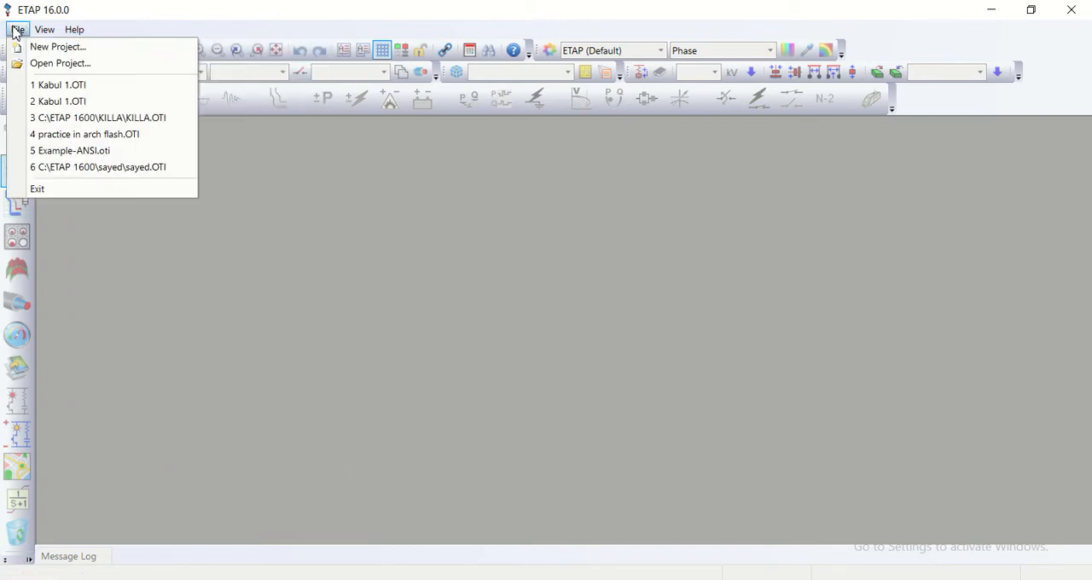
mouse_move(58, 48)
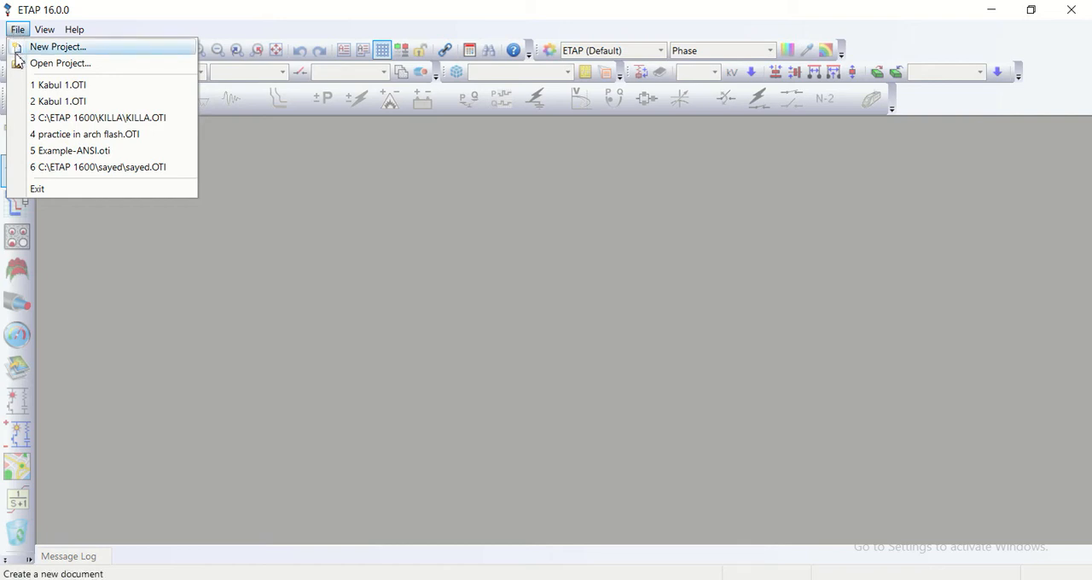
left_click(75, 29)
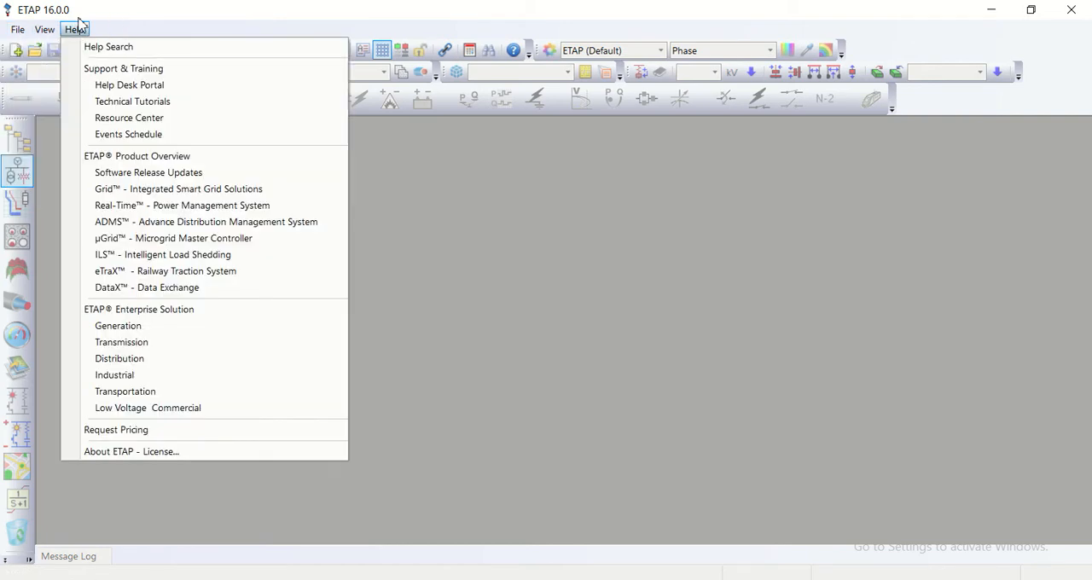
left_click(45, 29)
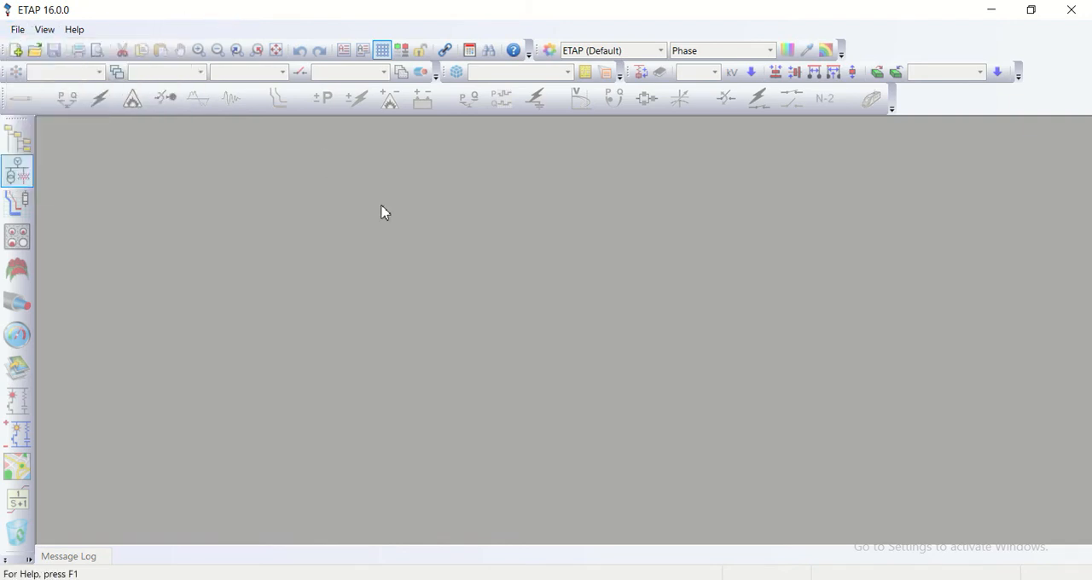
mouse_move(403, 231)
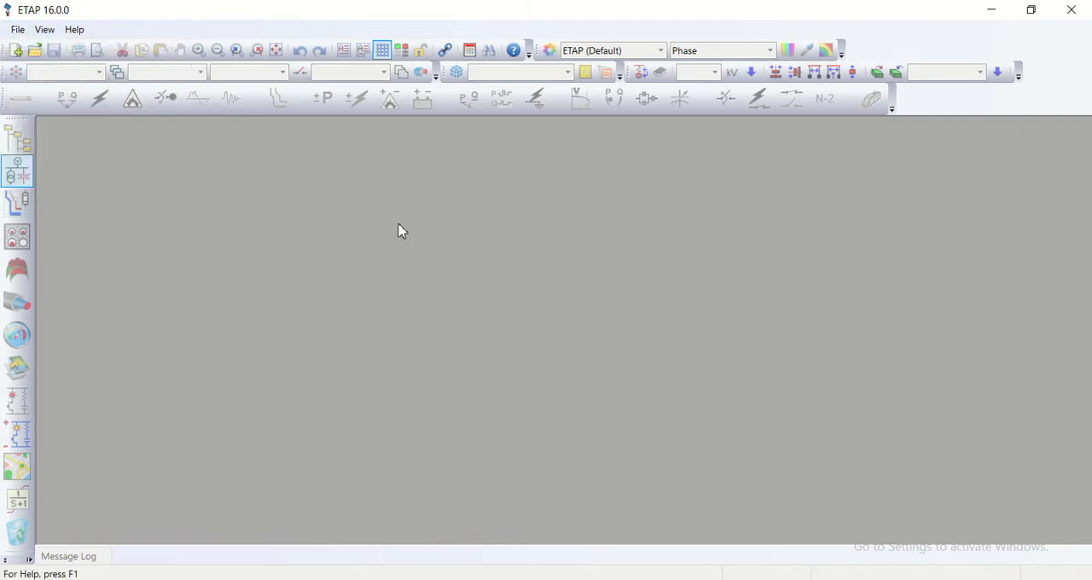
left_click(17, 29)
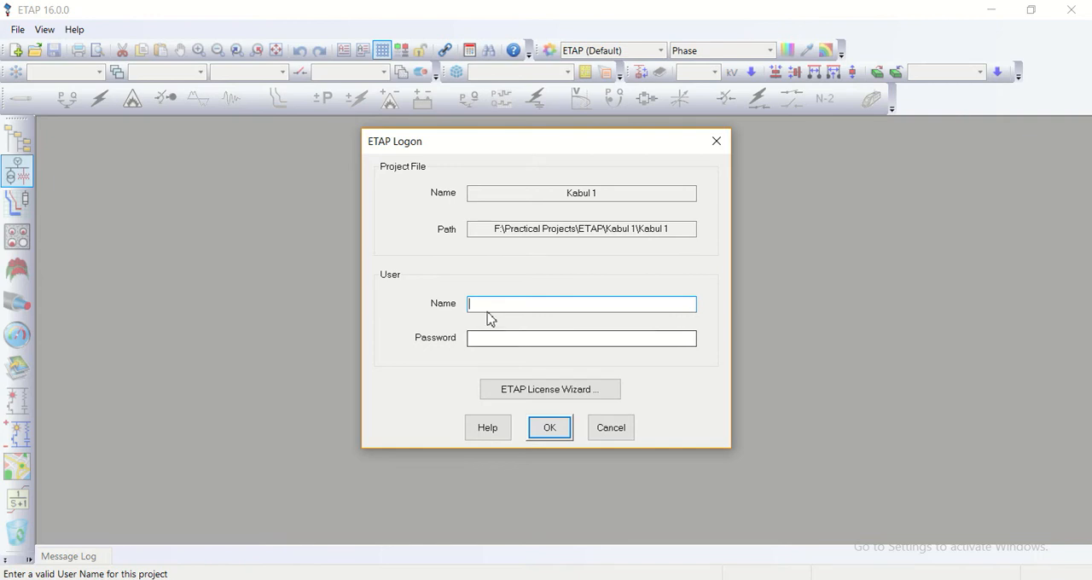
mouse_move(492, 305)
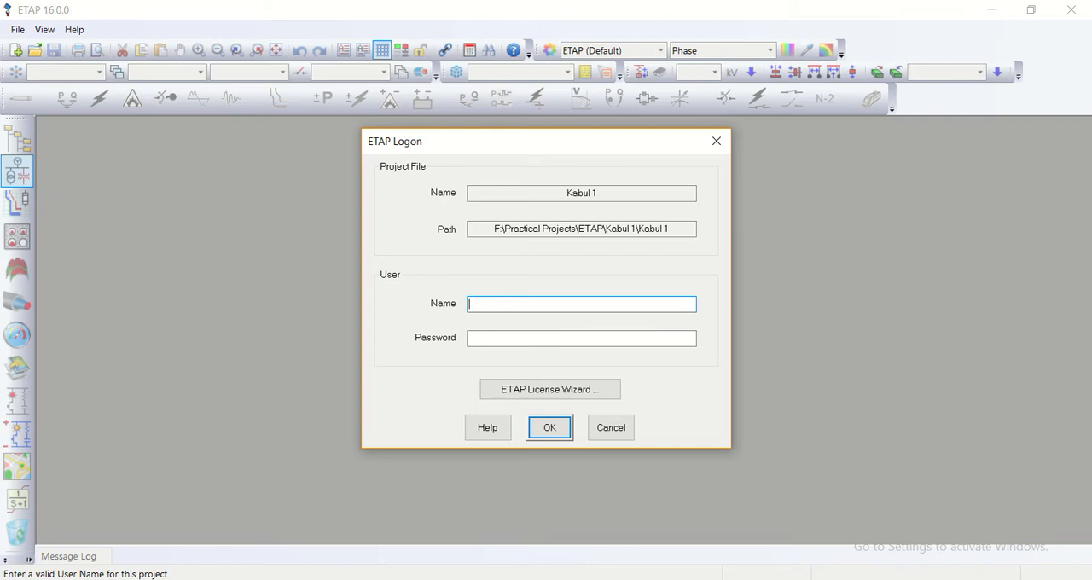
- Log on to Kabul 1 as HP2 with its password, keeping Revision Editor access
type("H")
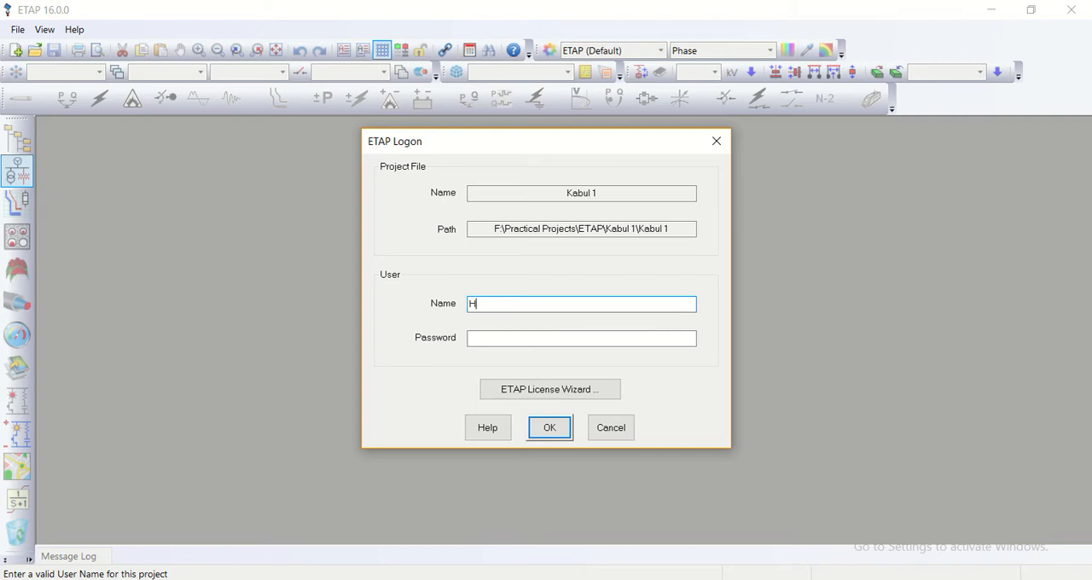
type("P")
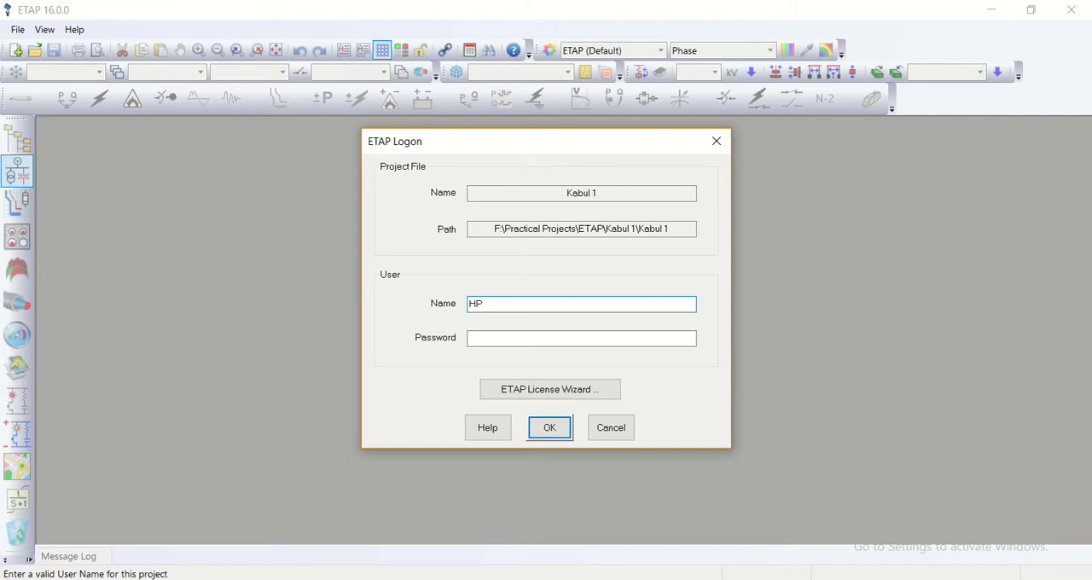
type("2")
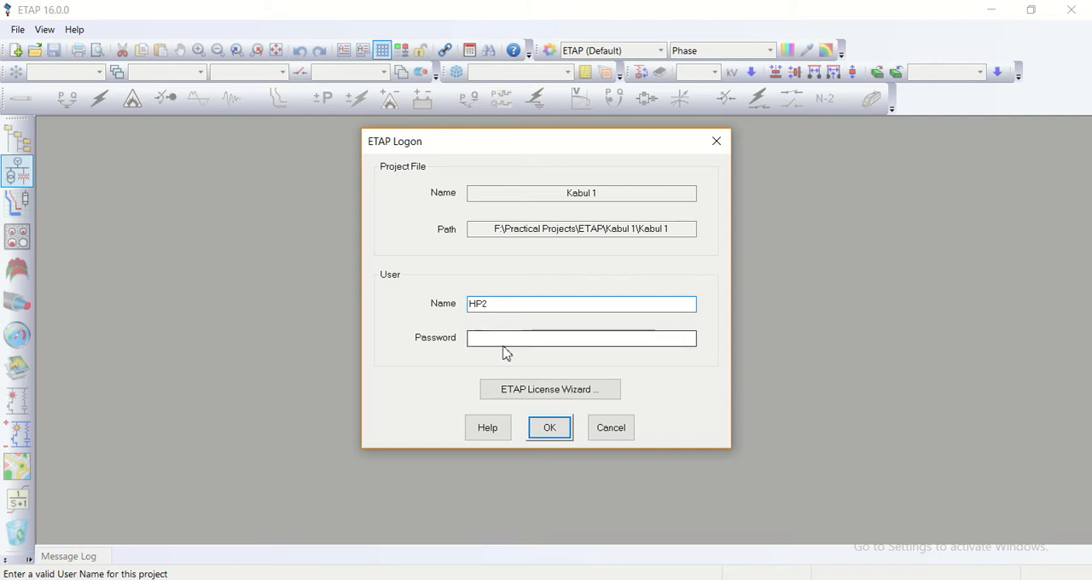
left_click(580, 338)
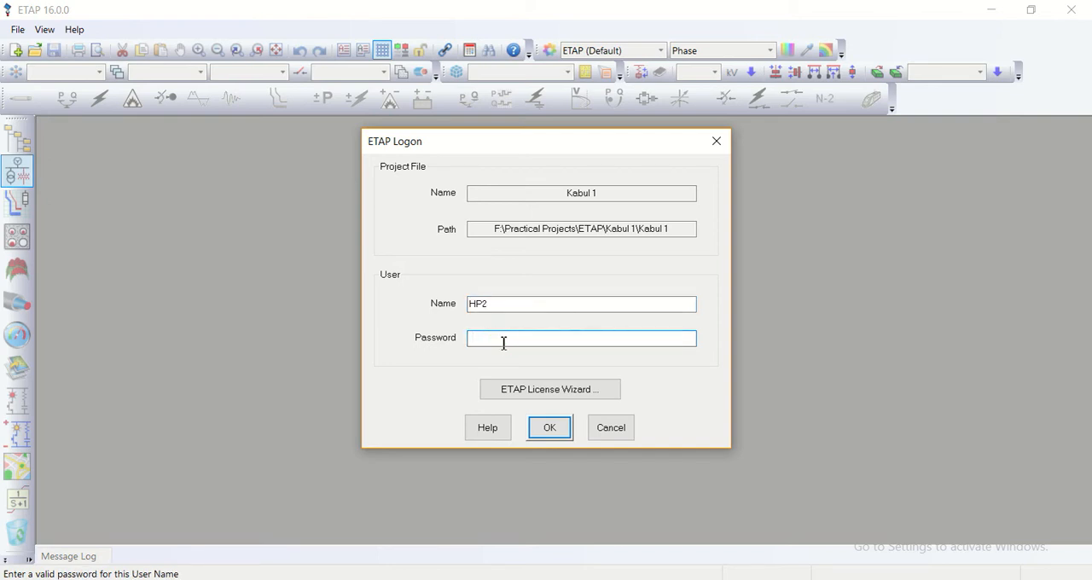
type("••")
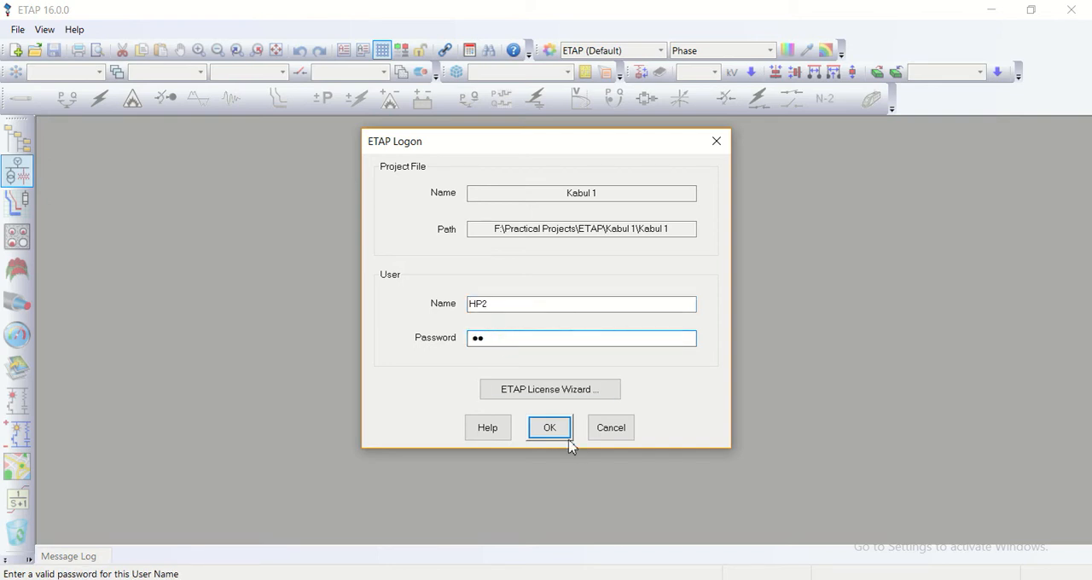
left_click(549, 428)
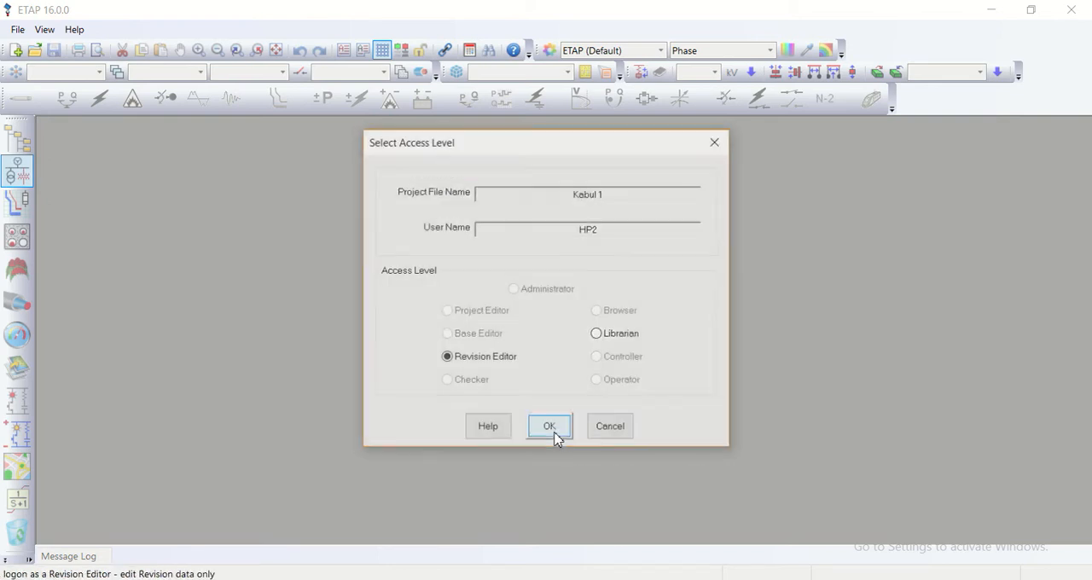
mouse_move(481, 368)
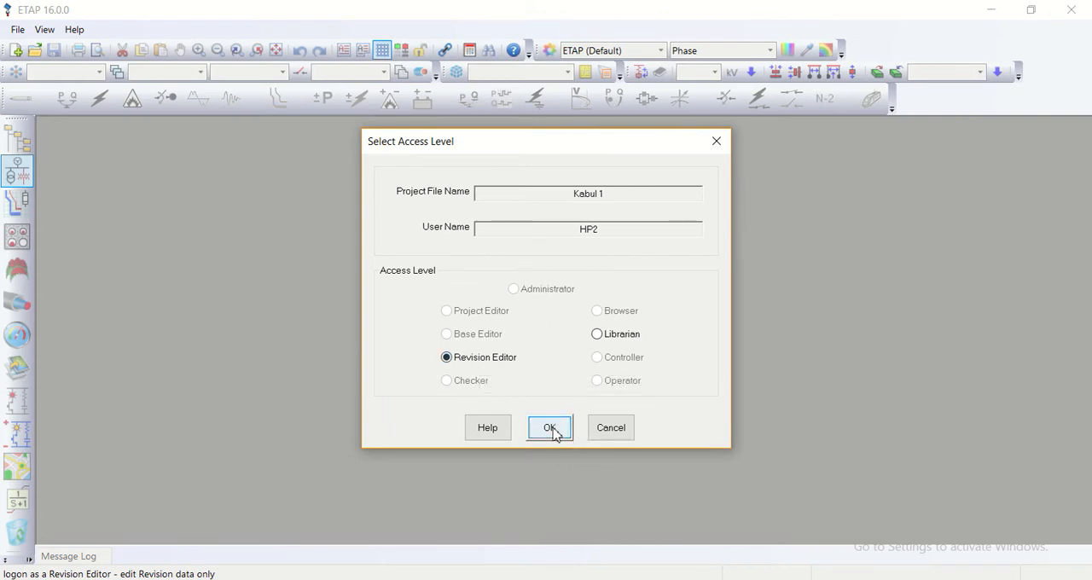
left_click(550, 428)
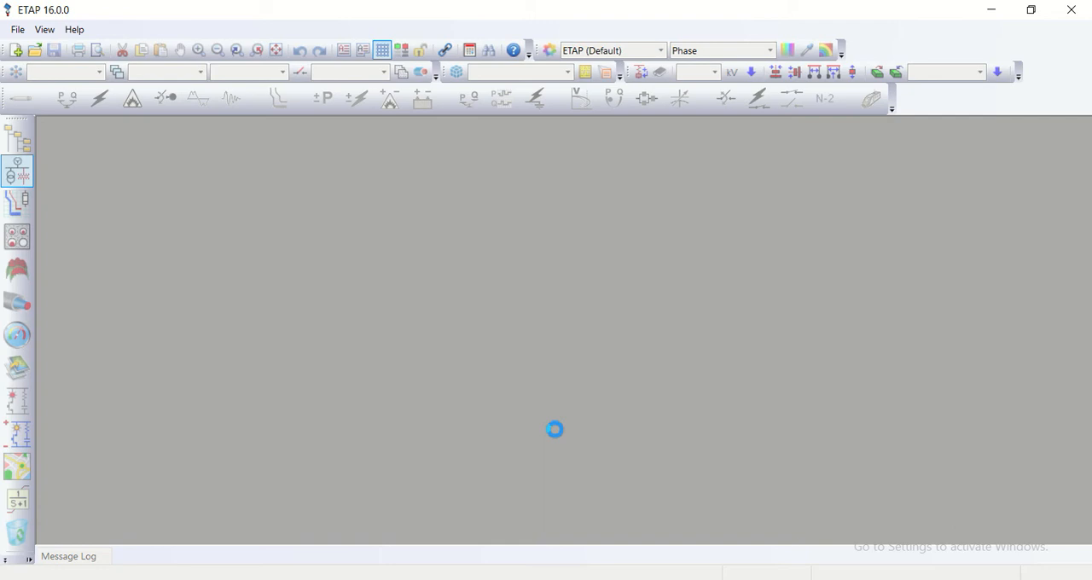
mouse_move(430, 219)
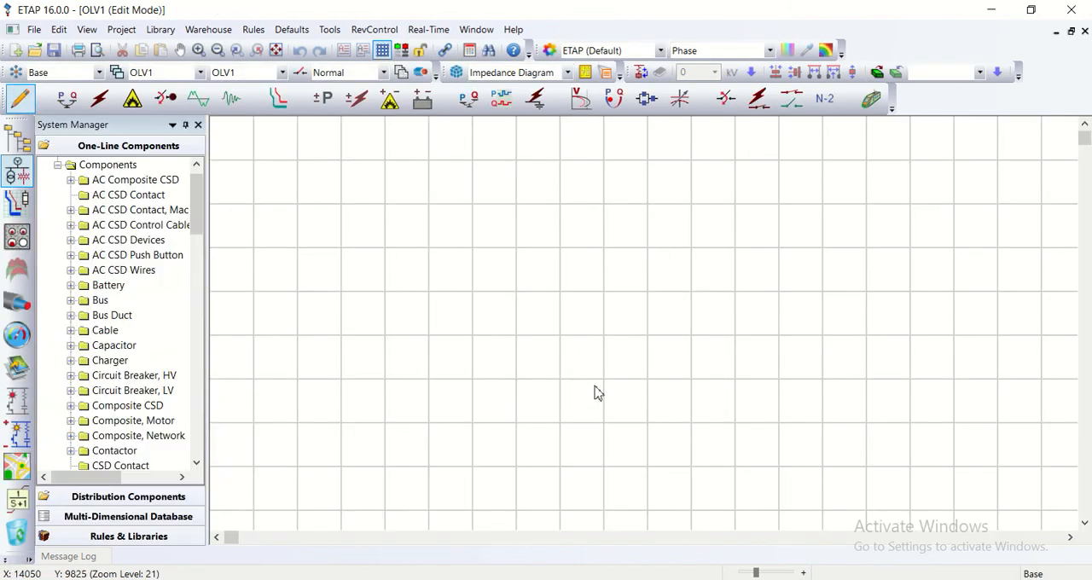
mouse_move(596, 273)
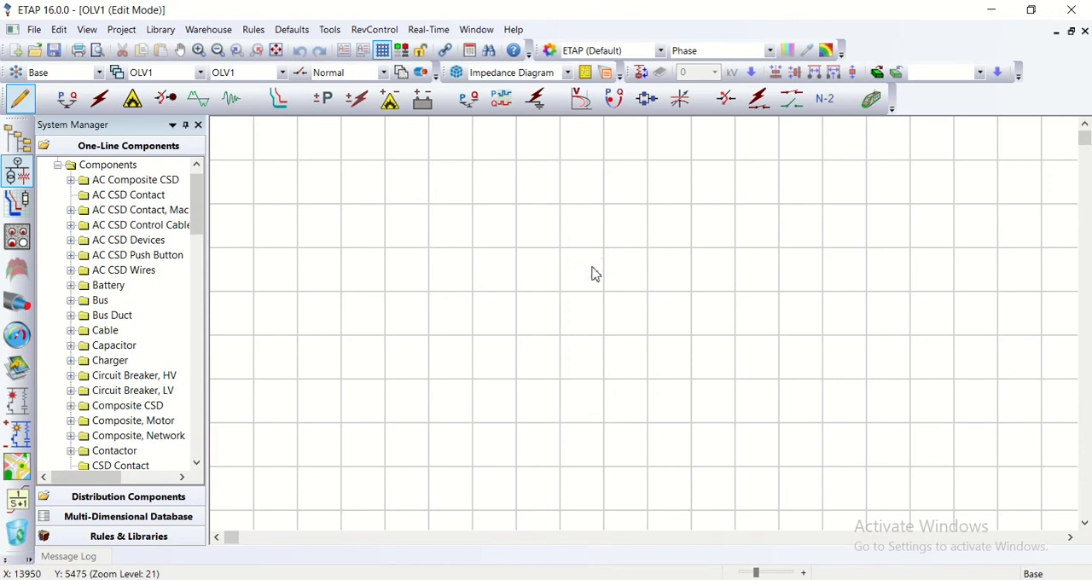
mouse_move(464, 321)
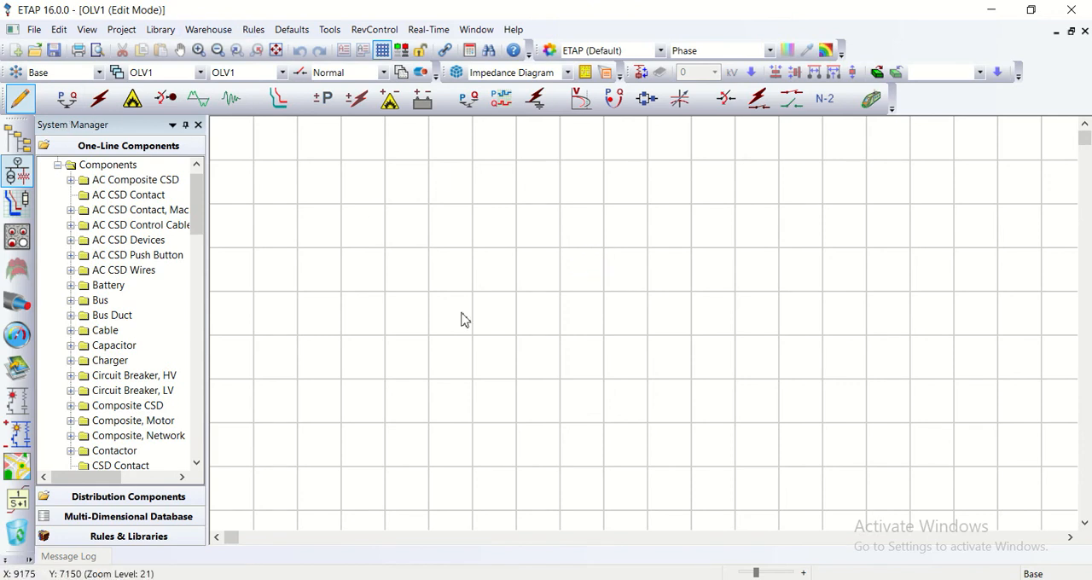
mouse_move(401, 228)
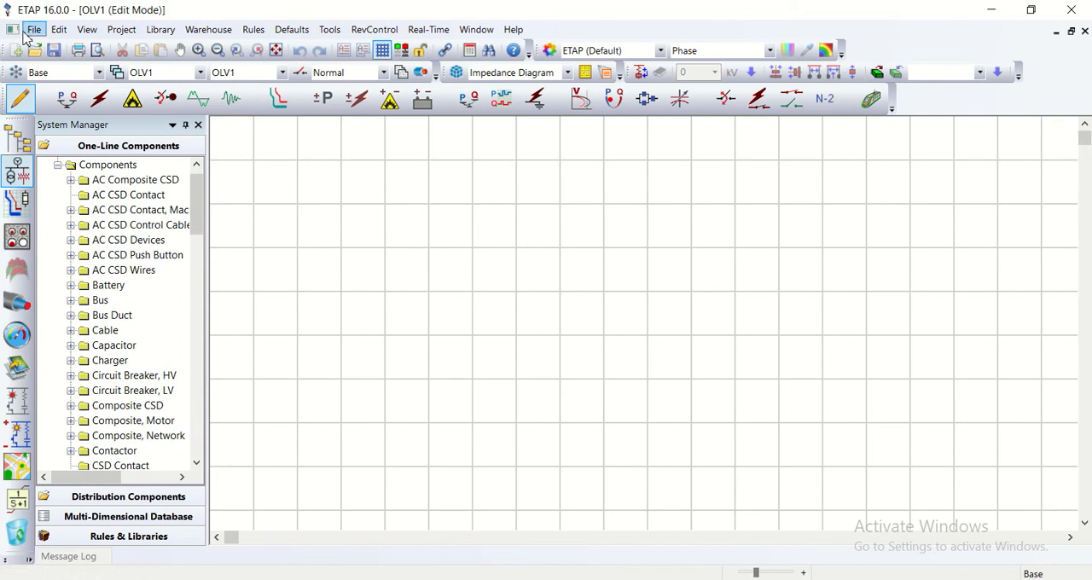
- Log HP2 off via File > Log Off, closing Kabul 1 and saving its changed data
left_click(34, 29)
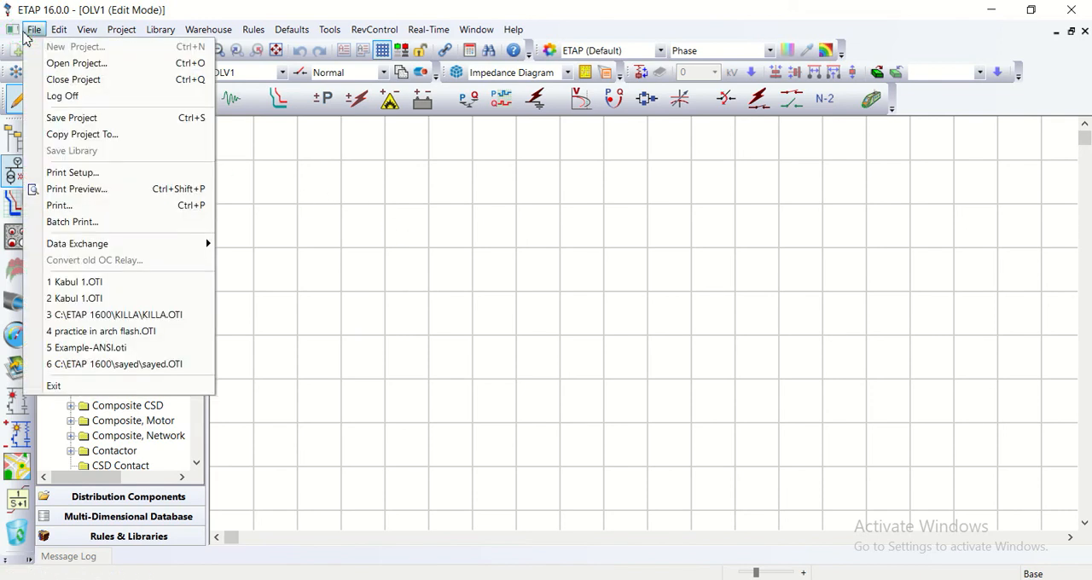
mouse_move(62, 96)
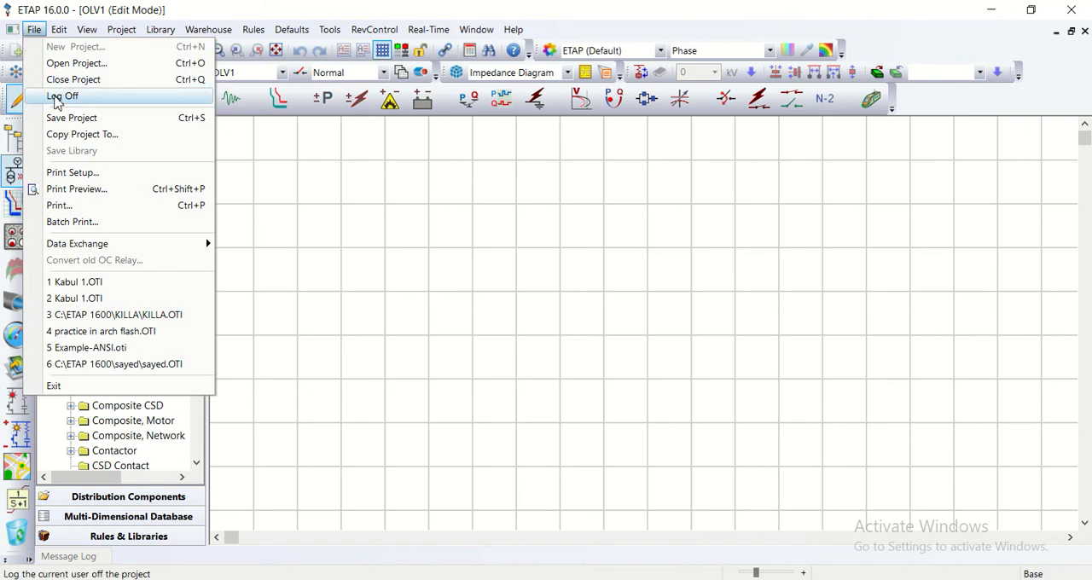
left_click(61, 95)
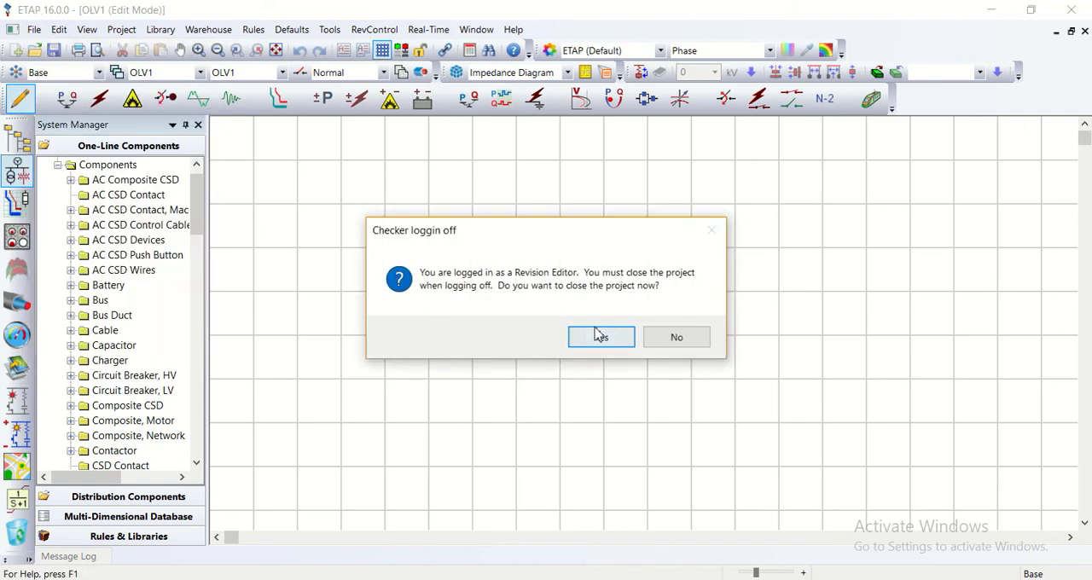
left_click(601, 336)
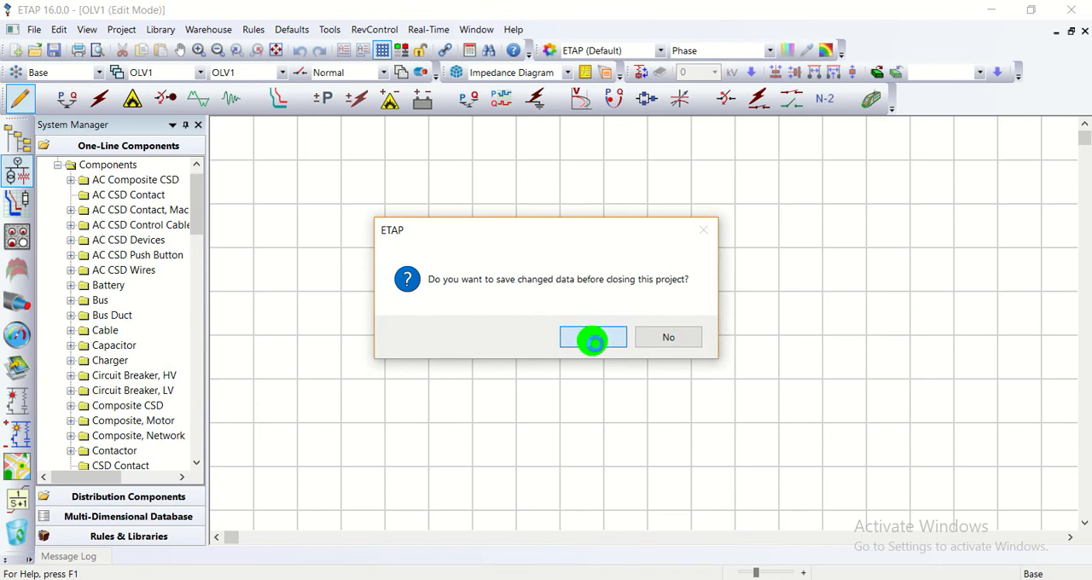
left_click(593, 338)
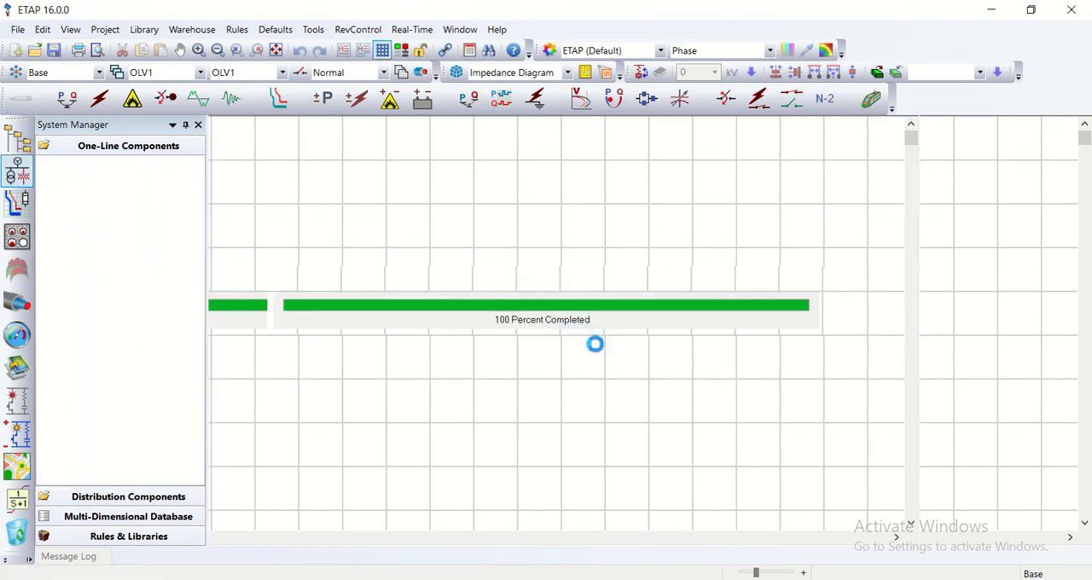